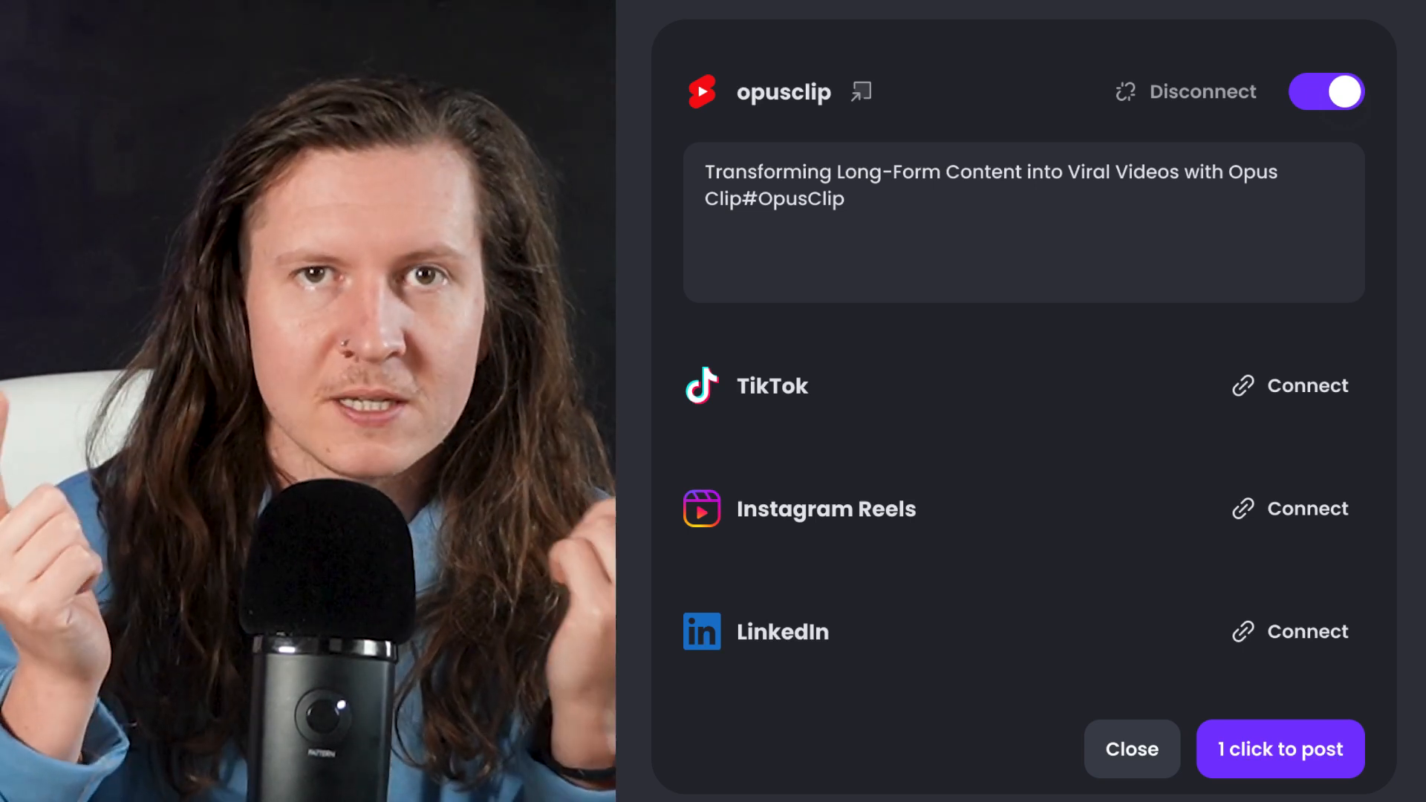
# Paste the AI Therapy YouTube video link into OpusClip's link field
pyautogui.click(1130, 748)
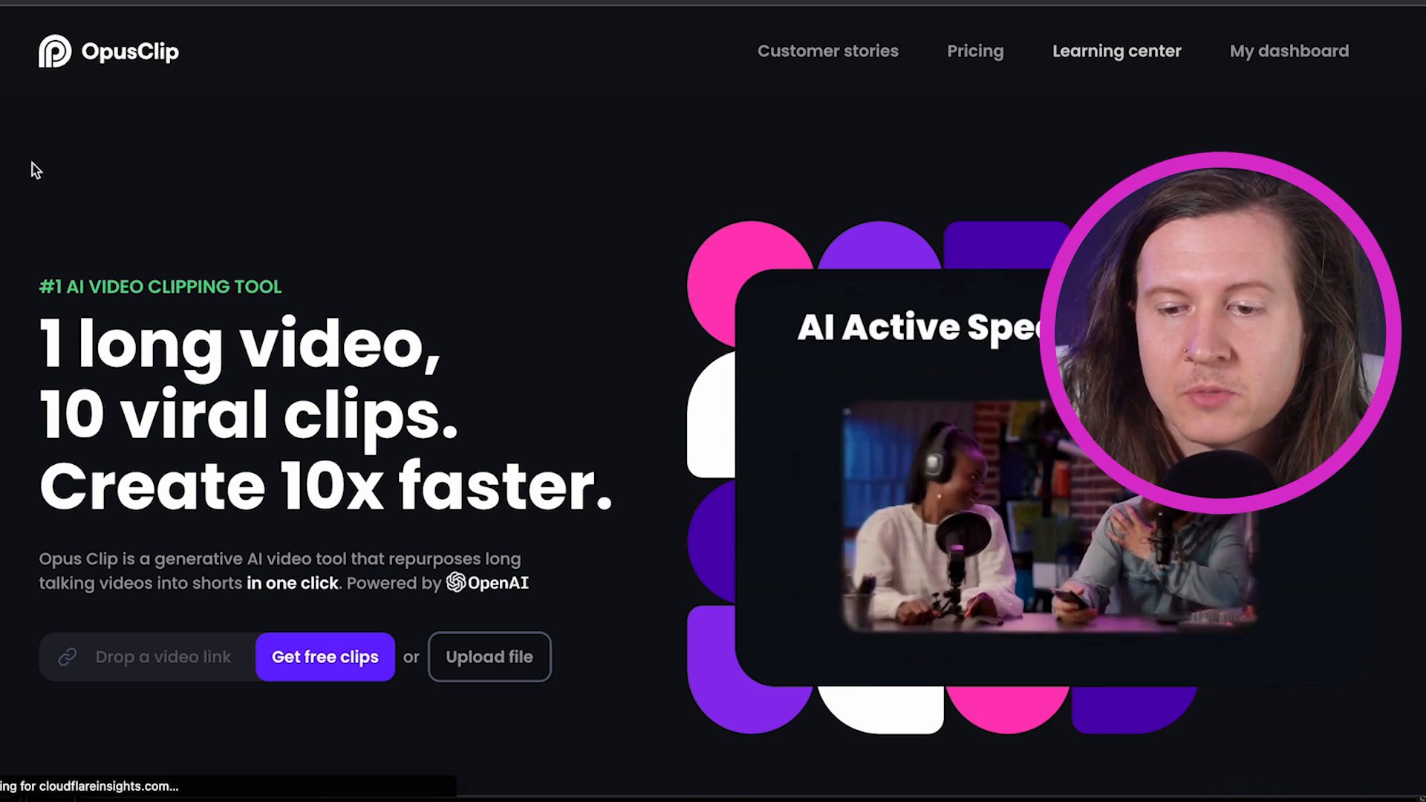
pyautogui.moveTo(277, 64)
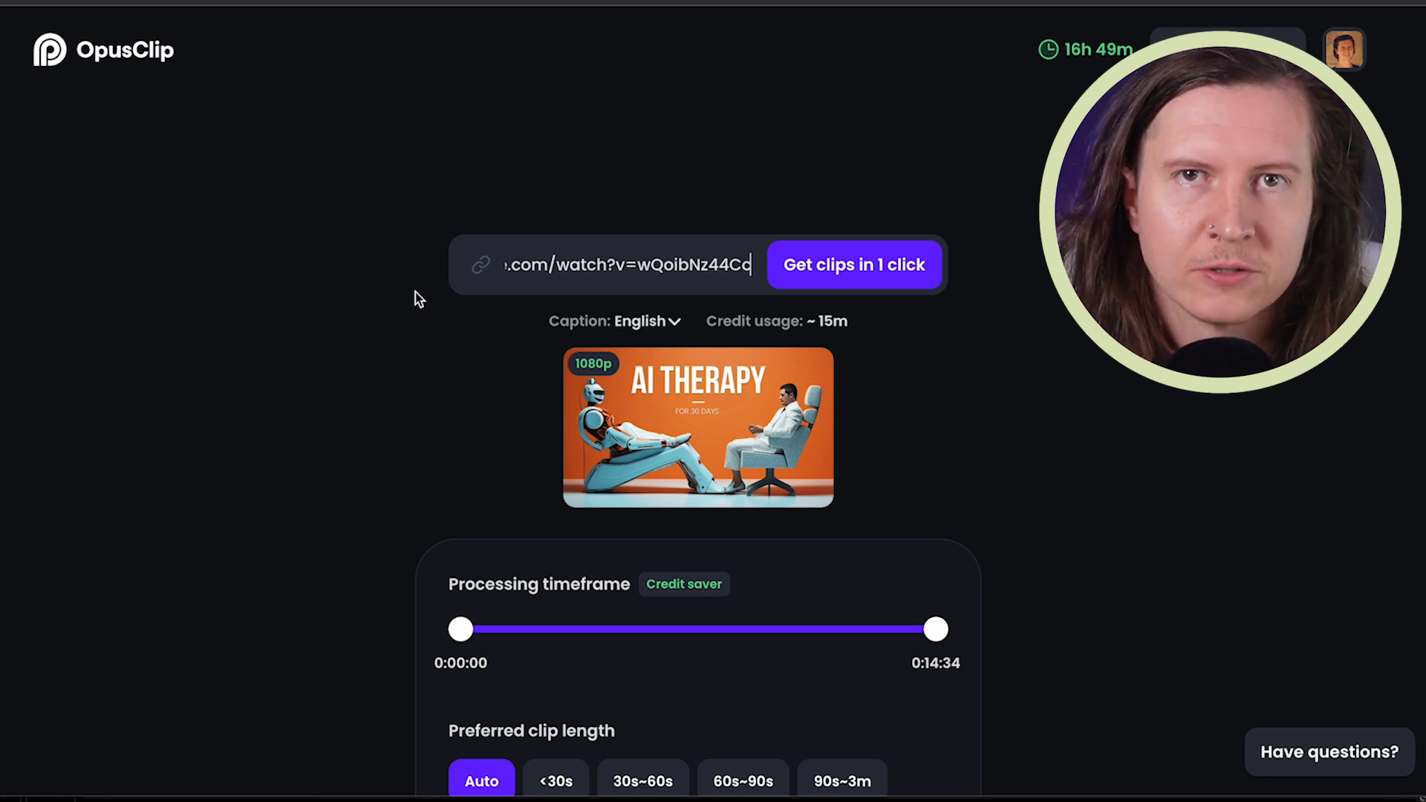
# Trim the processing timeframe to 0:03:30–0:07:50 with clip length on Auto, reducing credit usage to ~5m
pyautogui.scroll(-3)
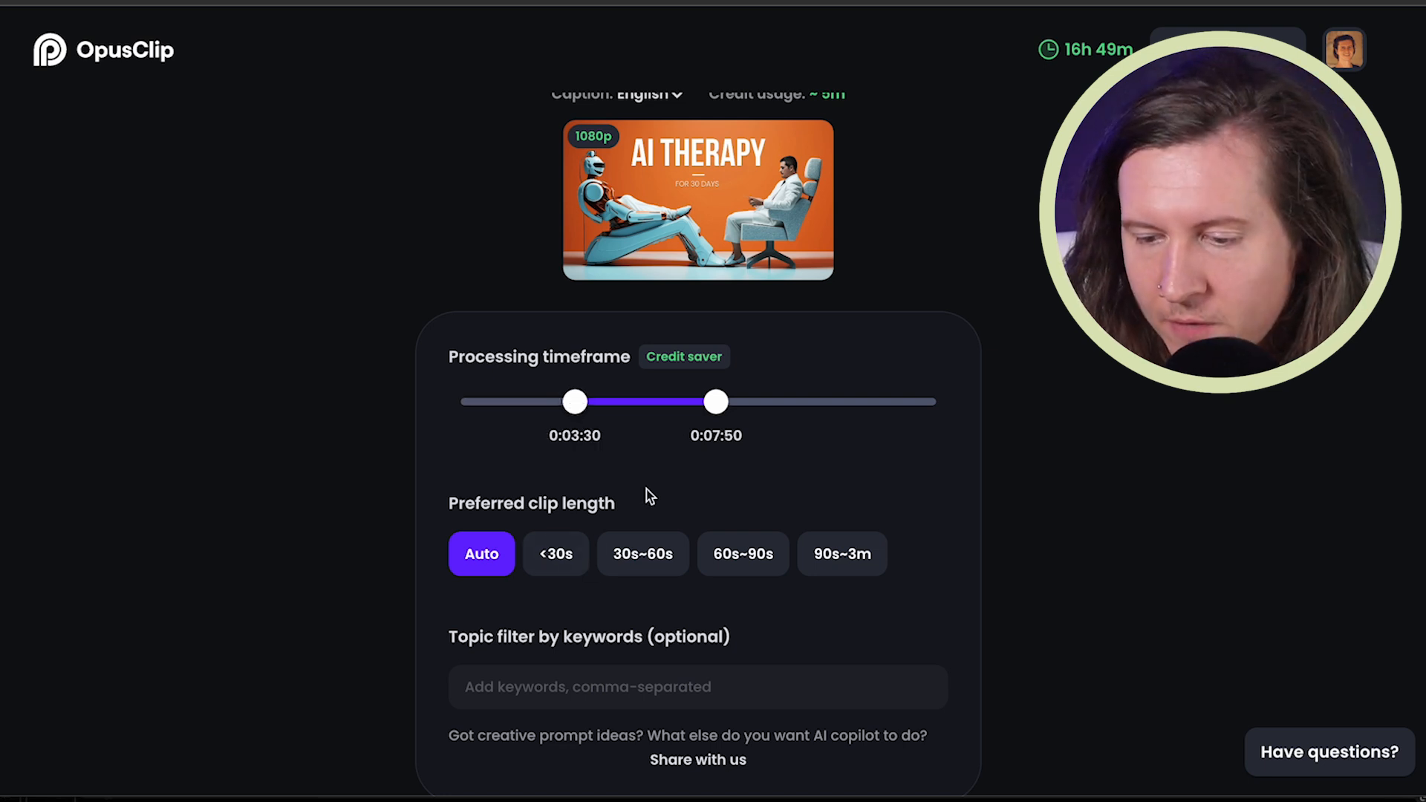
pyautogui.scroll(3)
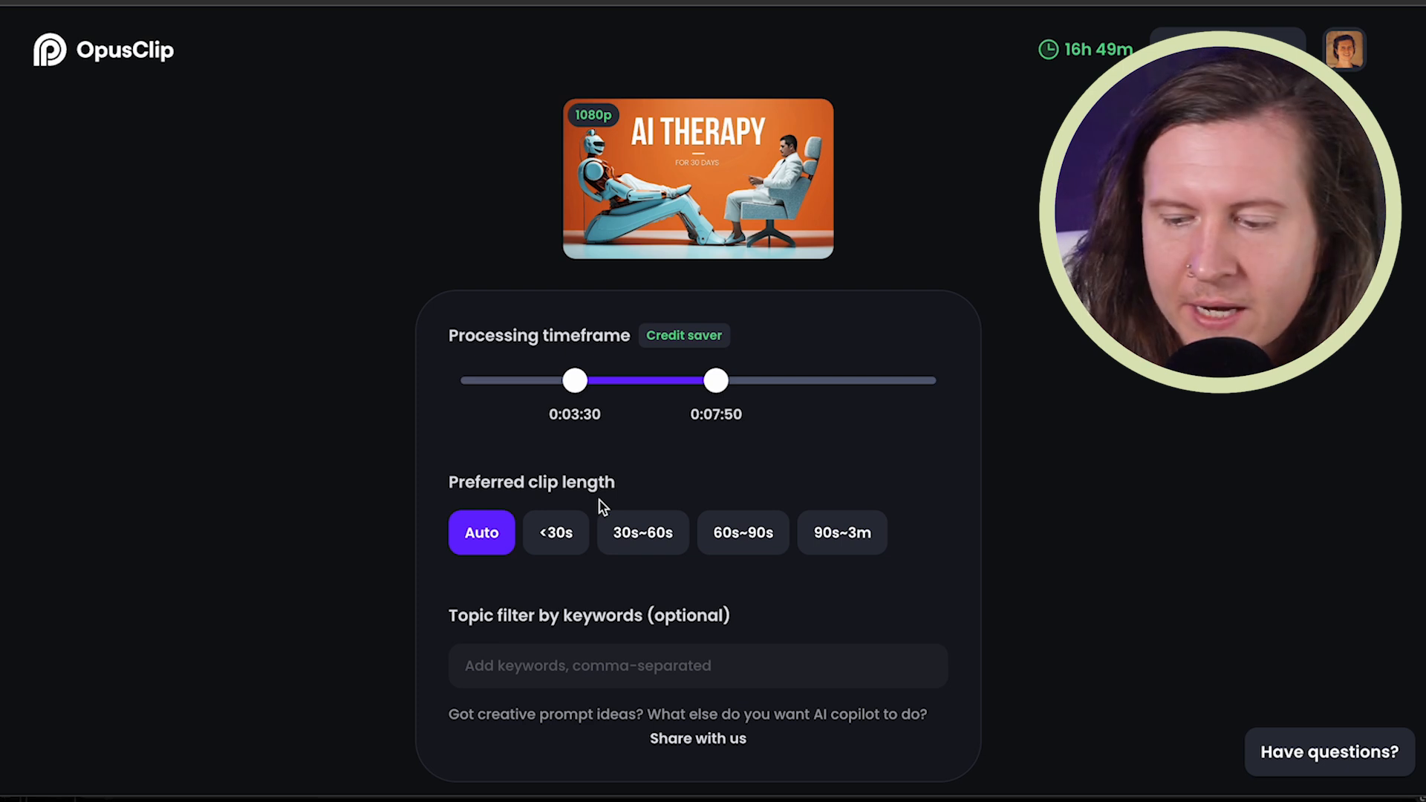
pyautogui.moveTo(481, 533)
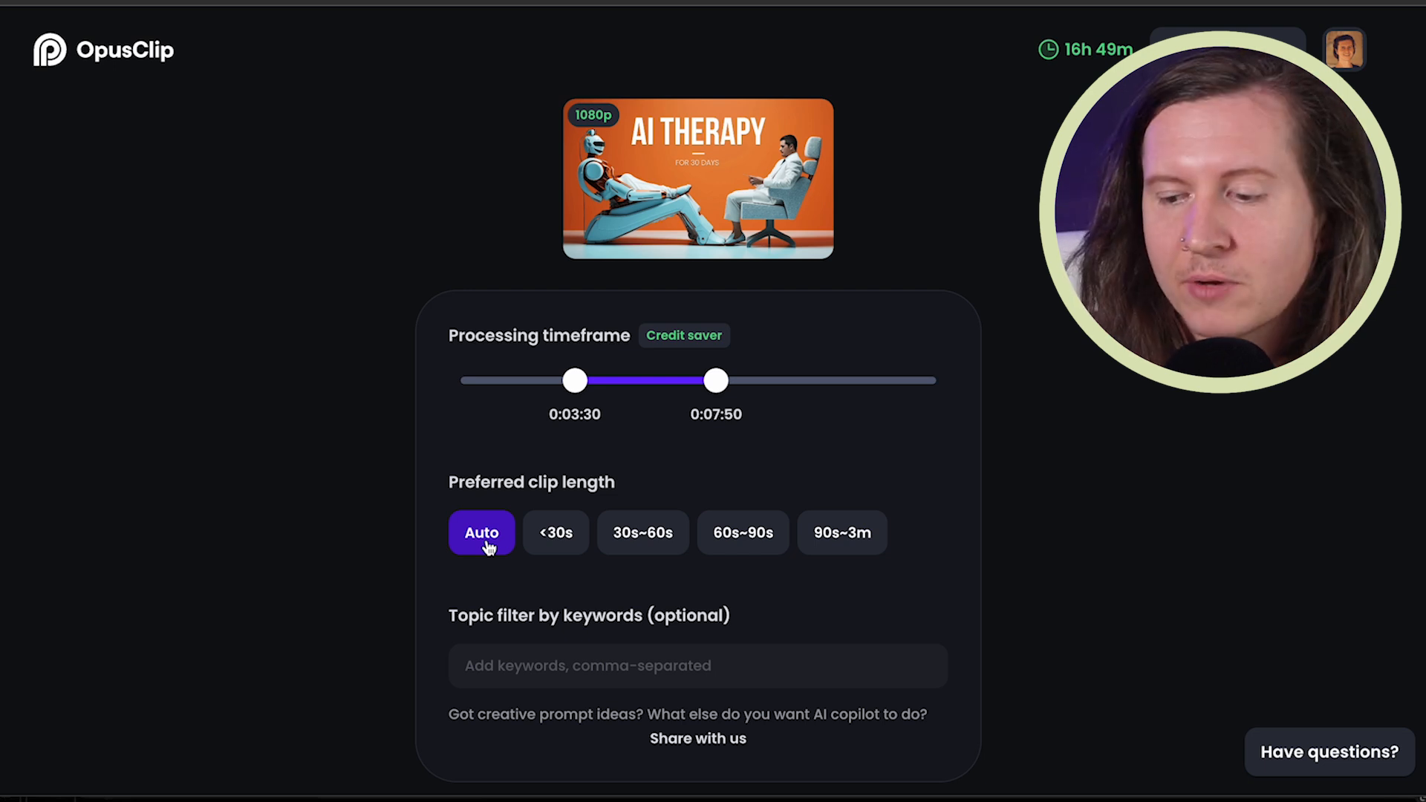
pyautogui.scroll(-3)
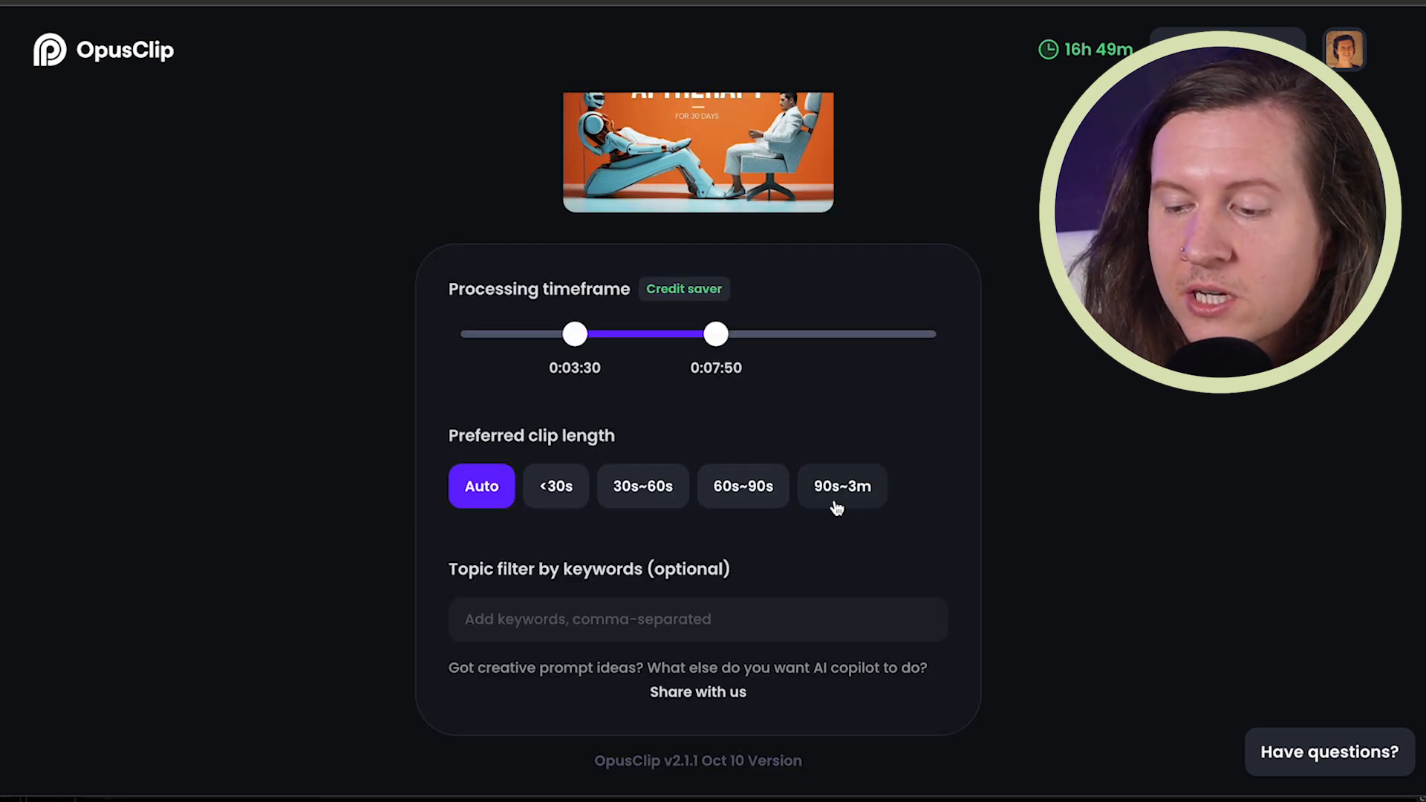
pyautogui.moveTo(754, 515)
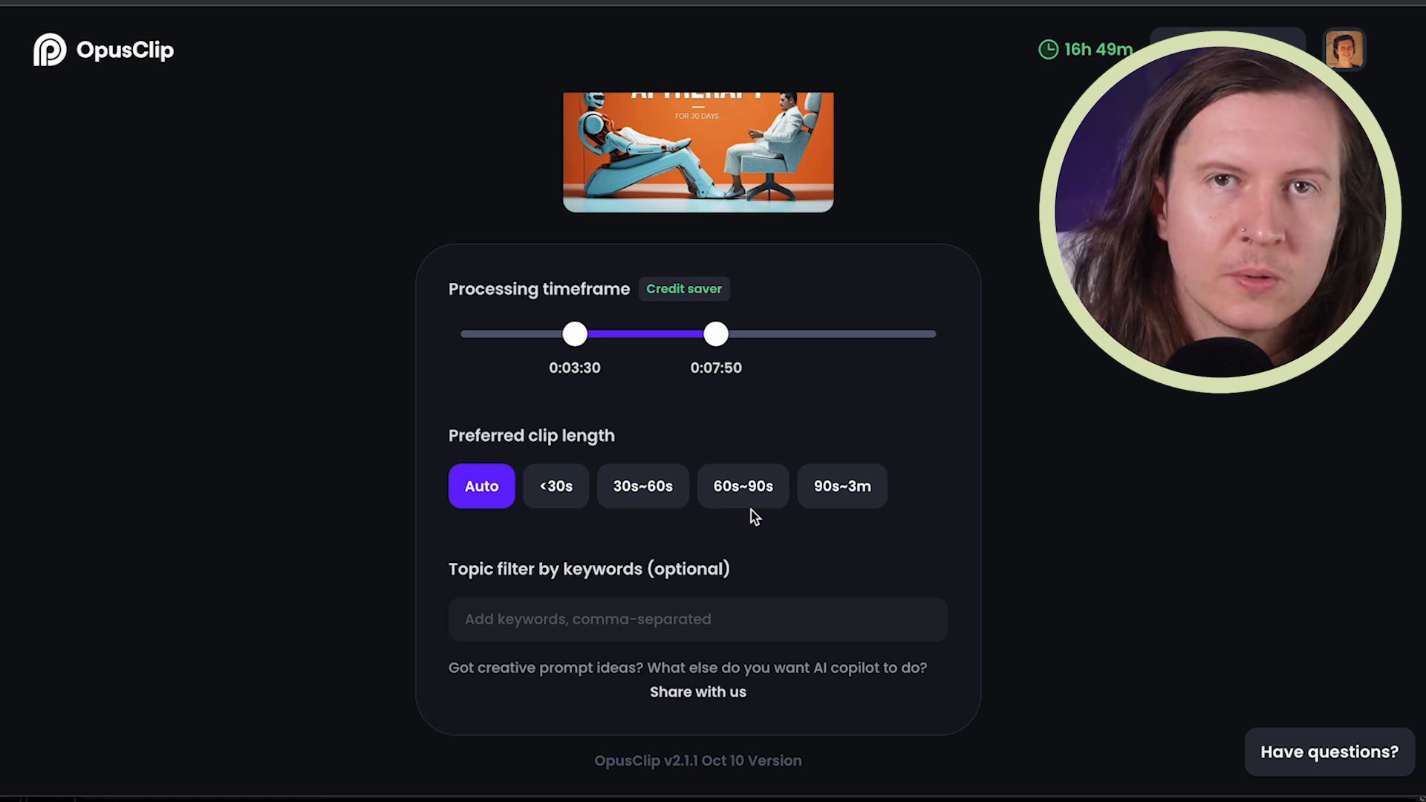
pyautogui.moveTo(780, 441)
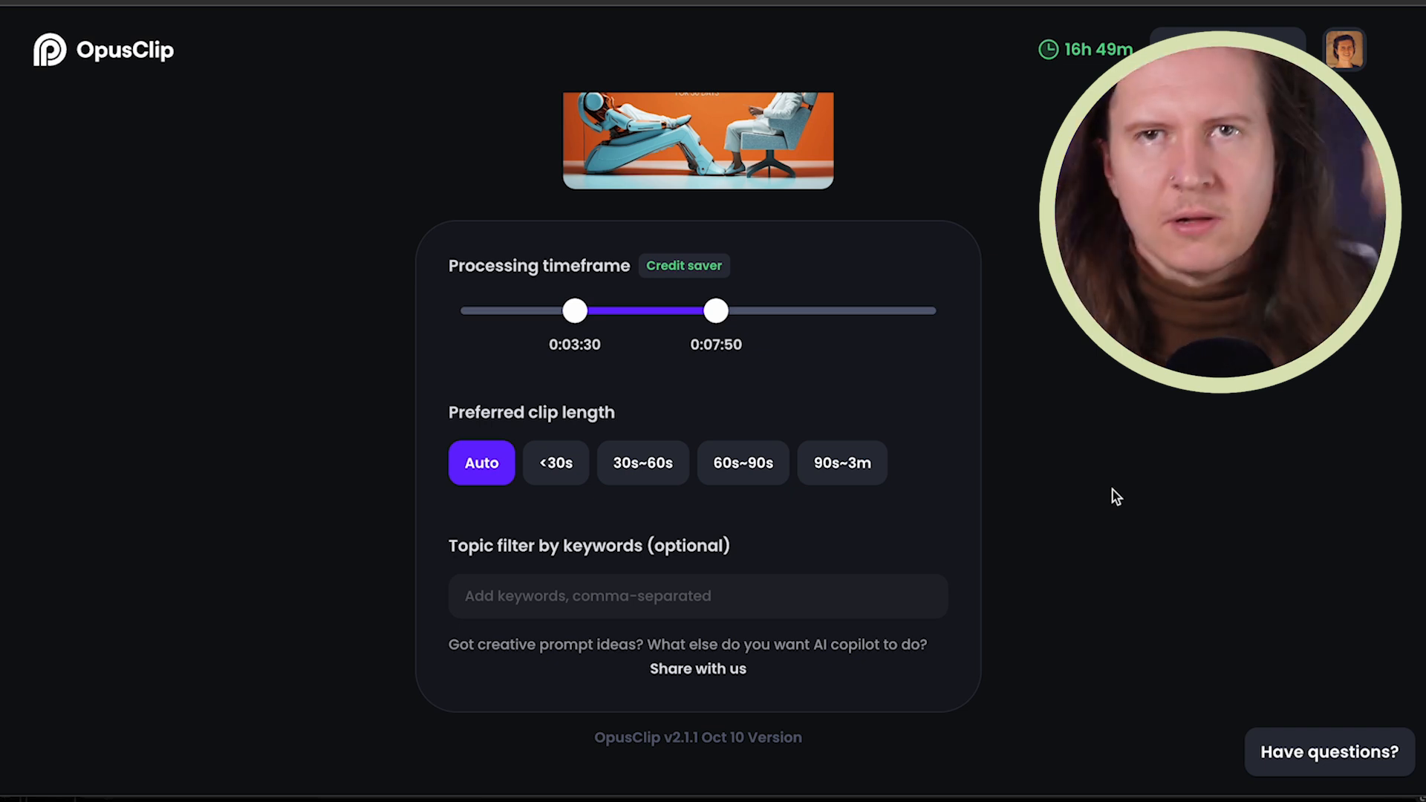
pyautogui.scroll(3)
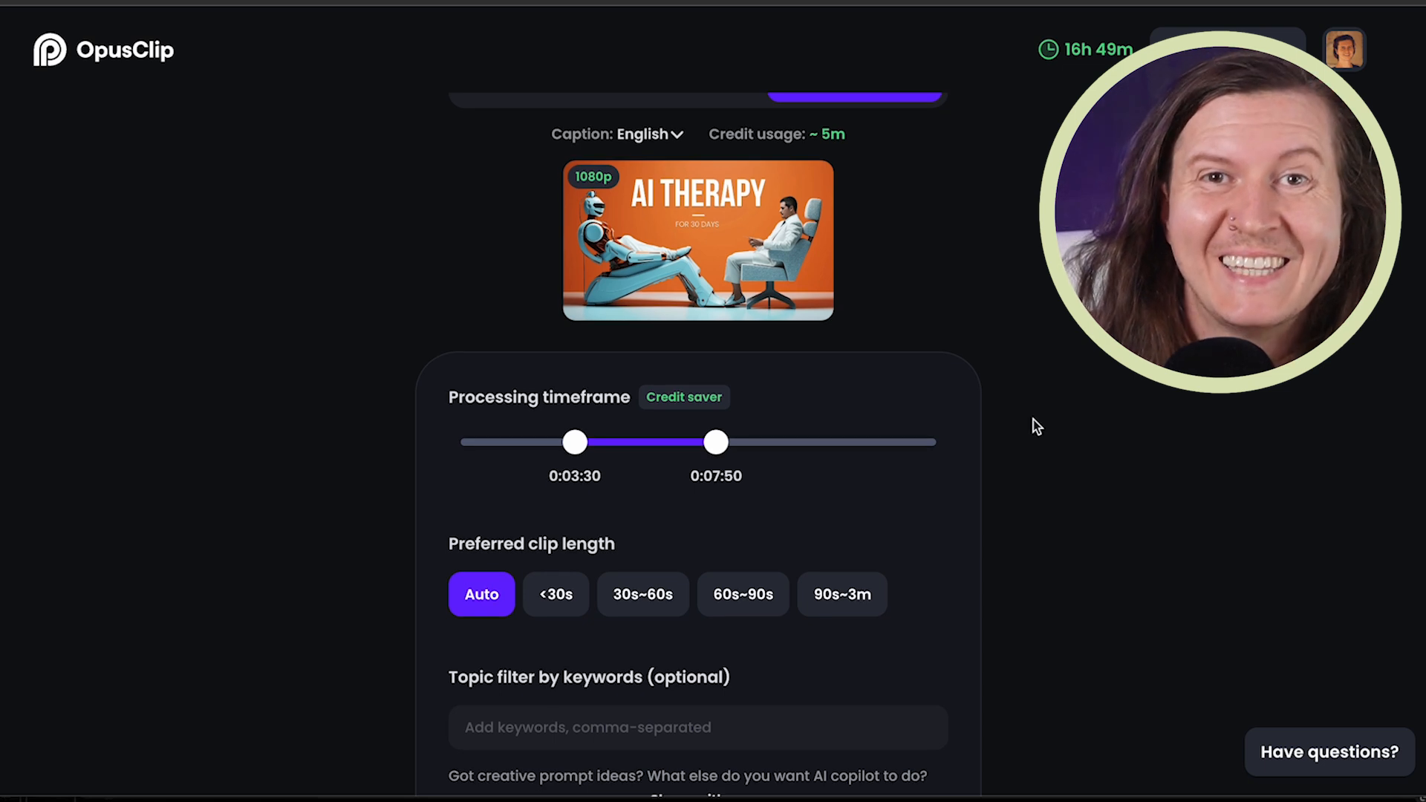
pyautogui.moveTo(897, 354)
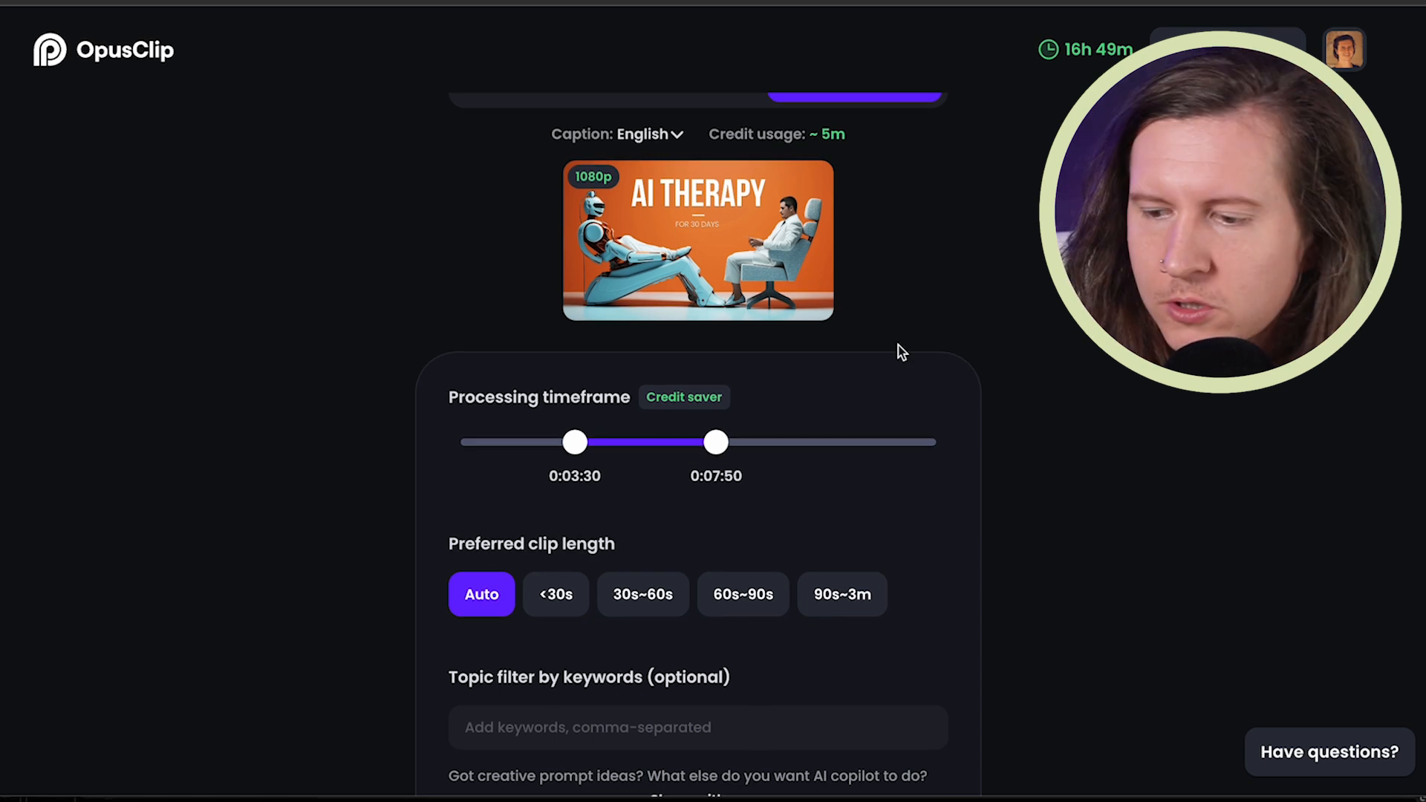
pyautogui.scroll(3)
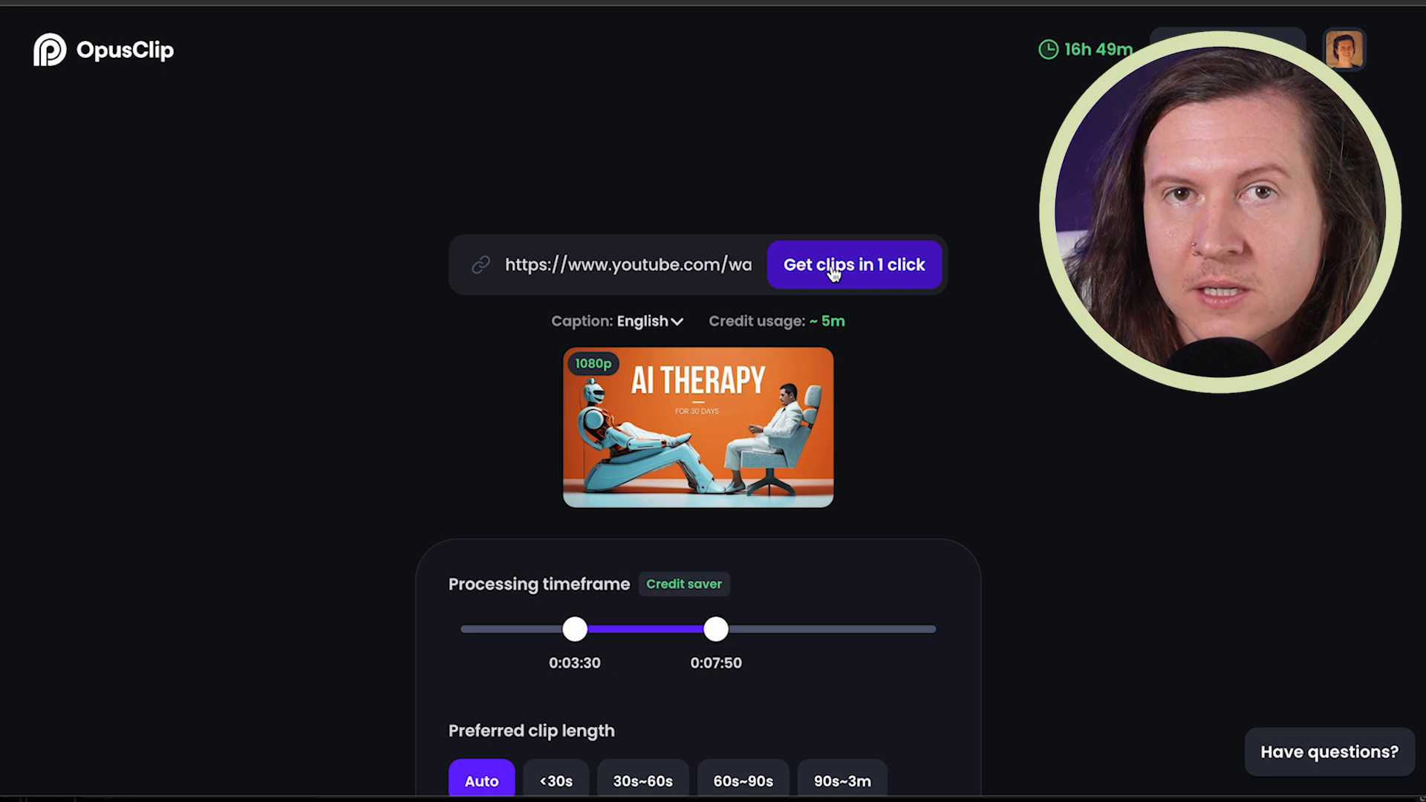
# Start 'Get clips in 1 click' for the 3:30–7:50 range and note that leaving the page is safe
pyautogui.click(853, 264)
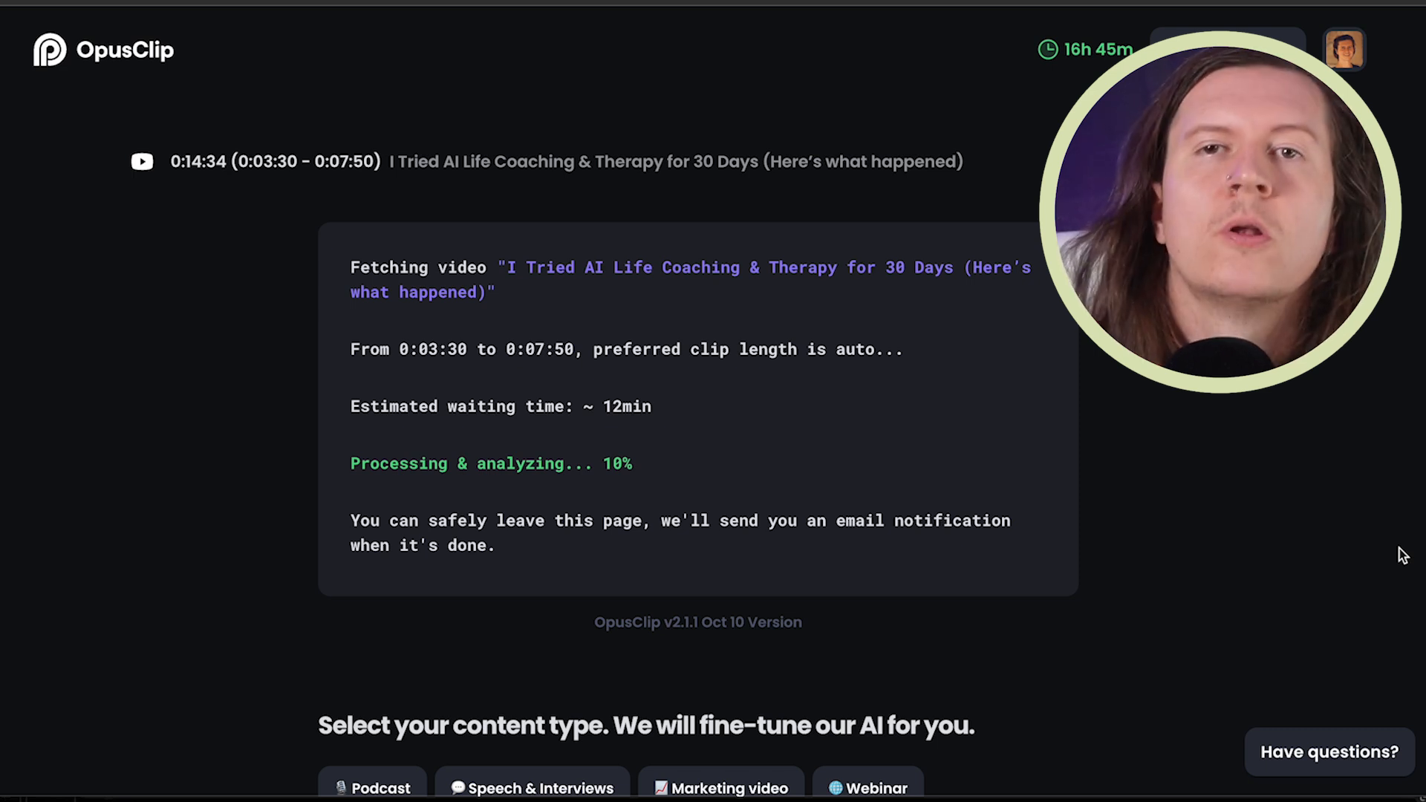
pyautogui.moveTo(389, 383)
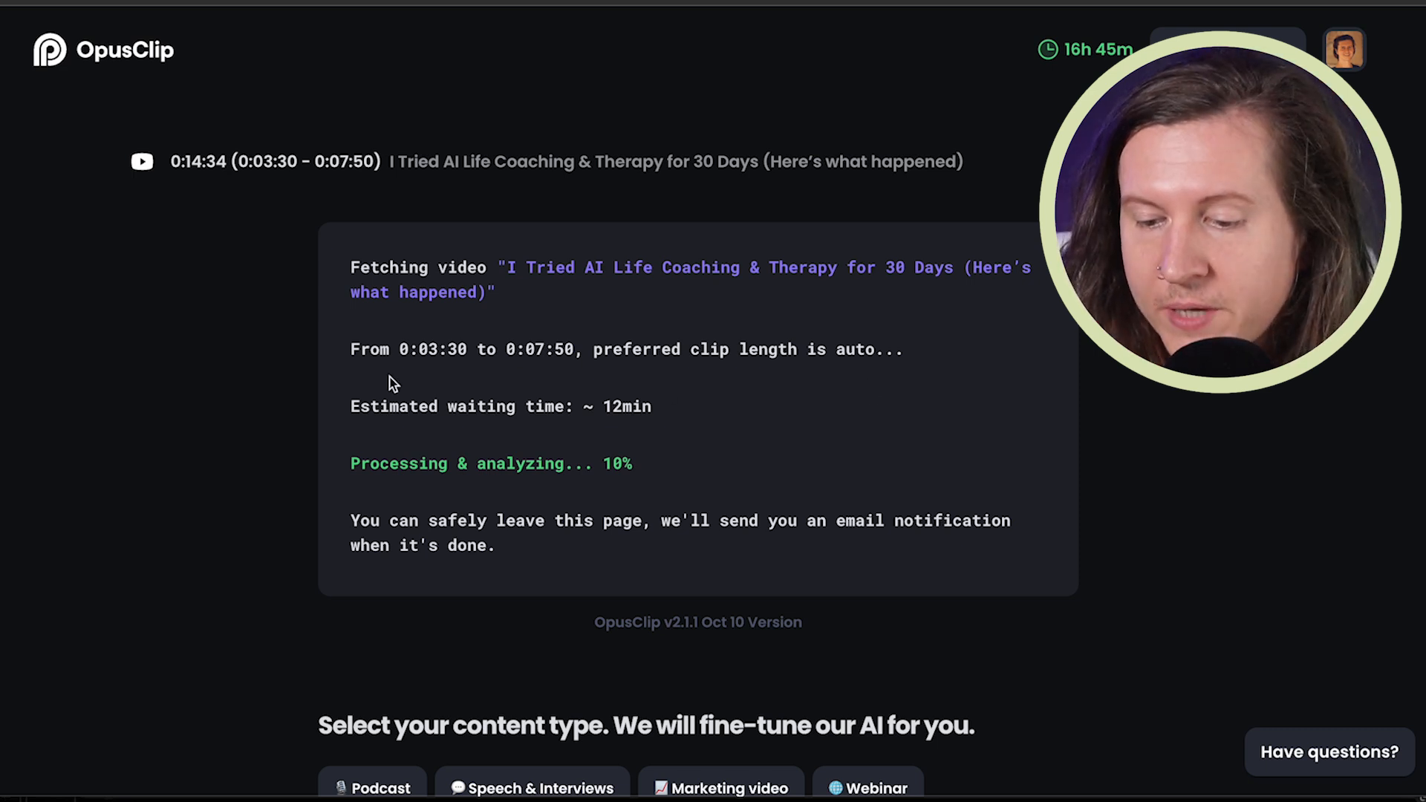
pyautogui.tripleClick(500, 407)
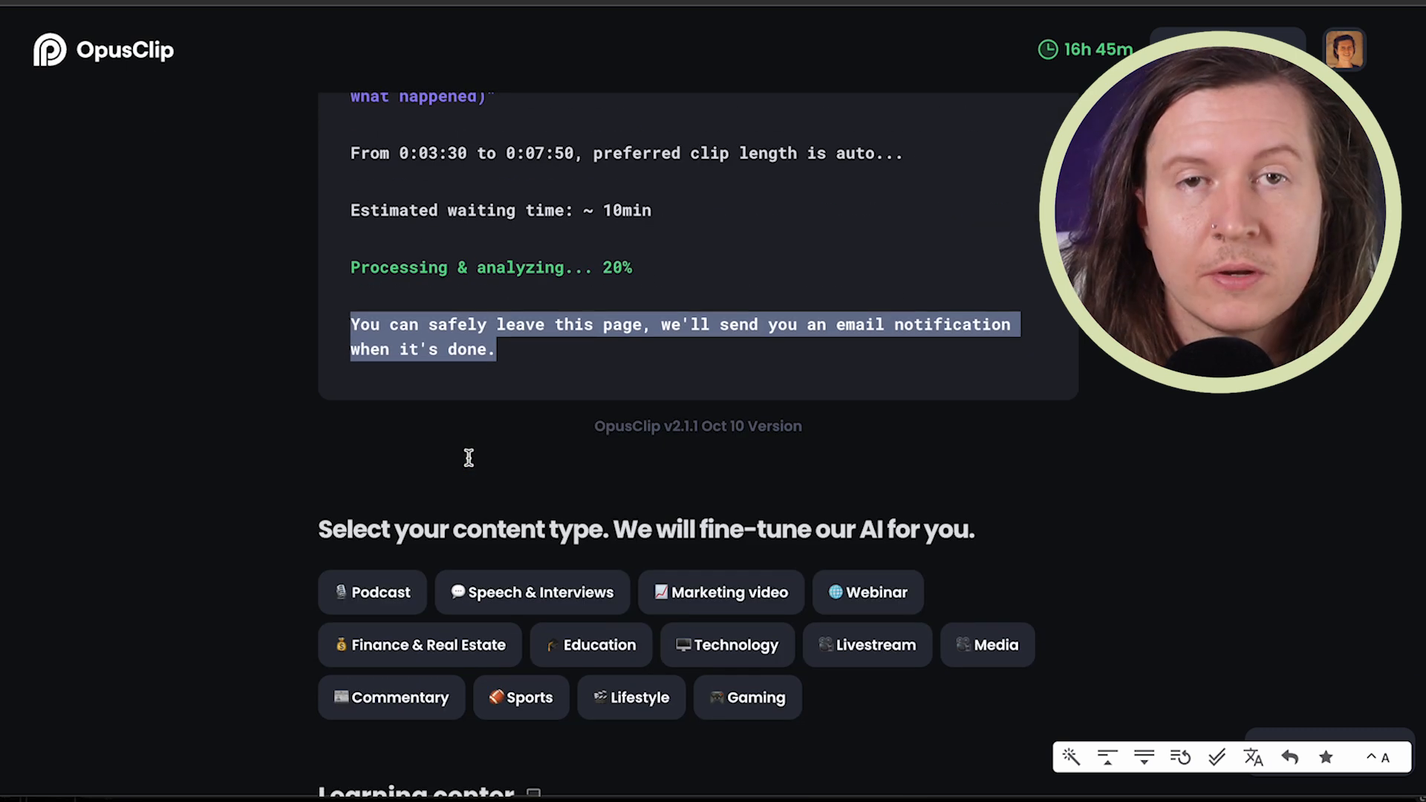
pyautogui.scroll(3)
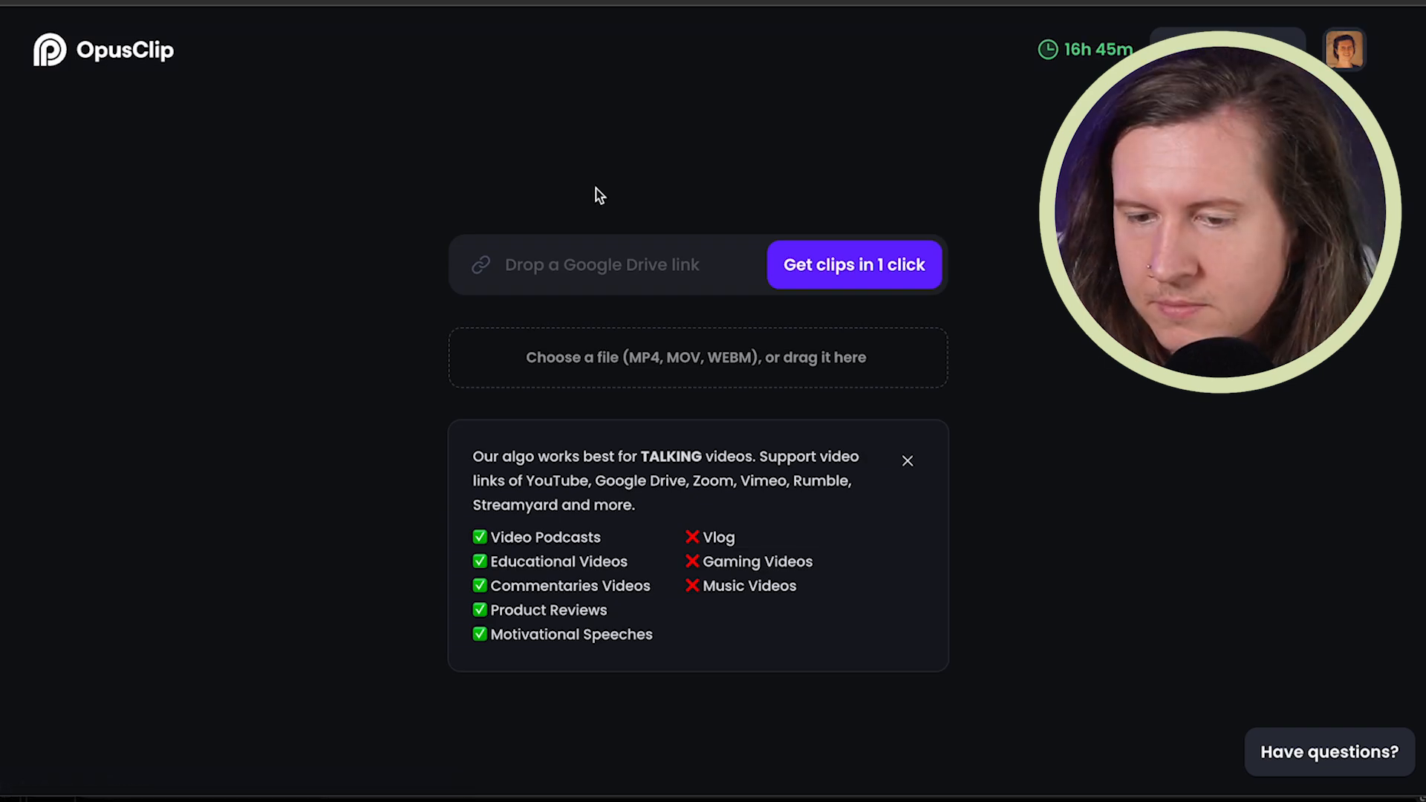
# Open the Midjourney 4x Resolution project from the dashboard project list
pyautogui.click(1345, 49)
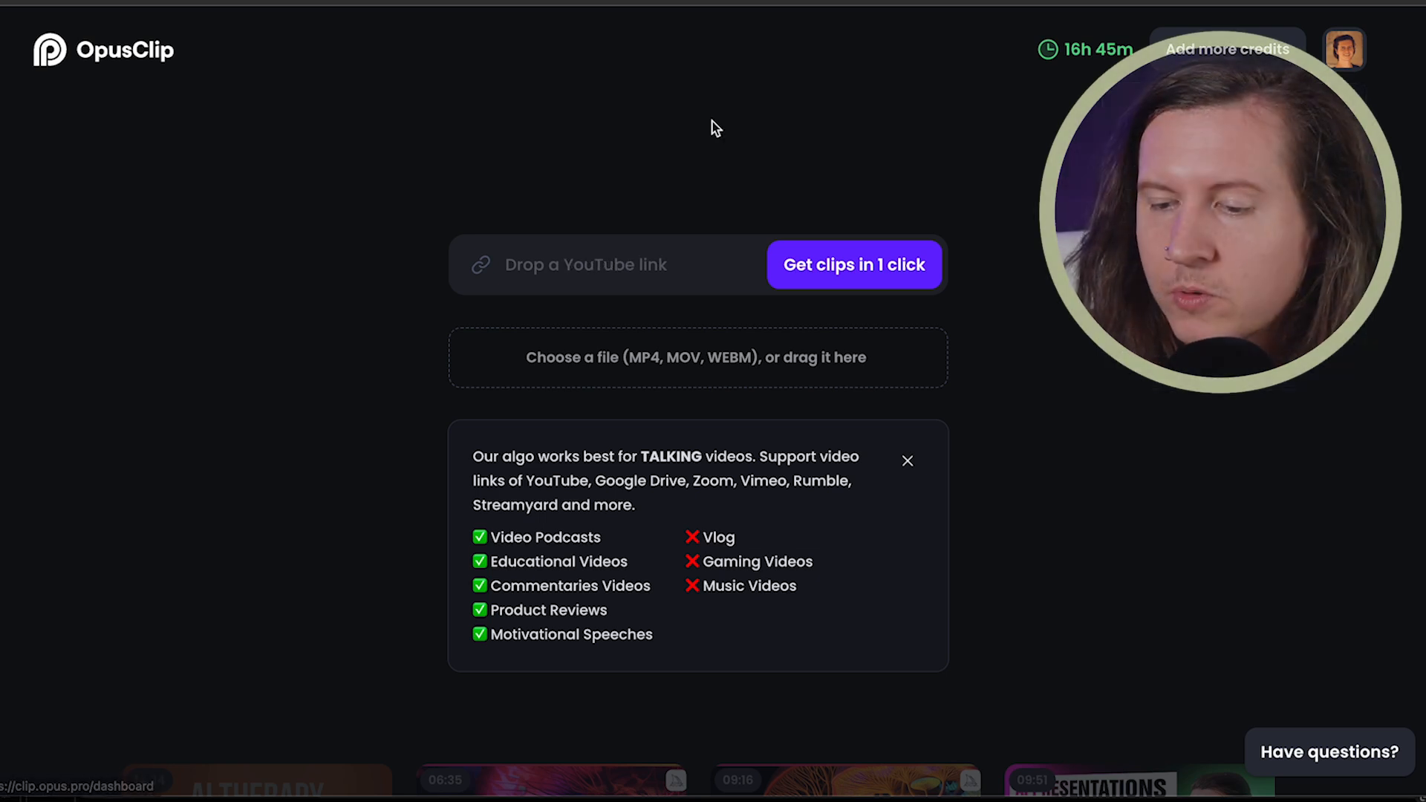
pyautogui.scroll(-3)
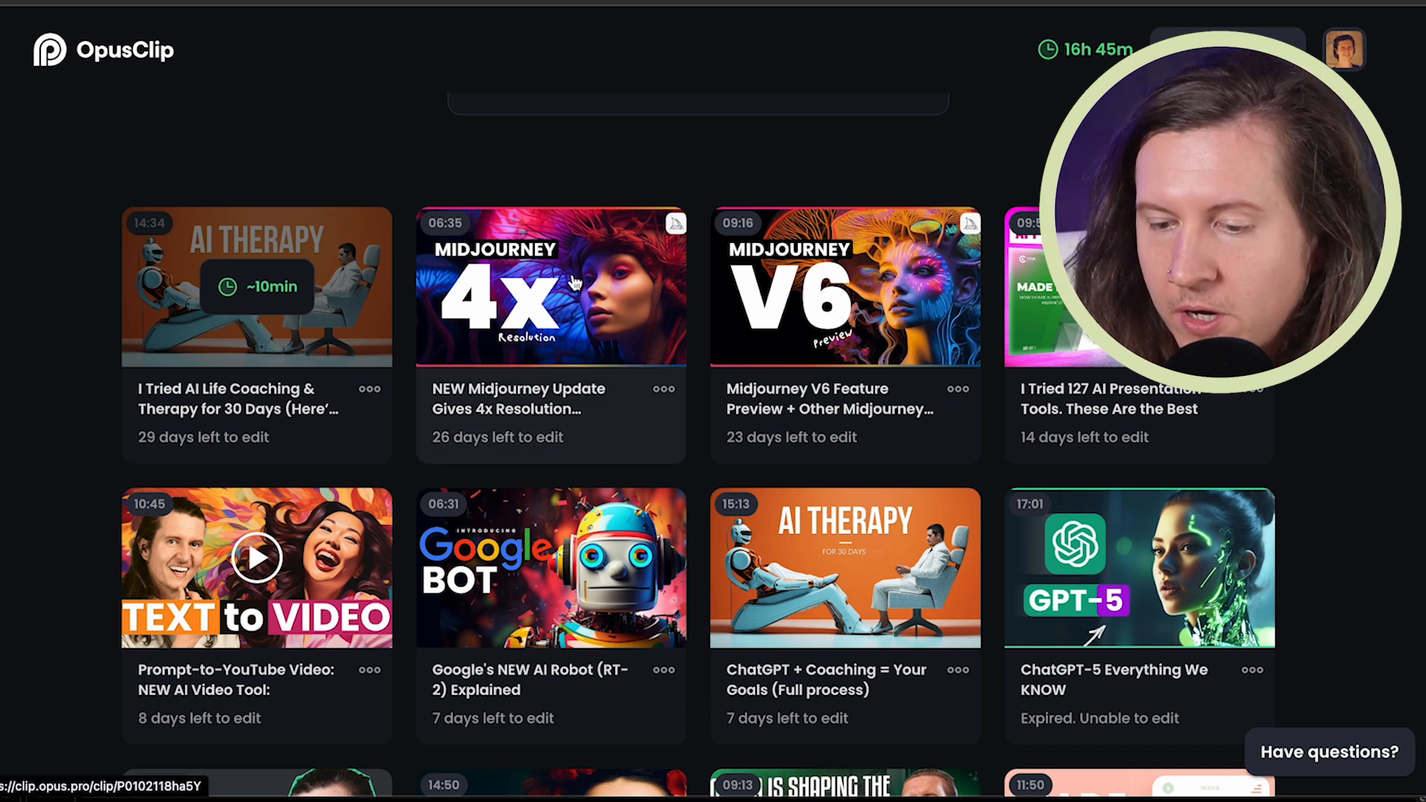
pyautogui.click(549, 287)
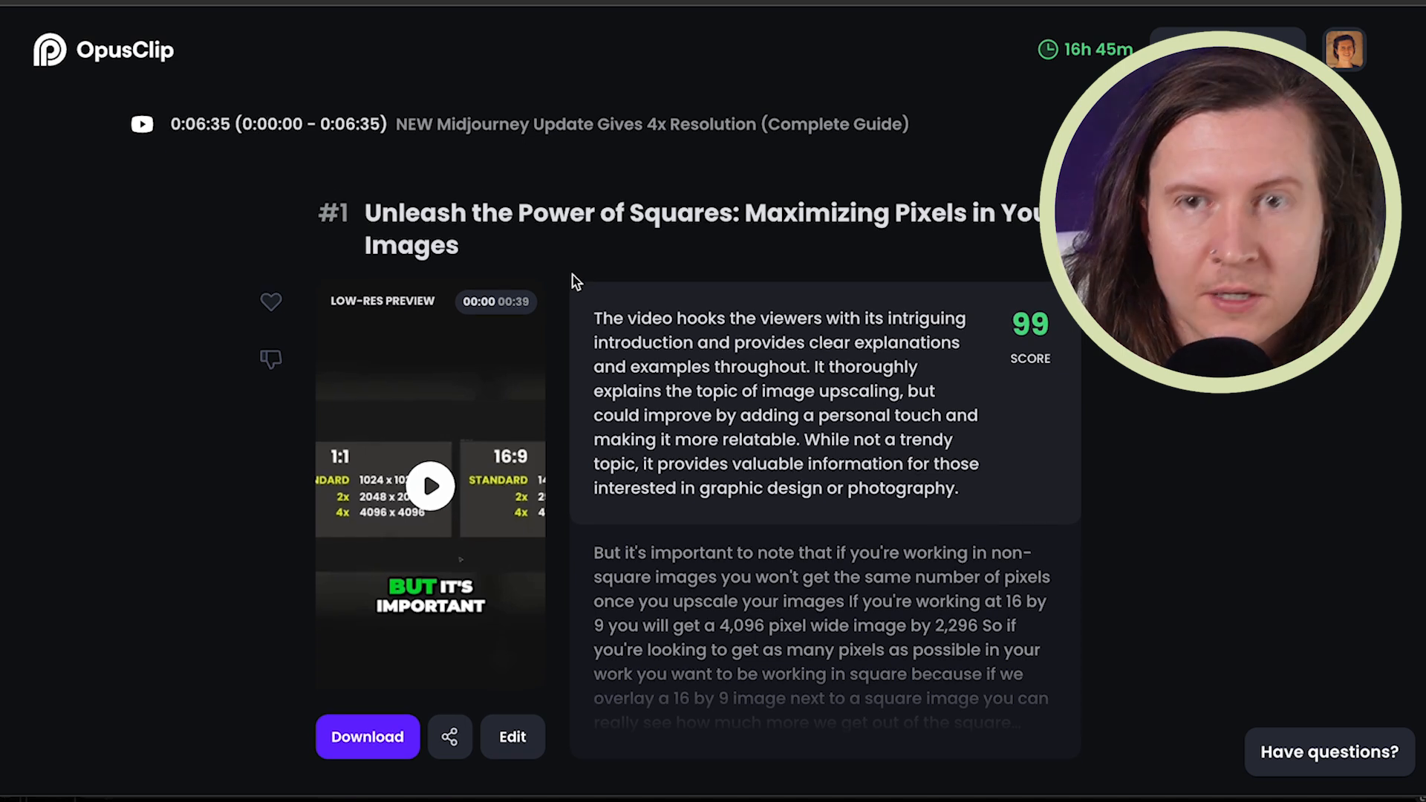
pyautogui.moveTo(1028, 323)
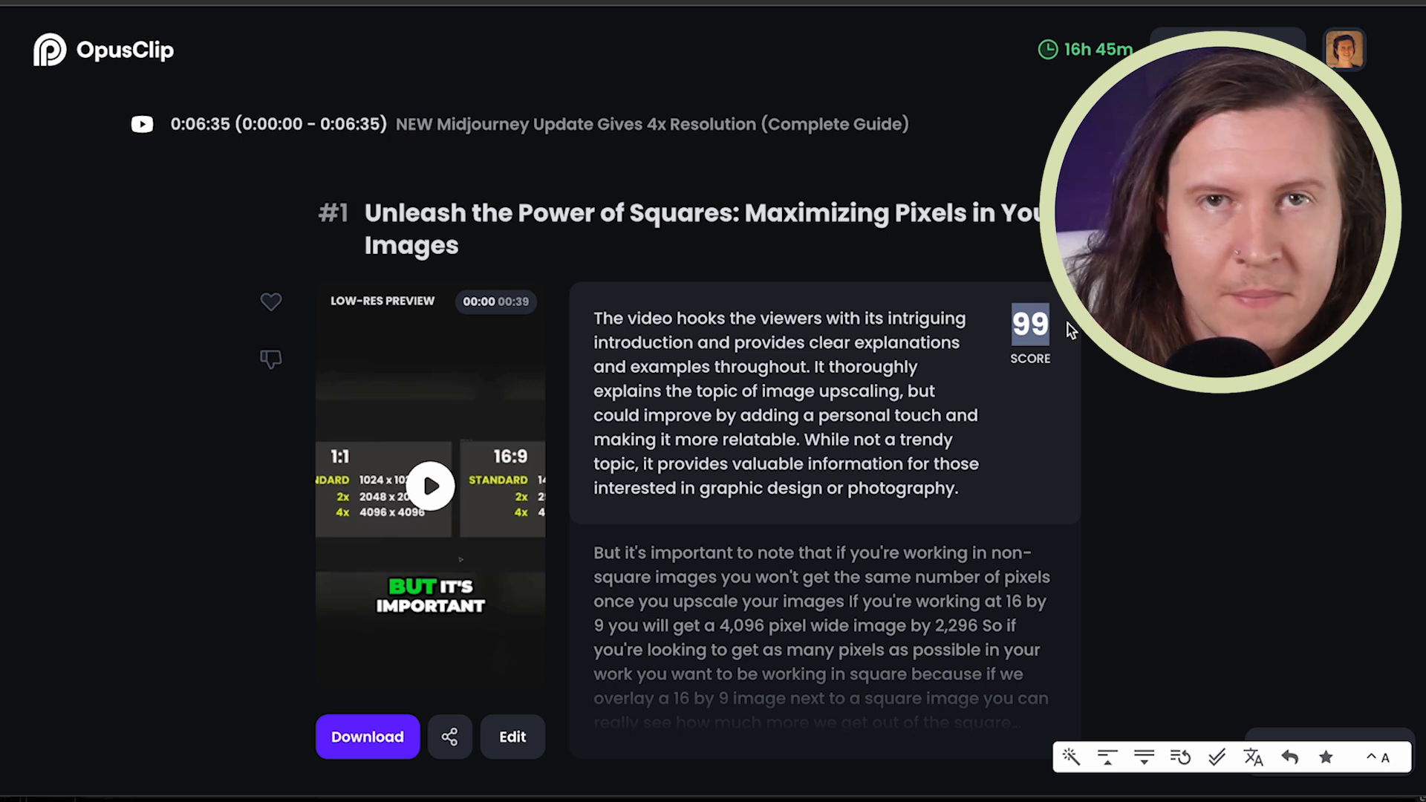
# Browse the project's scored clips and like the top-scored clip
pyautogui.scroll(-3)
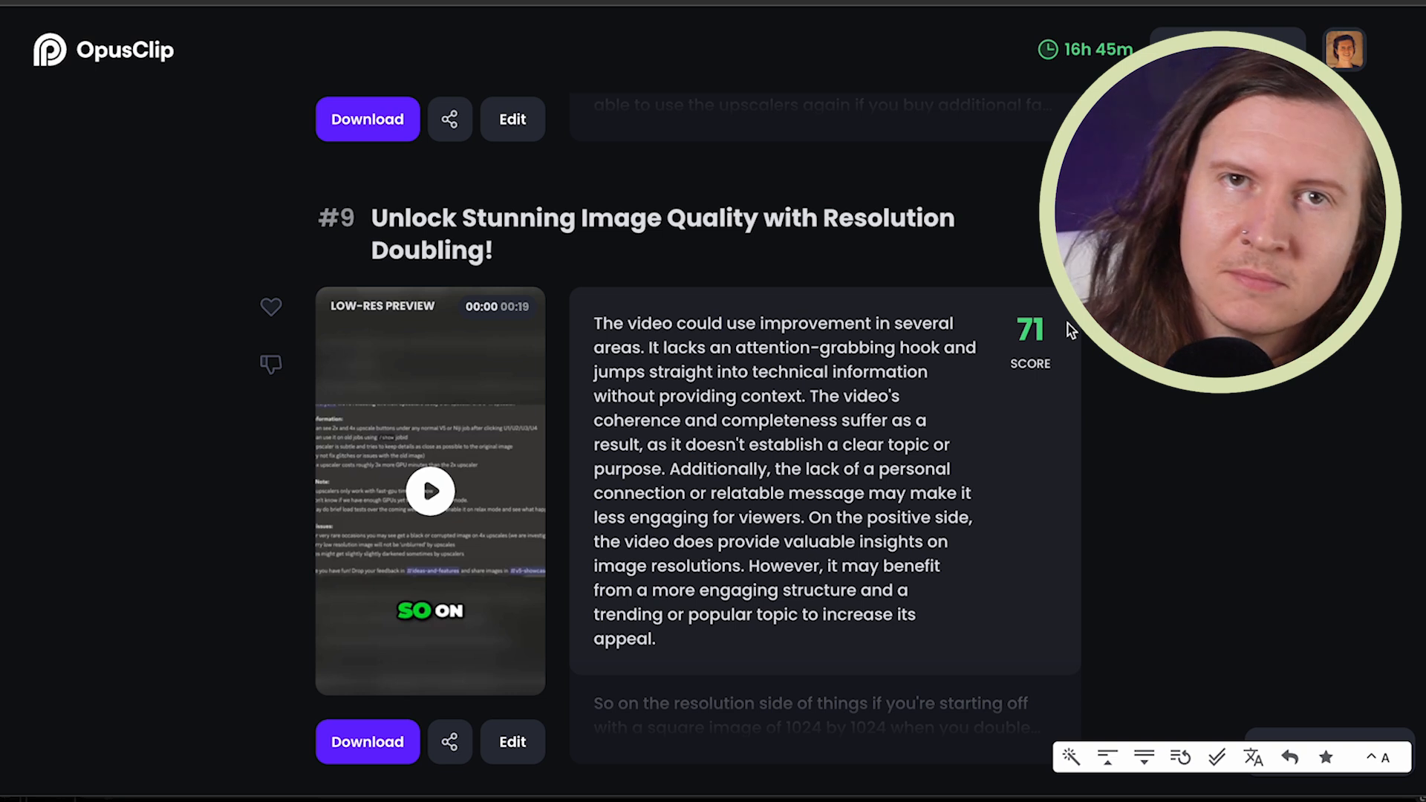
pyautogui.scroll(3)
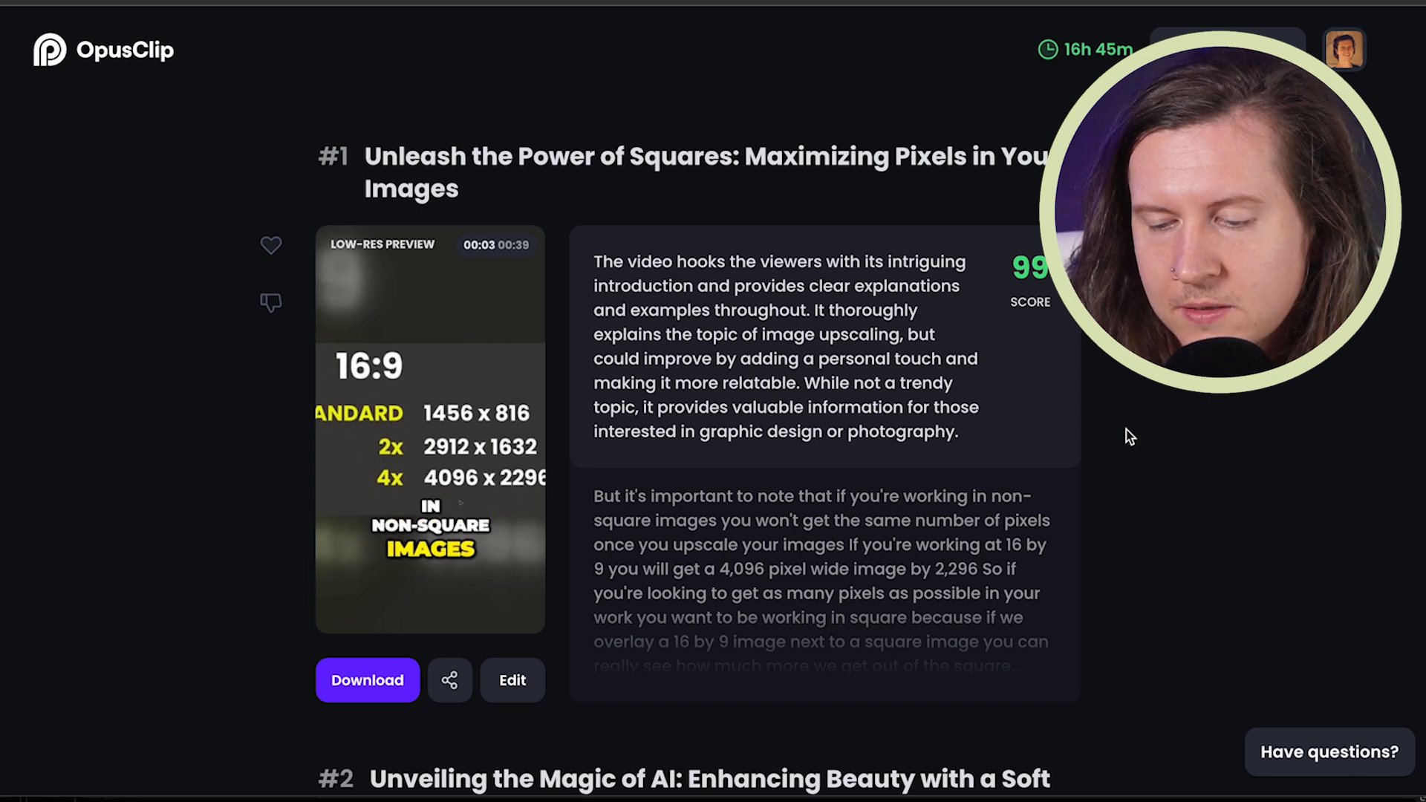
pyautogui.click(271, 155)
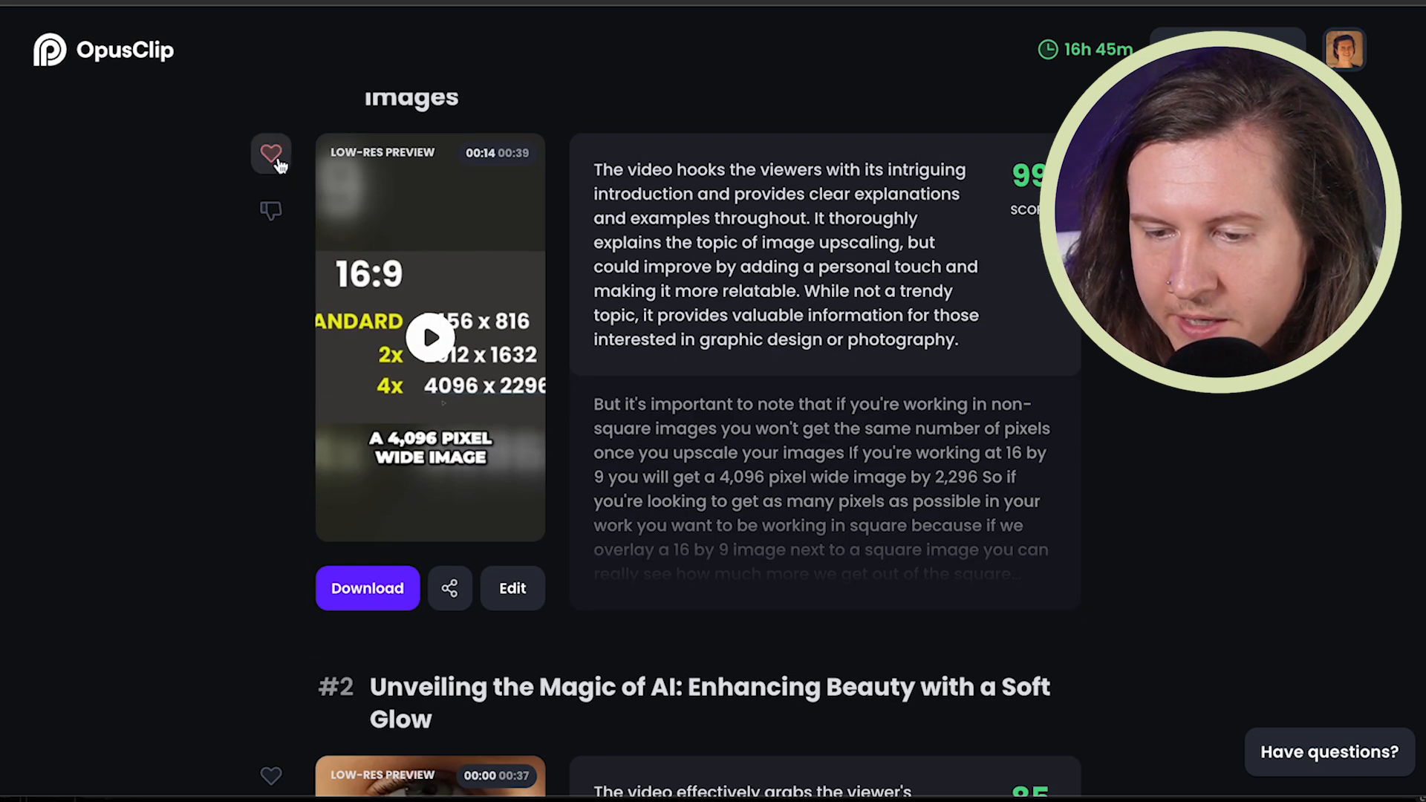
pyautogui.scroll(-3)
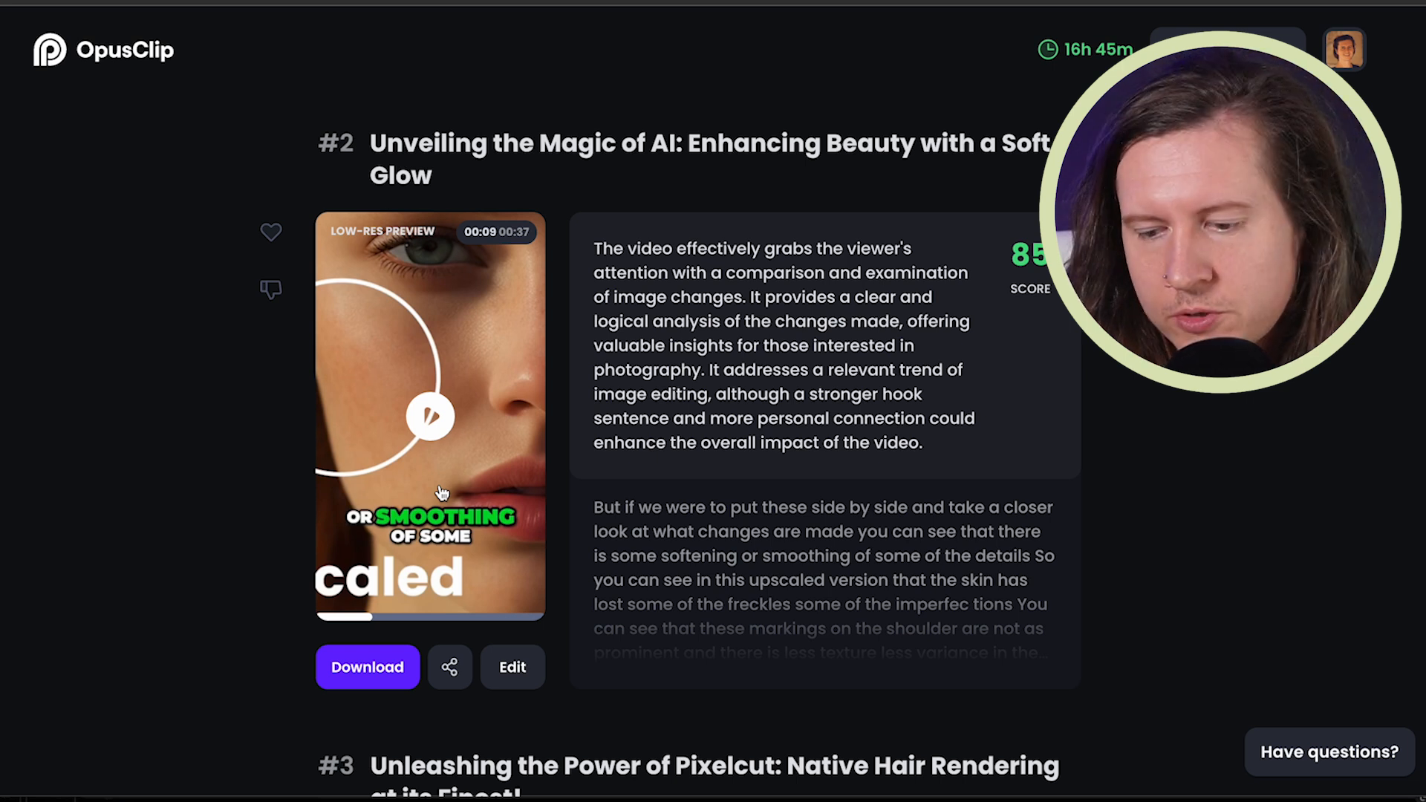
pyautogui.moveTo(513, 666)
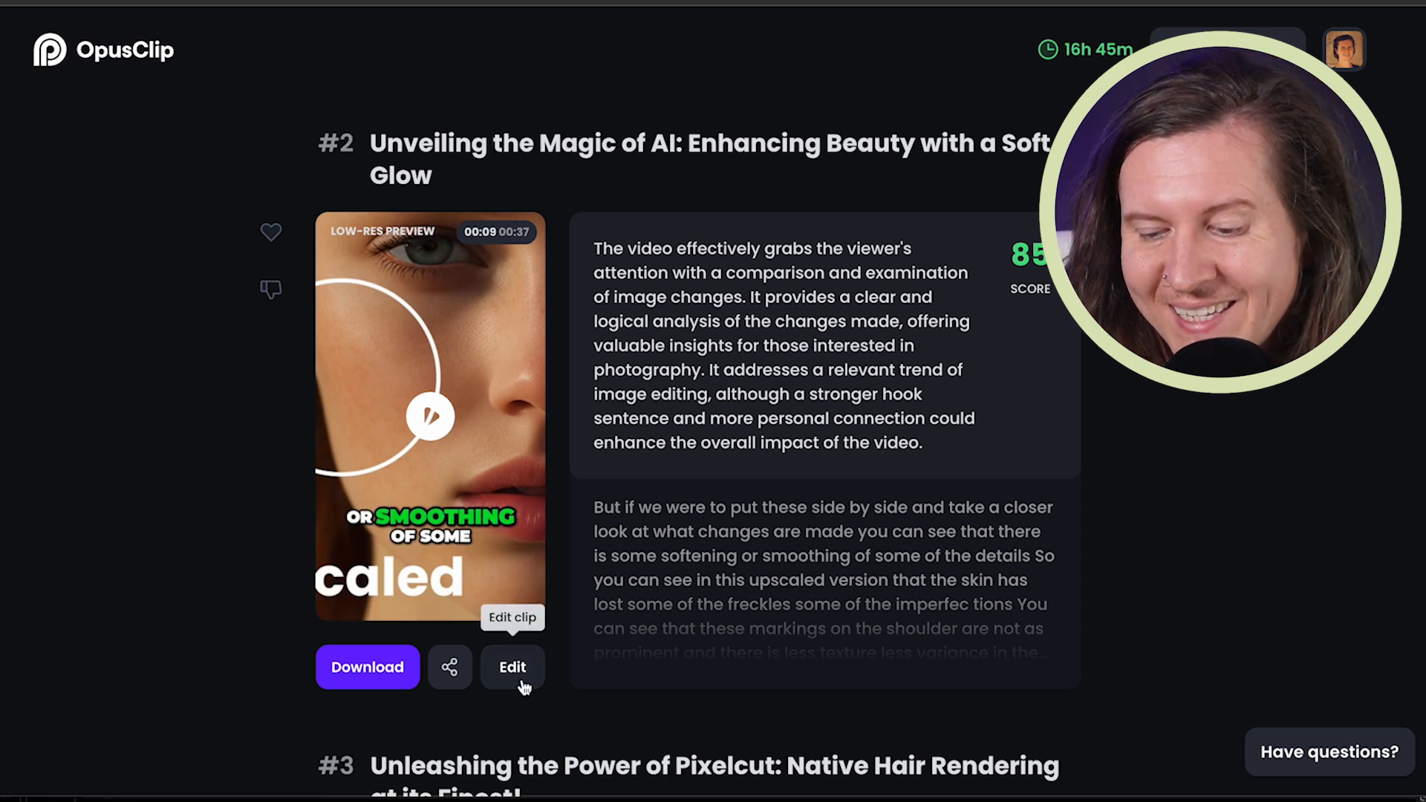
# Open the #2 soft glow clip in the editor with its Caption transcript showing
pyautogui.click(512, 666)
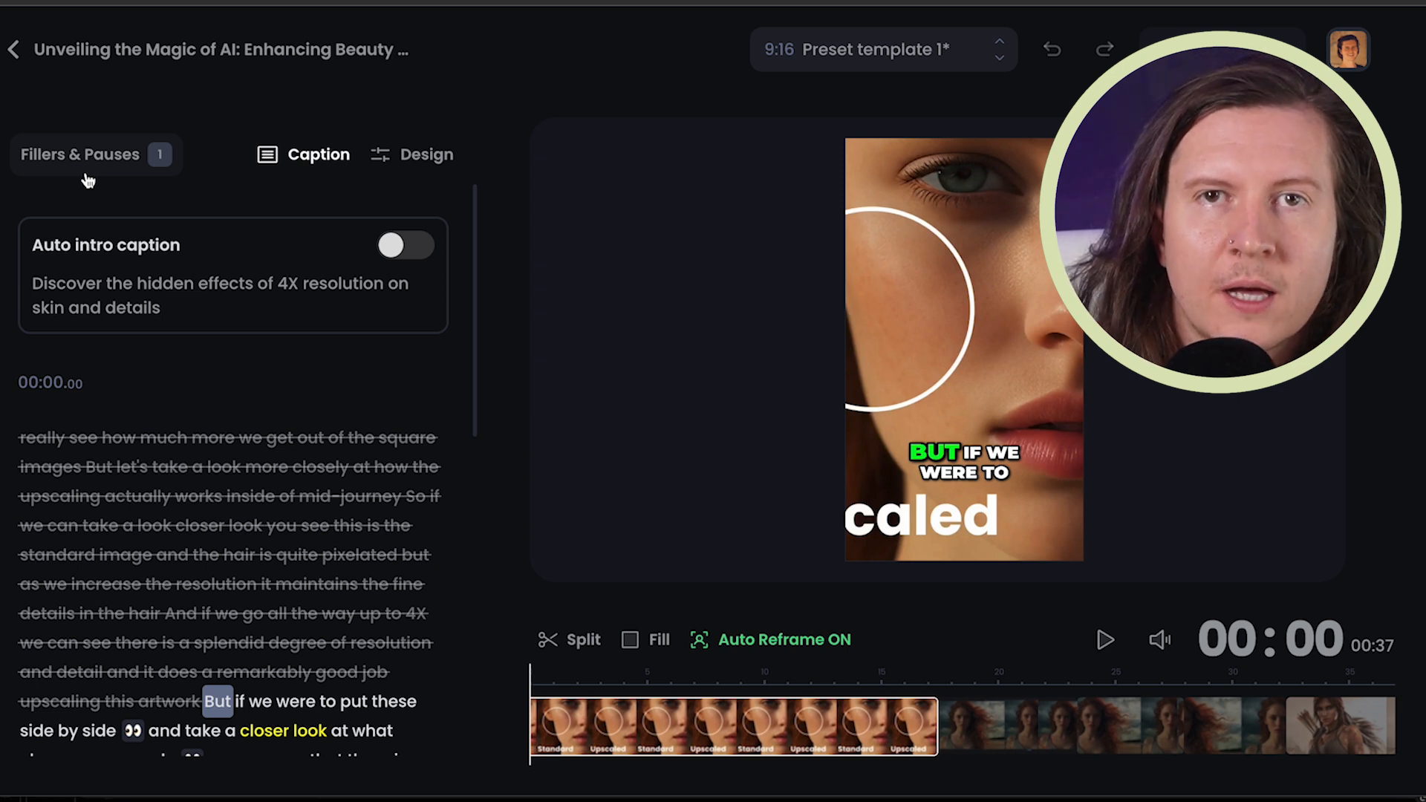
pyautogui.moveTo(88, 153)
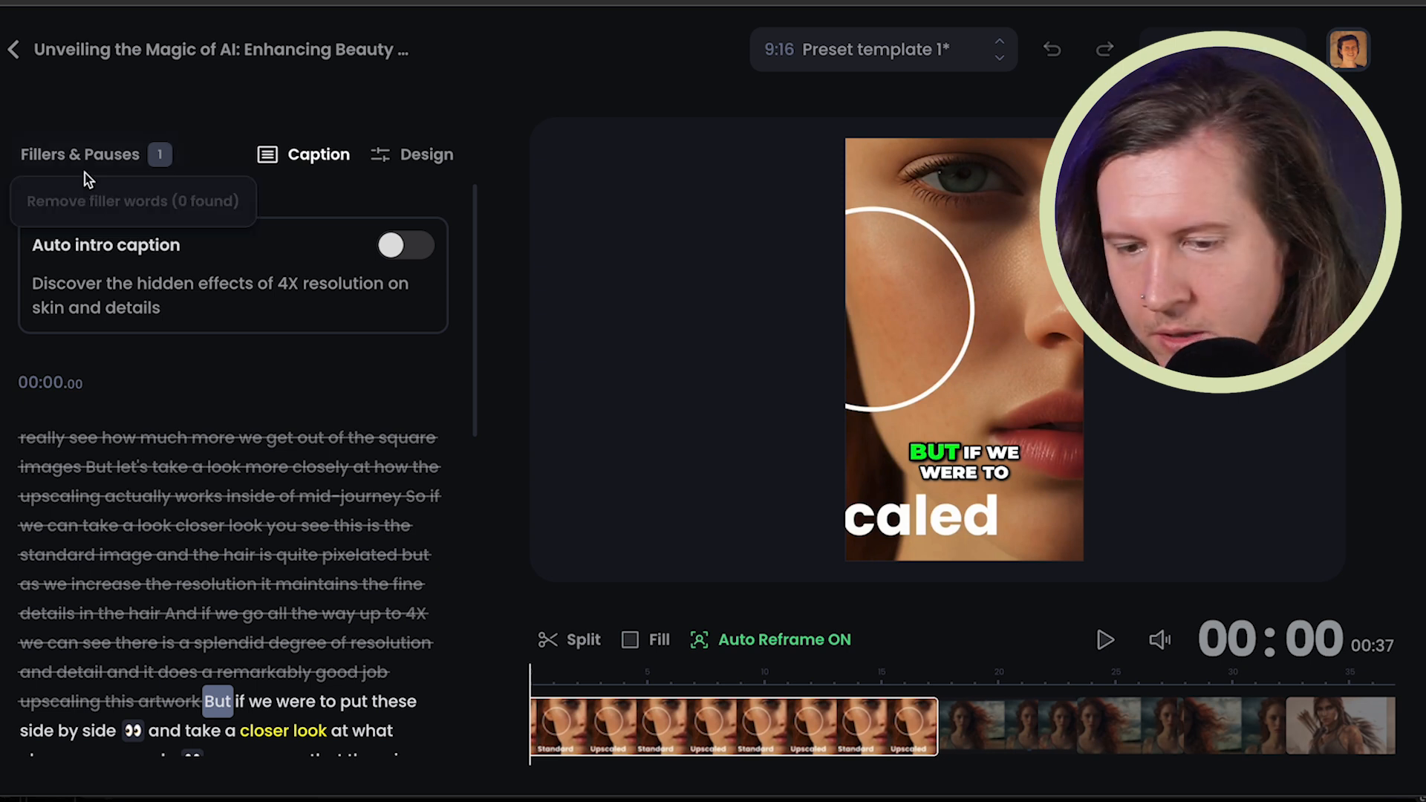
pyautogui.moveTo(124, 211)
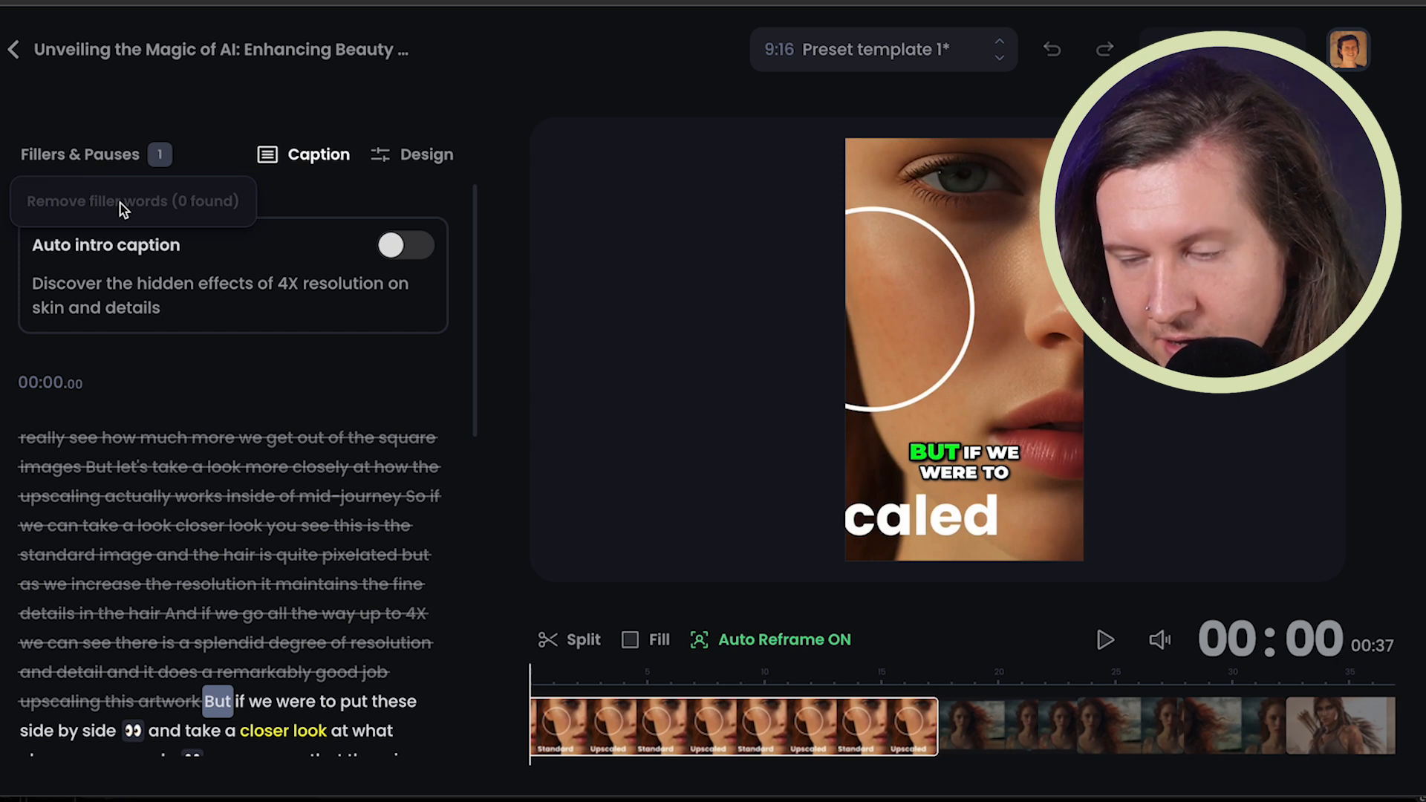
pyautogui.moveTo(130, 121)
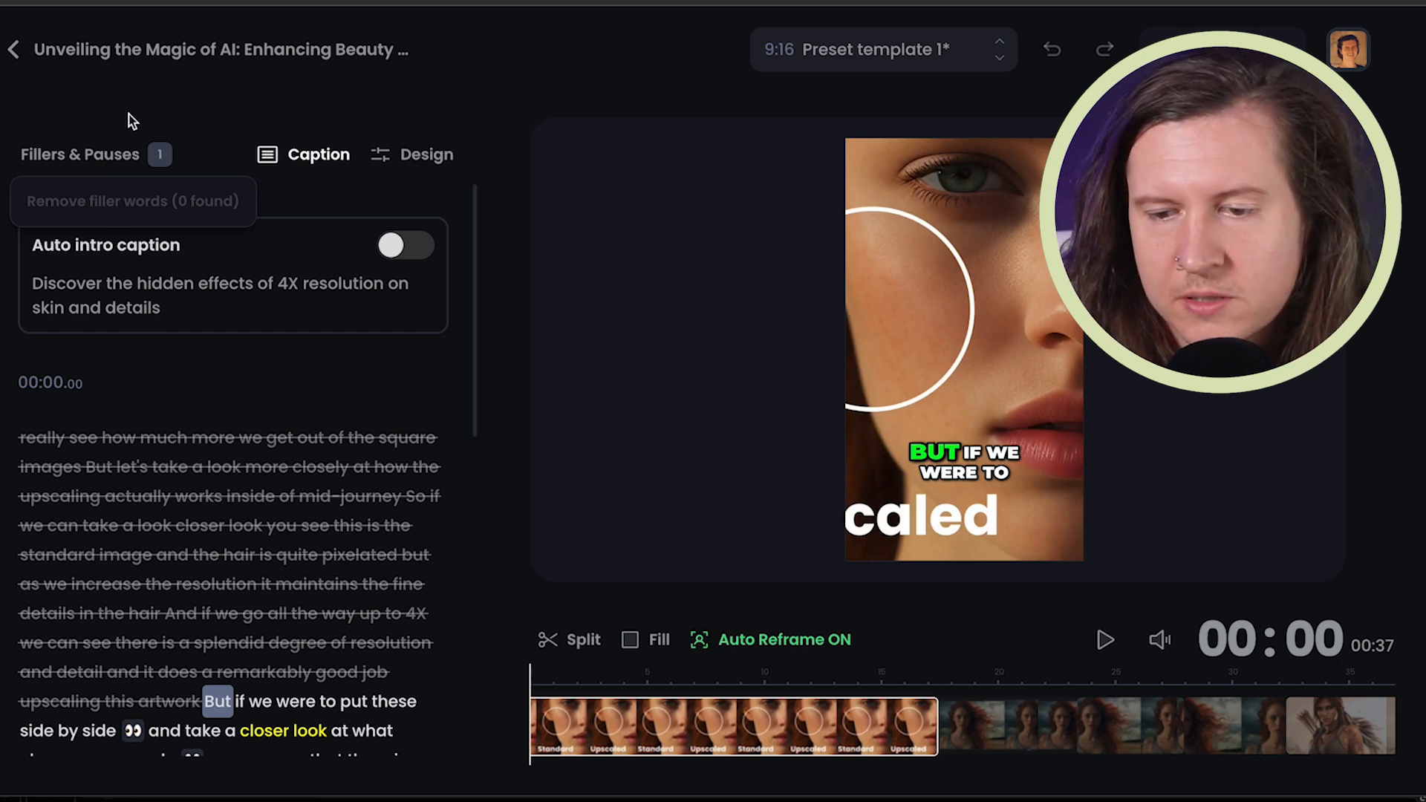
pyautogui.scroll(-3)
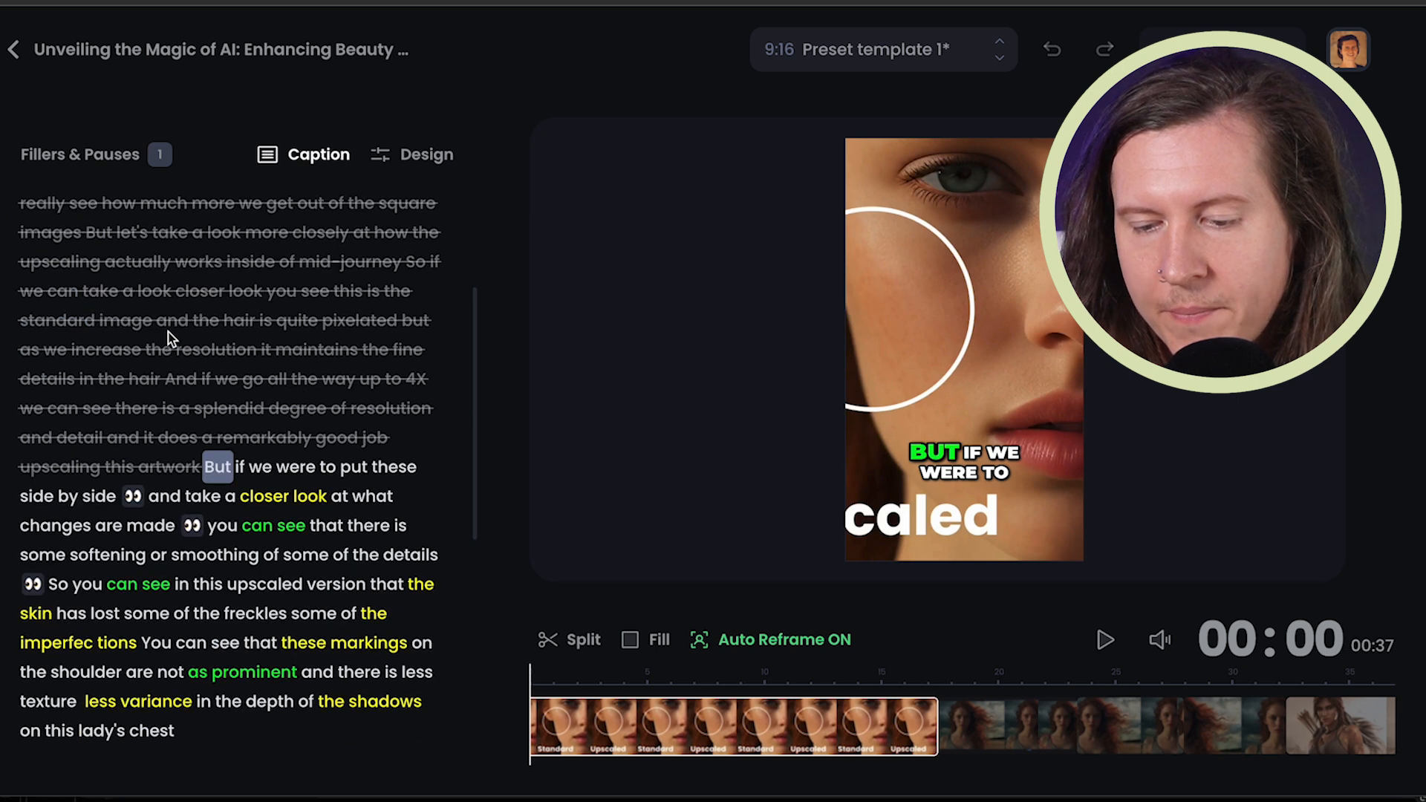
pyautogui.moveTo(168, 585)
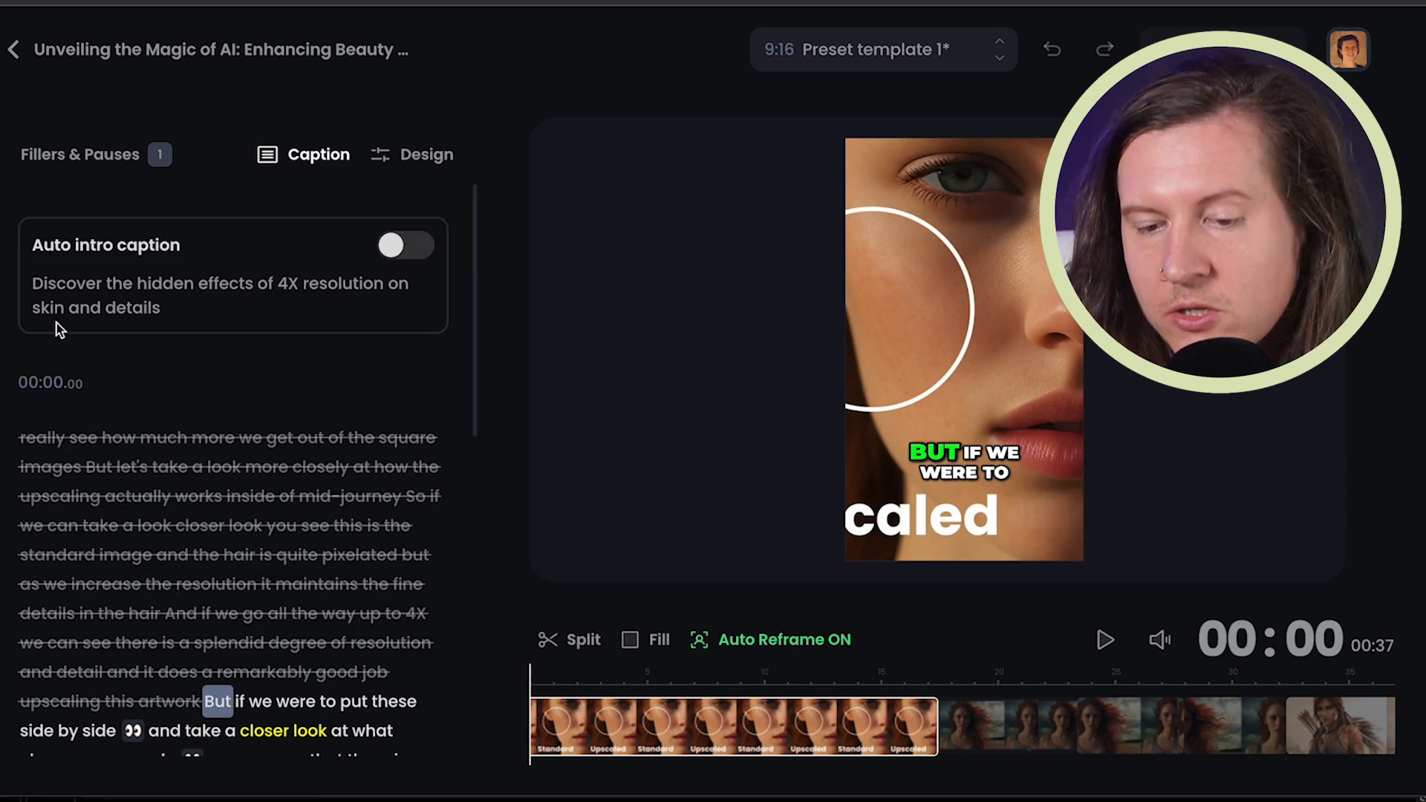
pyautogui.moveTo(505, 316)
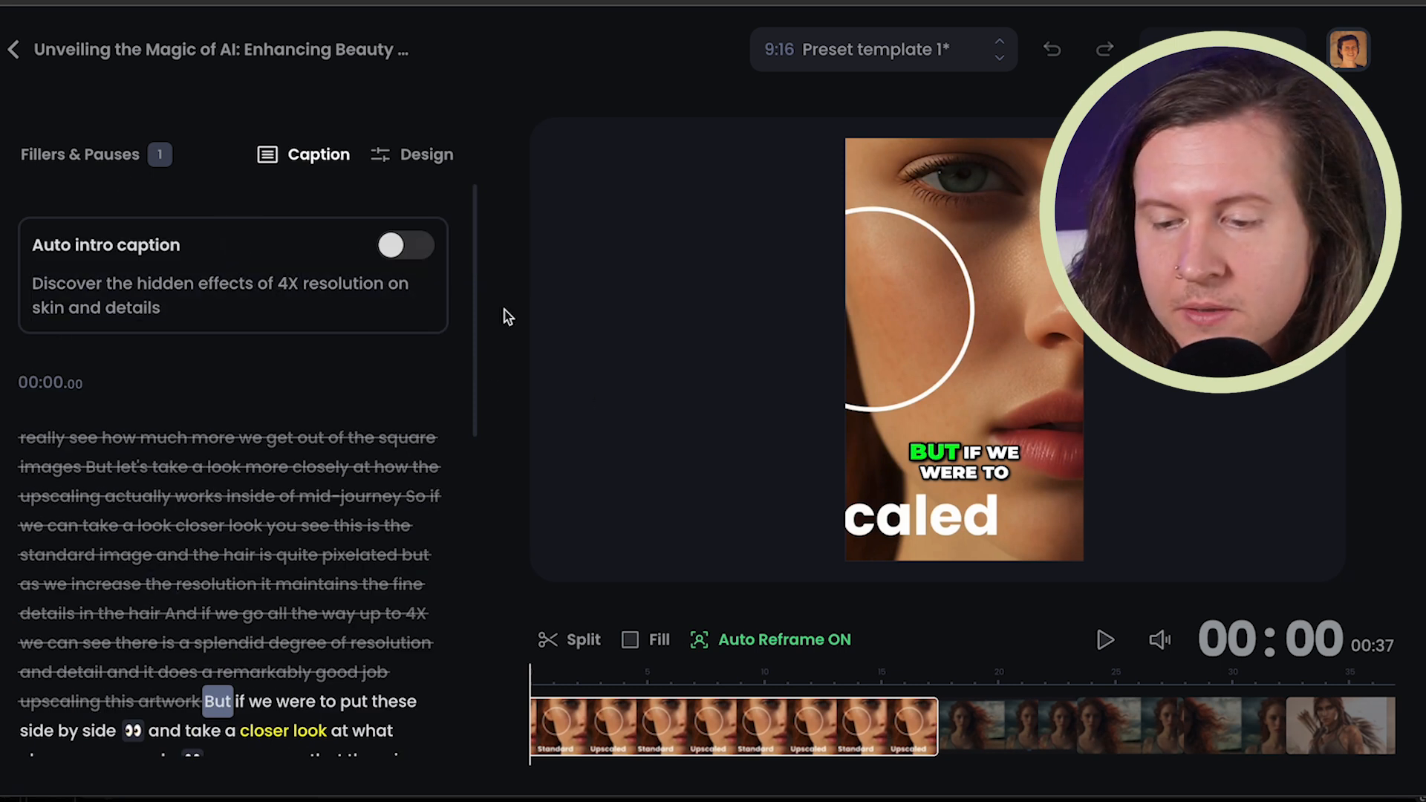
pyautogui.click(406, 245)
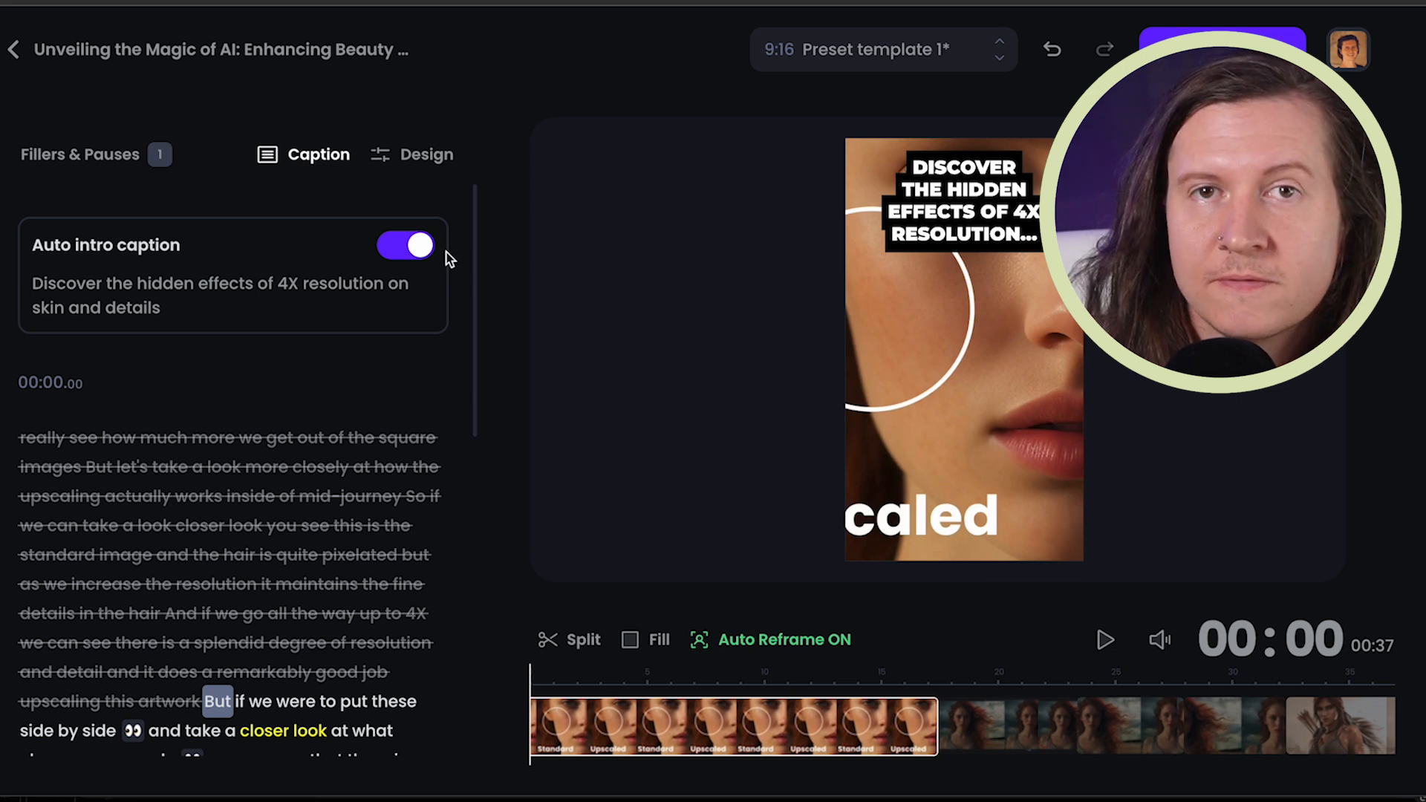
pyautogui.moveTo(405, 245)
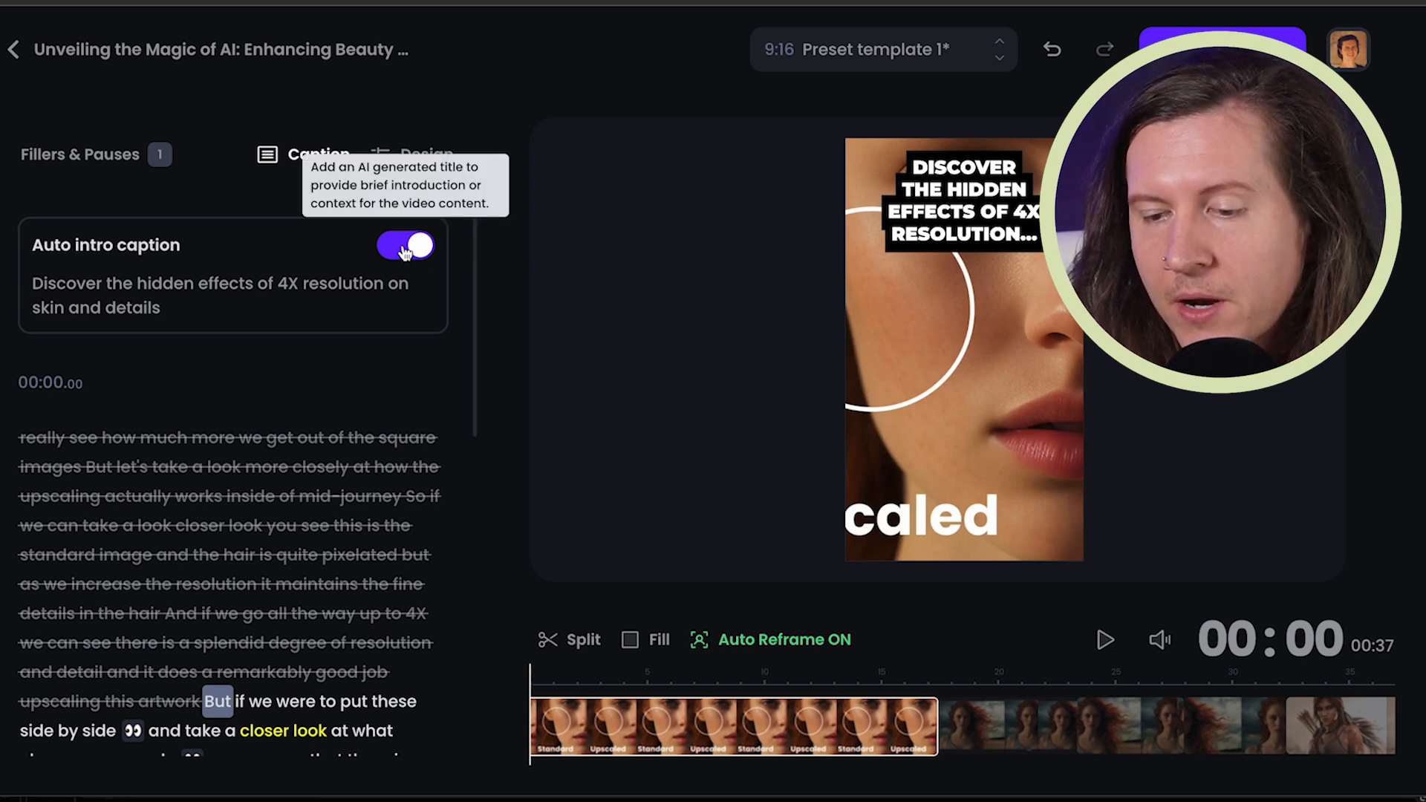
pyautogui.click(404, 244)
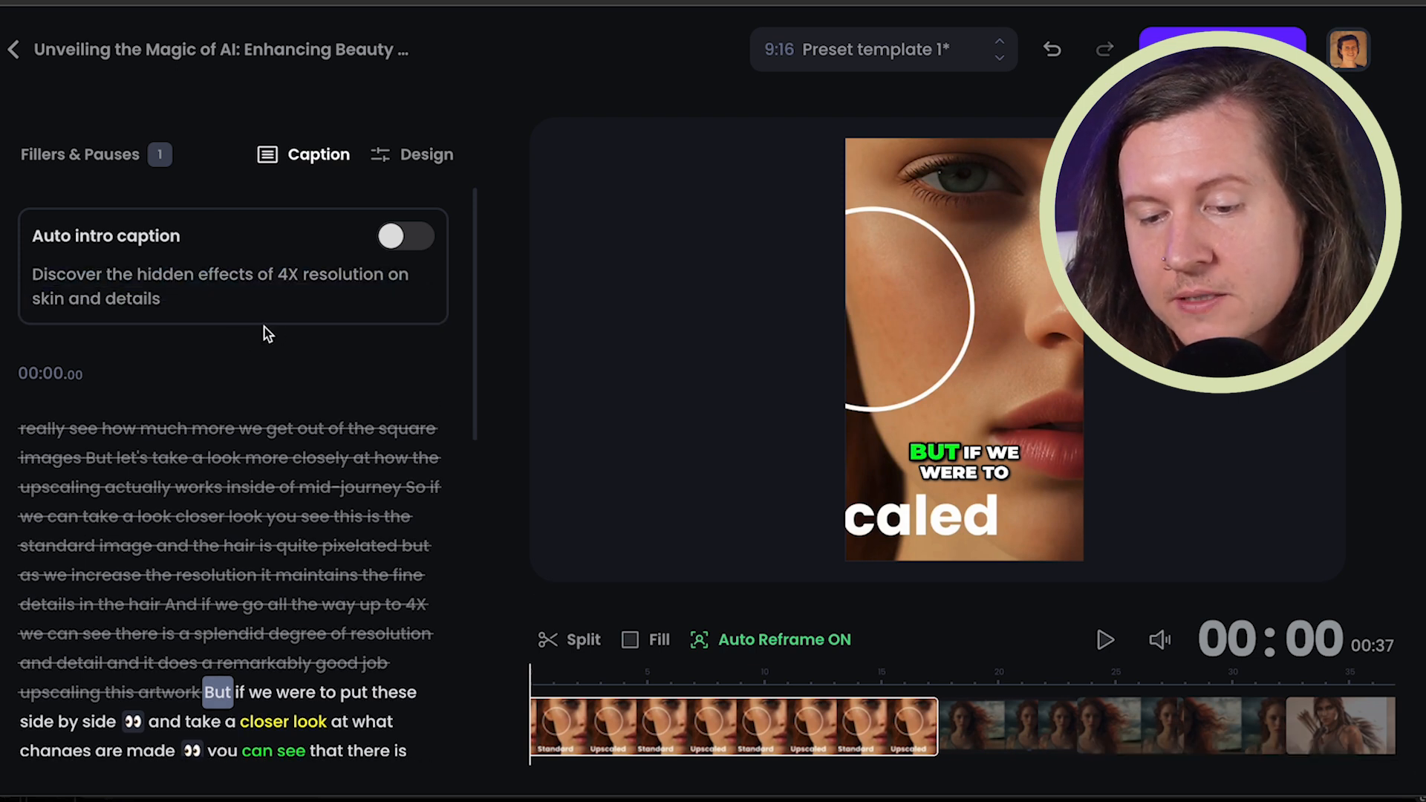
pyautogui.moveTo(306, 359)
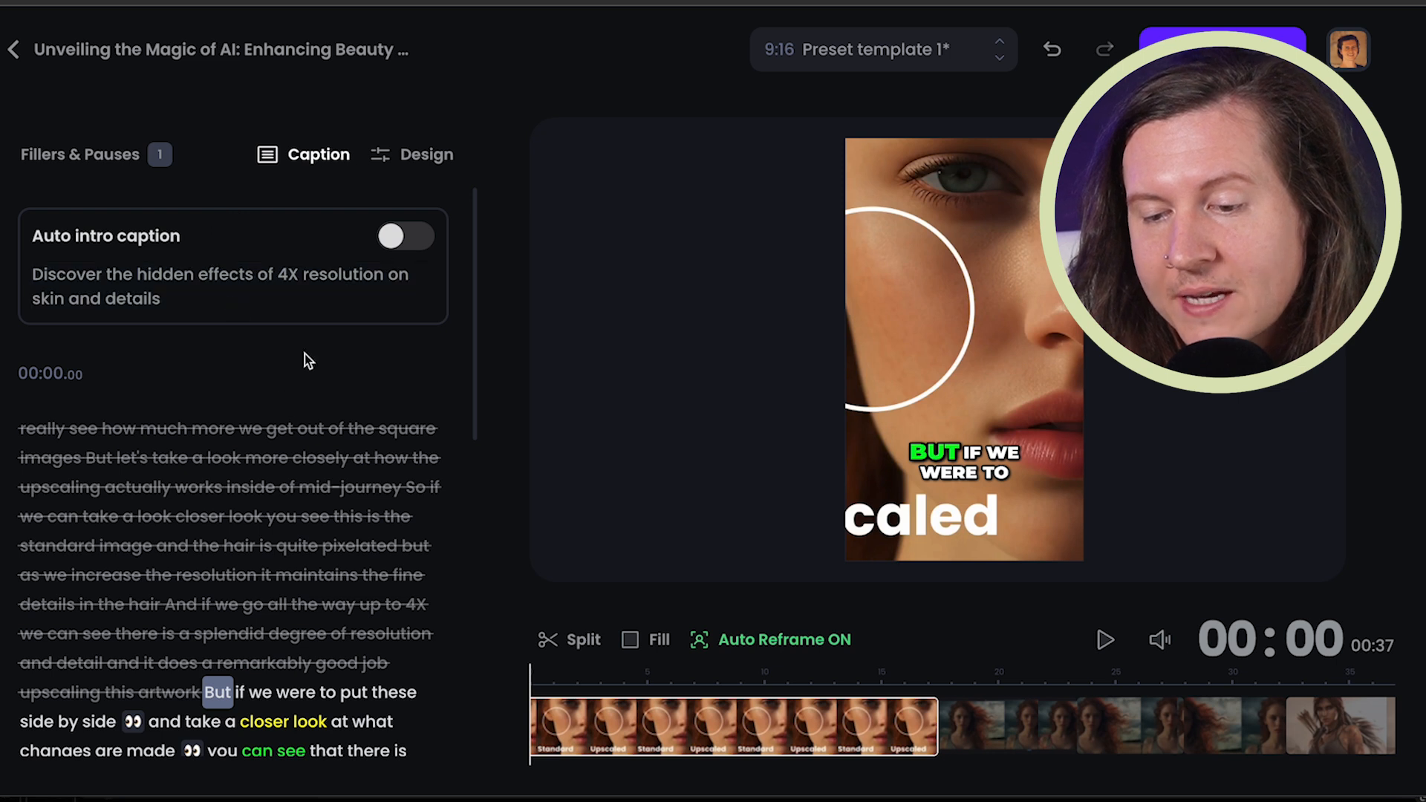
# Restore the struck-out 4X resolution passage and remove 'can see there is a splendid' from text and audio
pyautogui.scroll(-3)
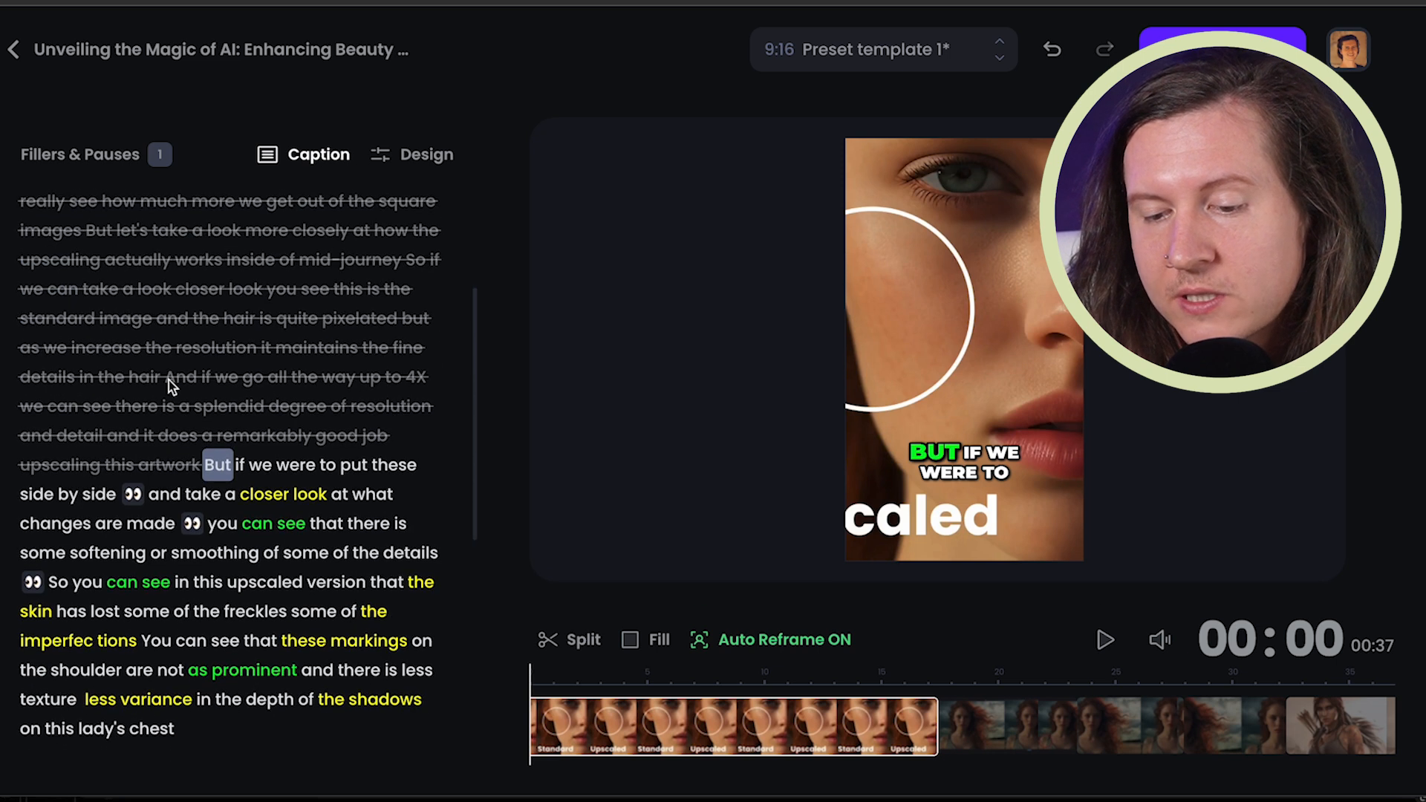
pyautogui.scroll(-3)
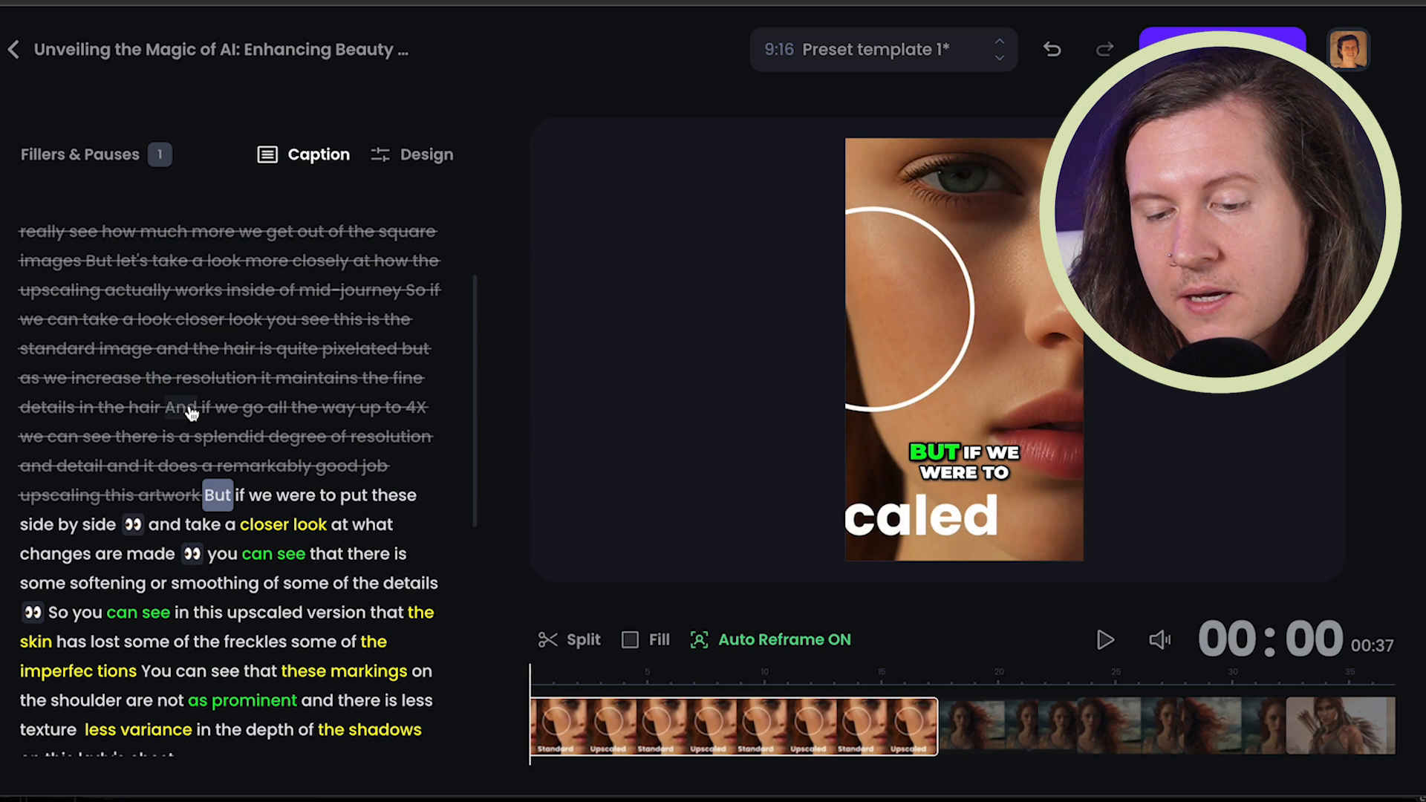
pyautogui.scroll(-3)
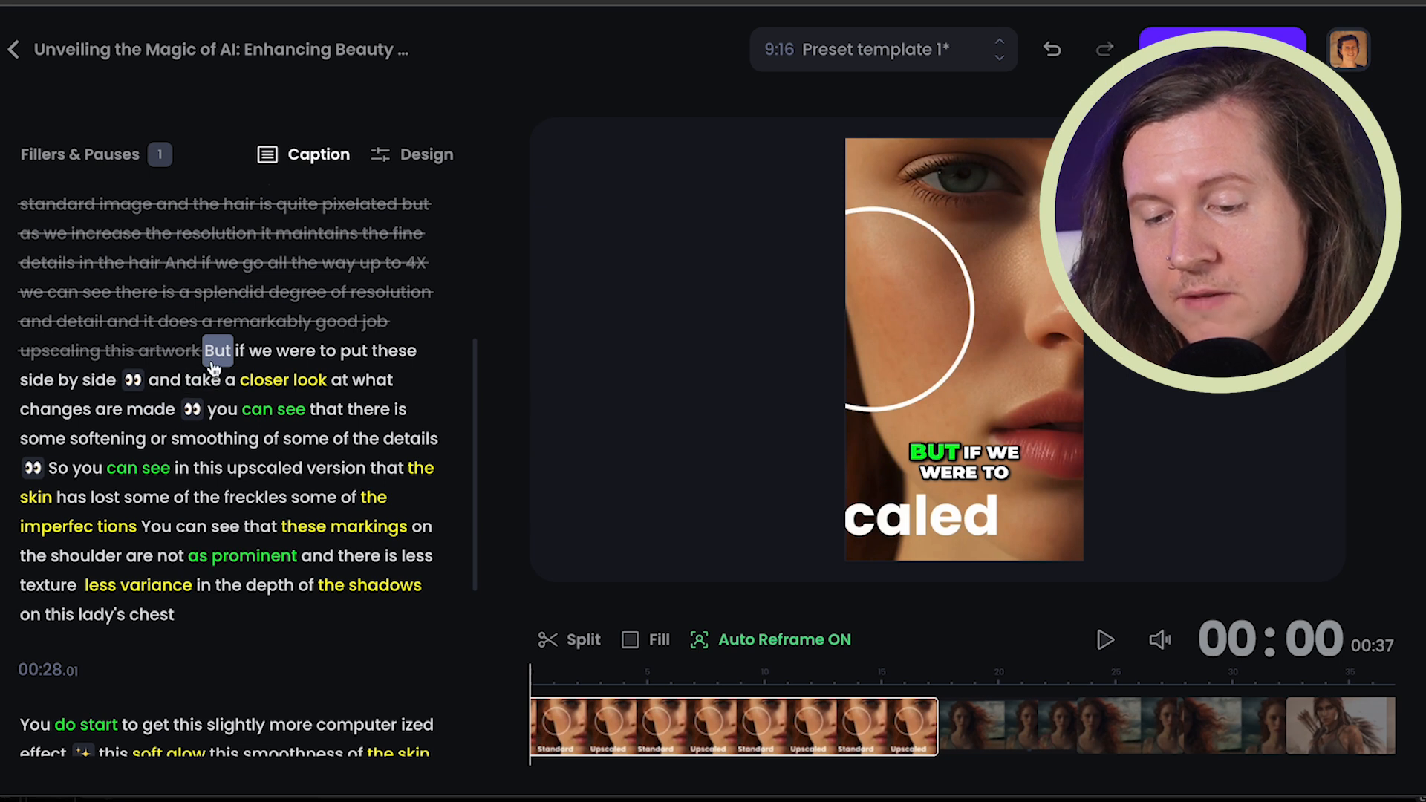
pyautogui.scroll(3)
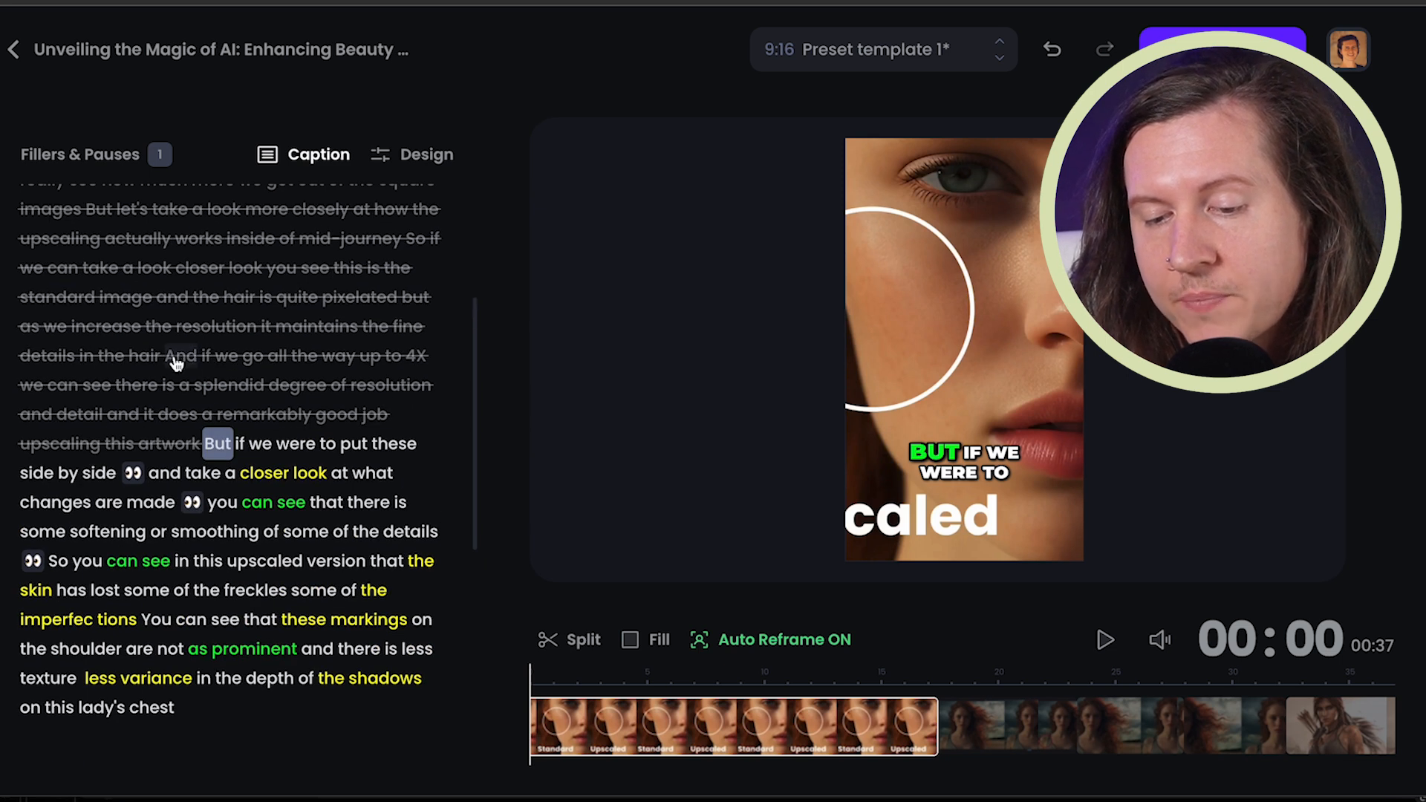
pyautogui.moveTo(180, 364)
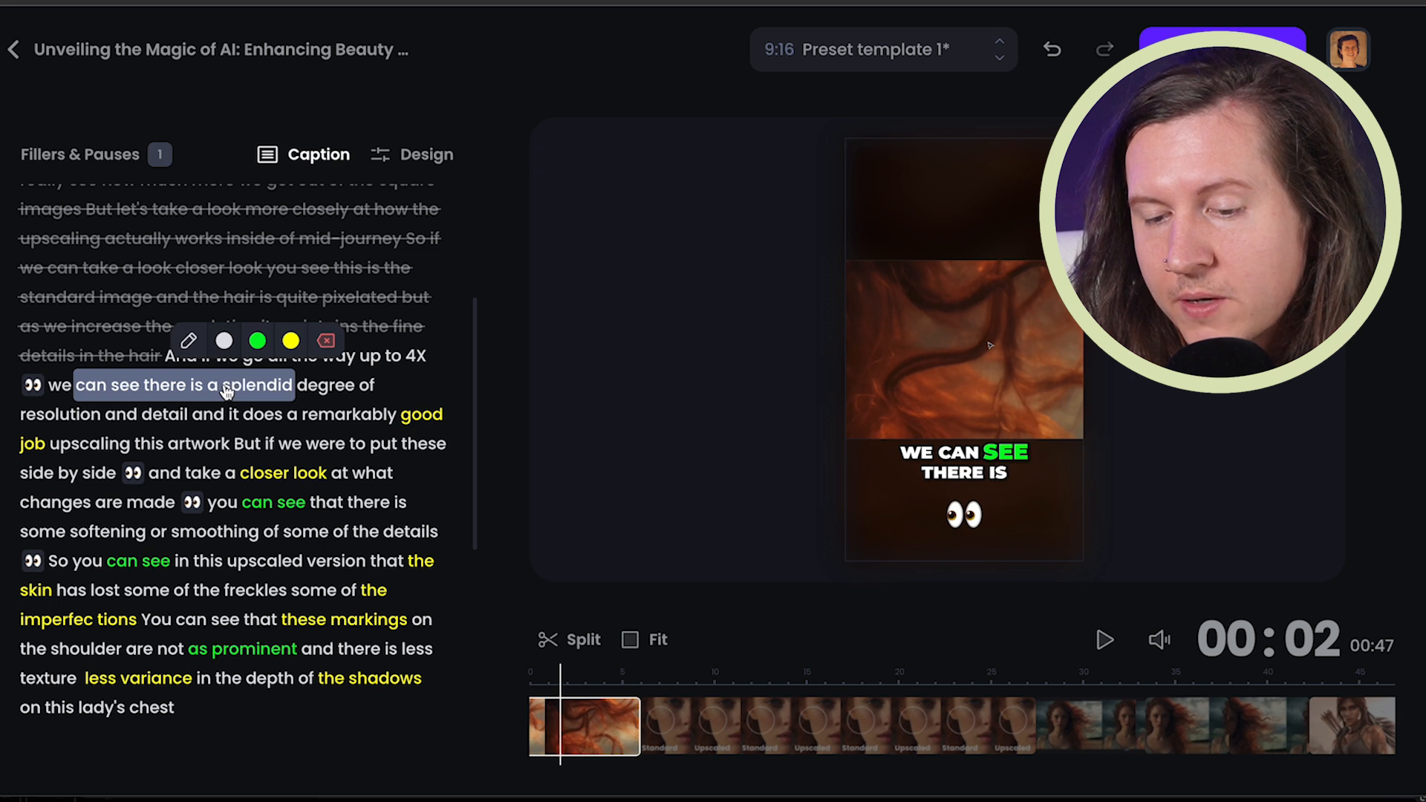
pyautogui.moveTo(256, 341)
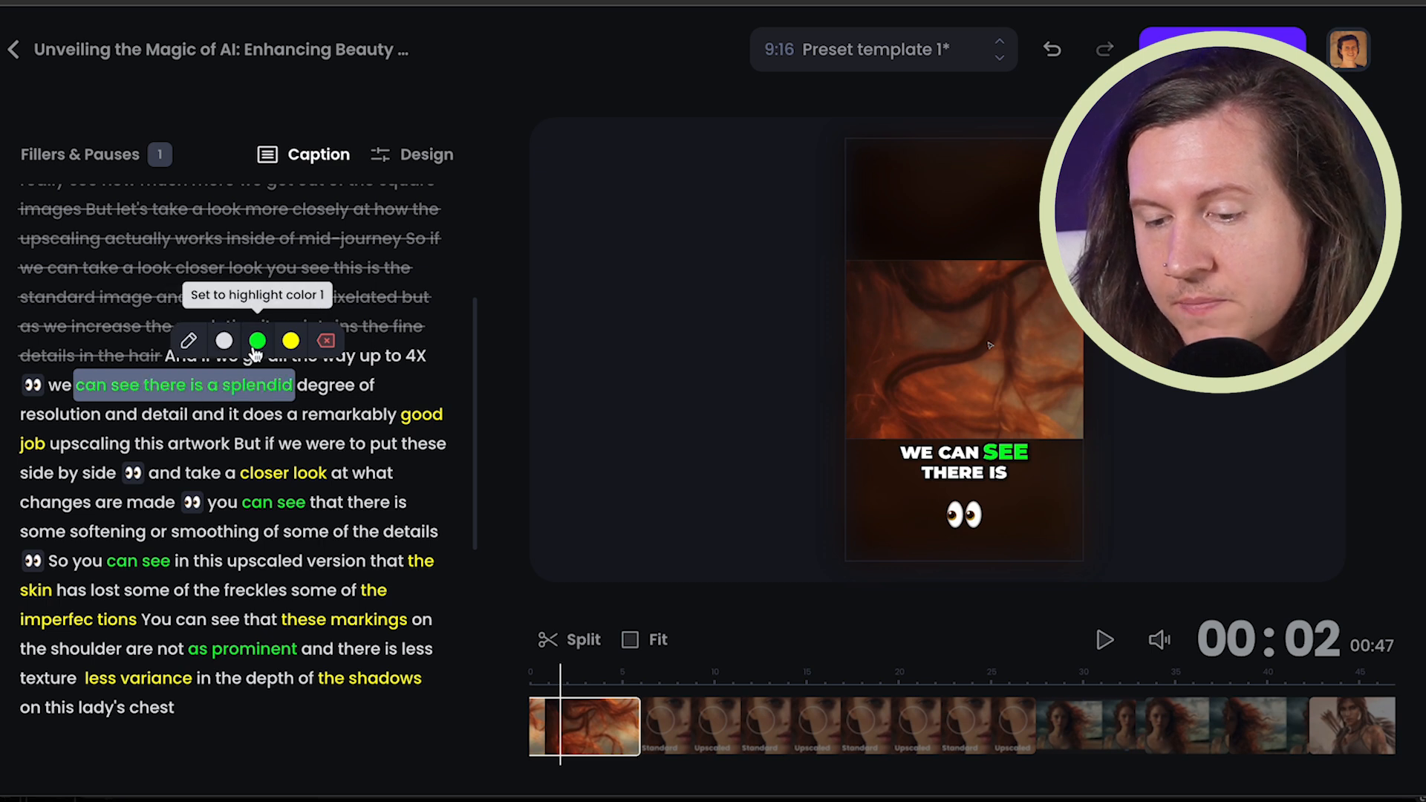
pyautogui.moveTo(286, 371)
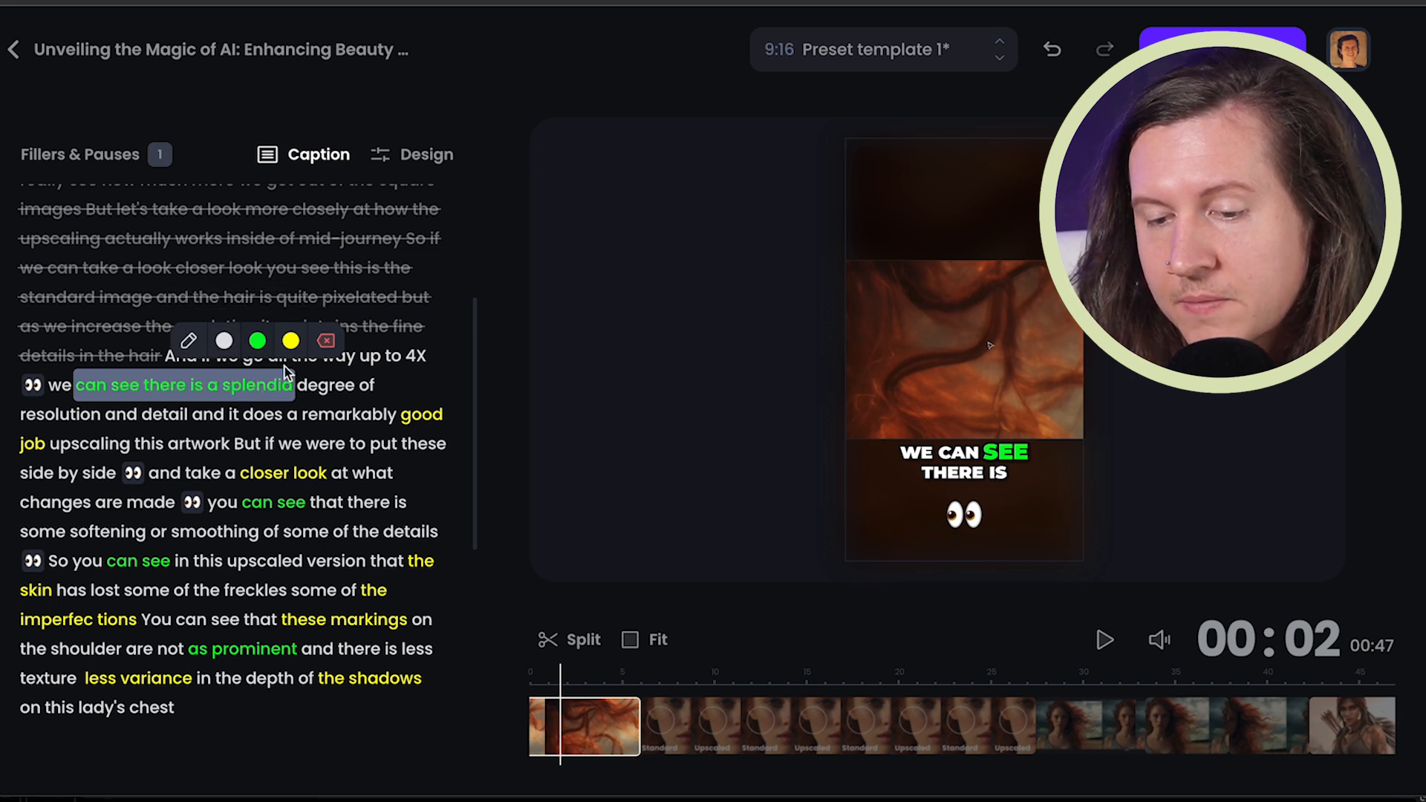
pyautogui.moveTo(327, 342)
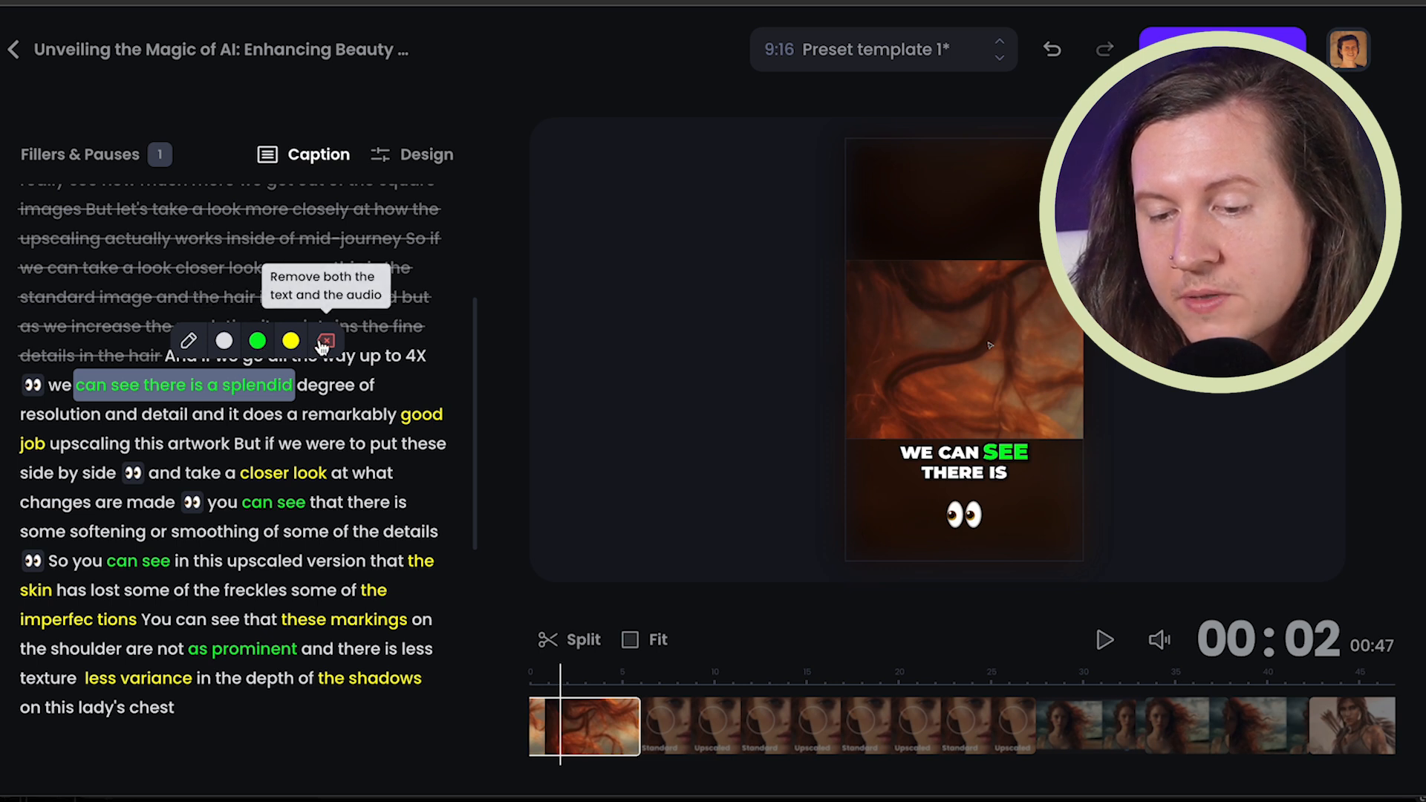
pyautogui.click(325, 342)
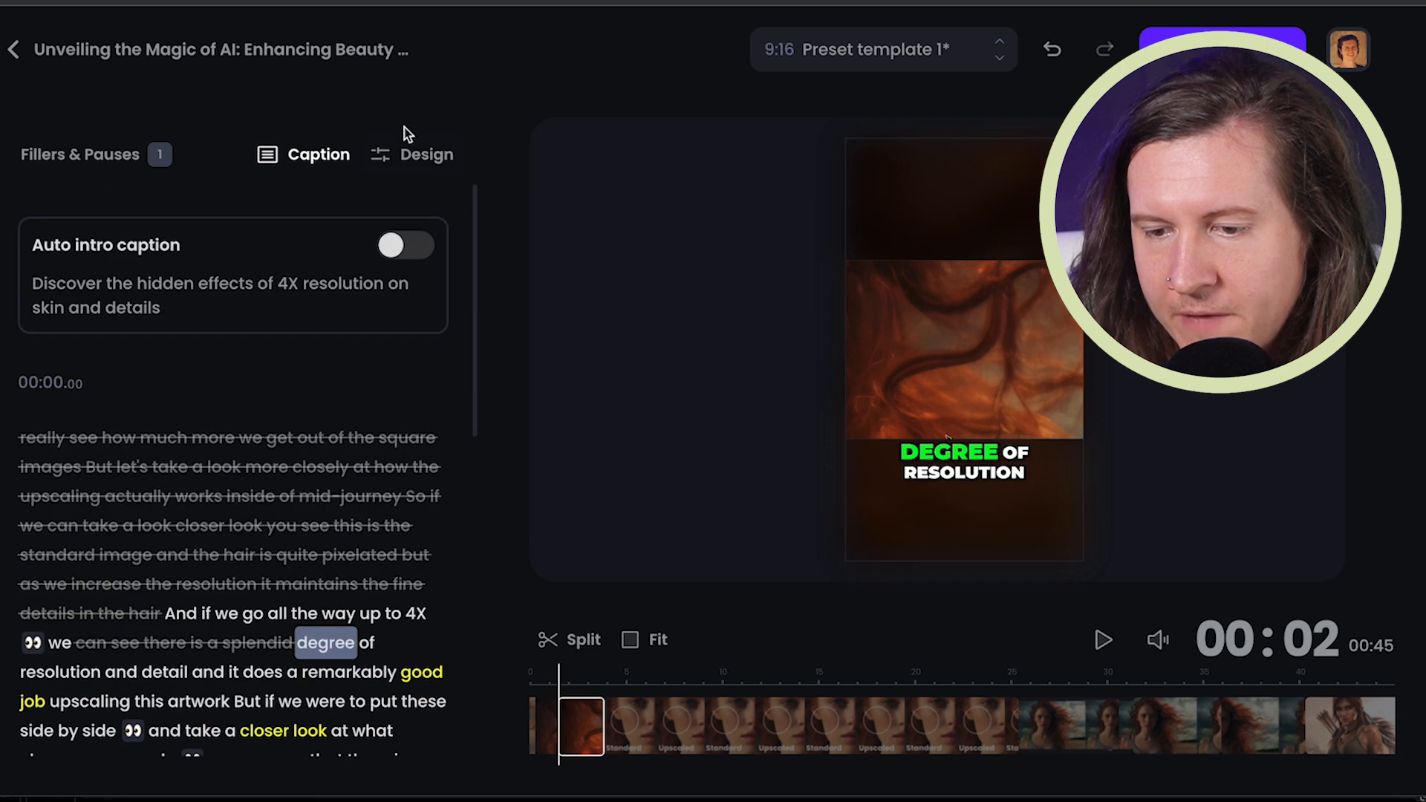
# Switch to the Design settings and dismiss the screenshare layout tip
pyautogui.click(426, 153)
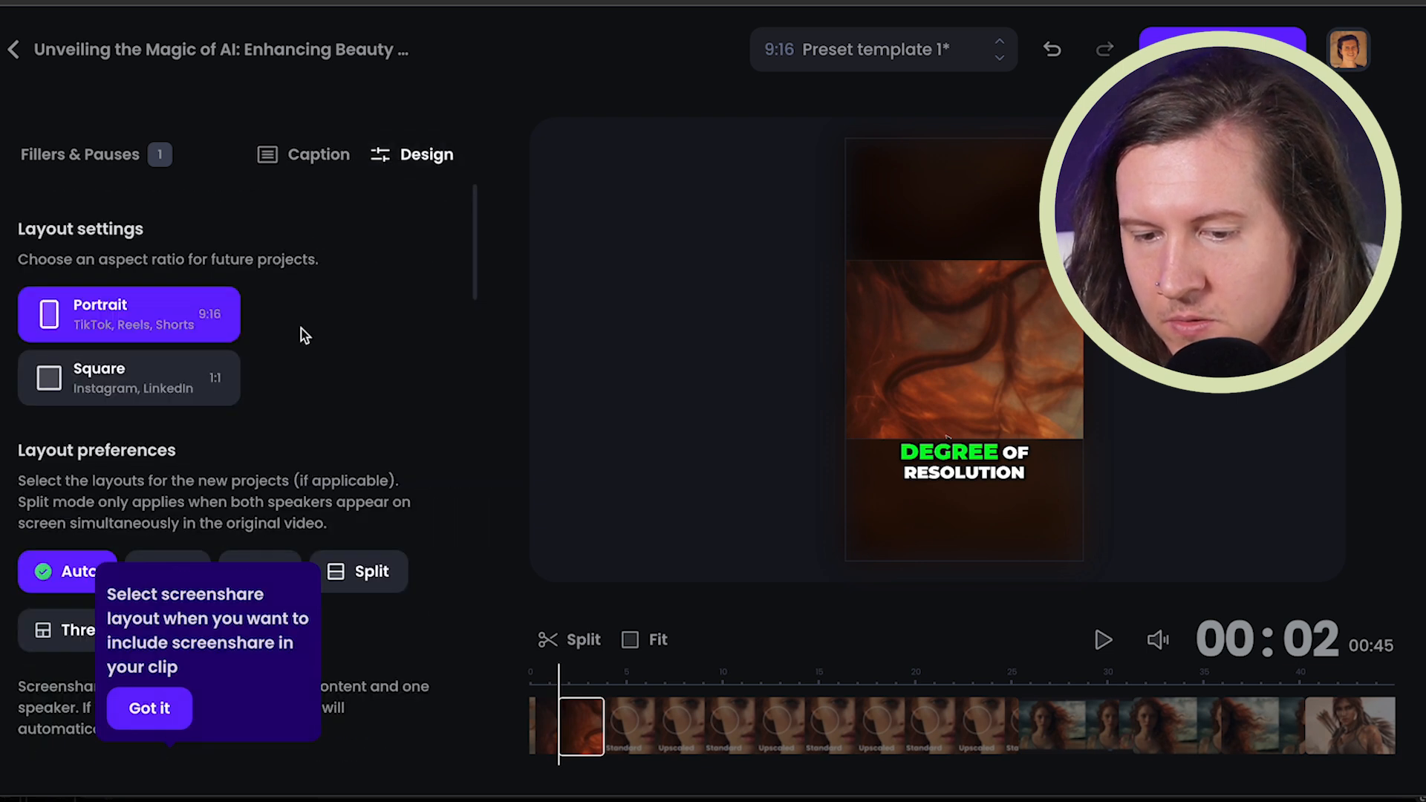
pyautogui.moveTo(282, 667)
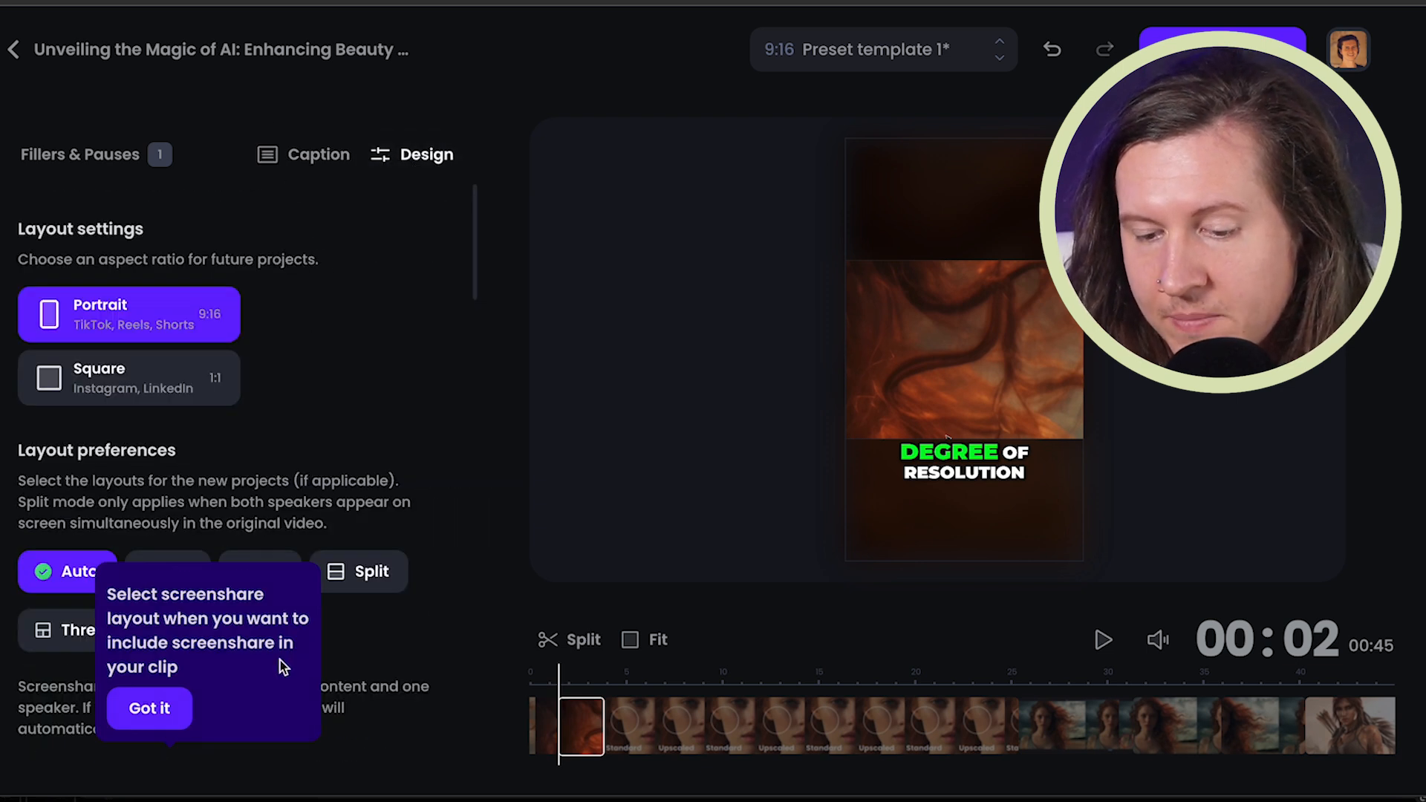
pyautogui.click(149, 709)
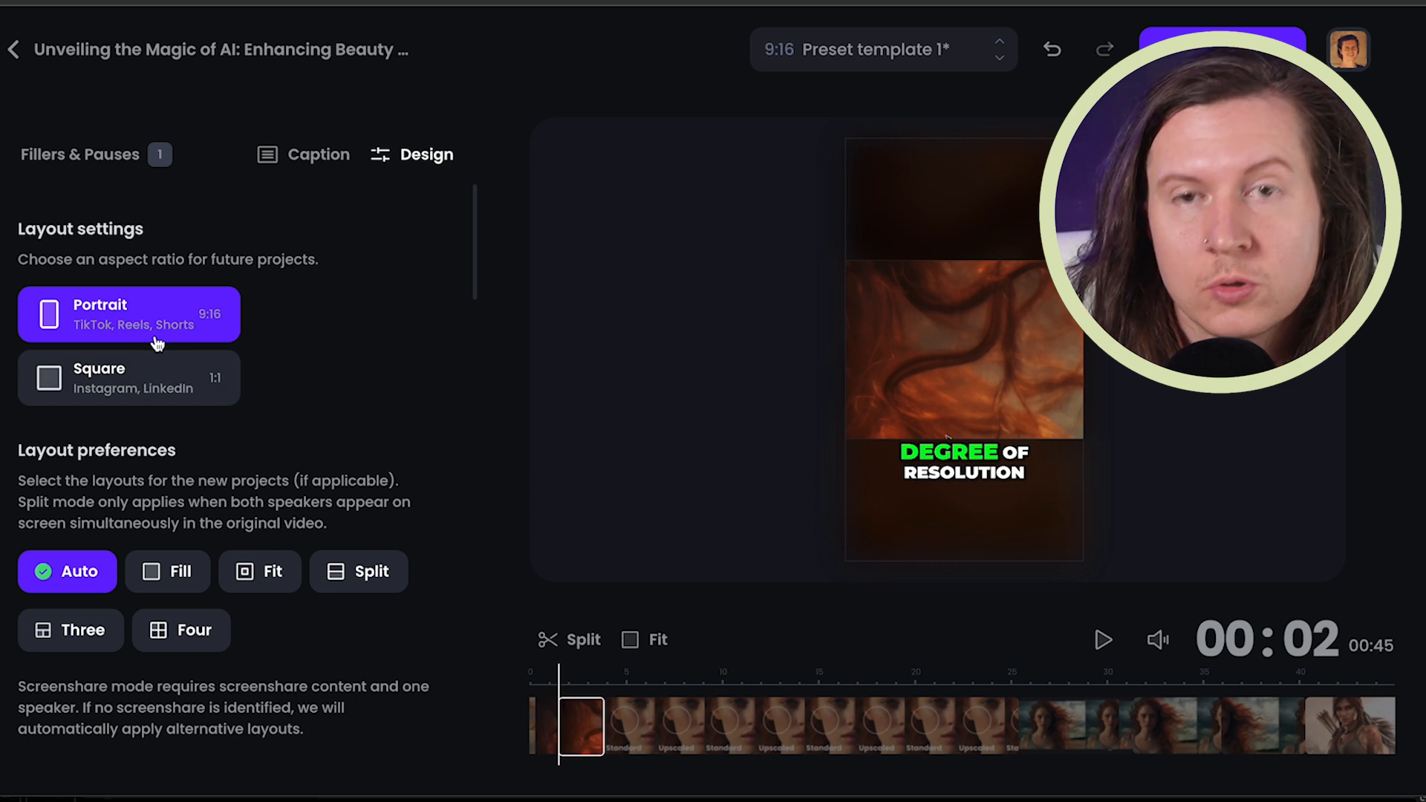
pyautogui.moveTo(89, 415)
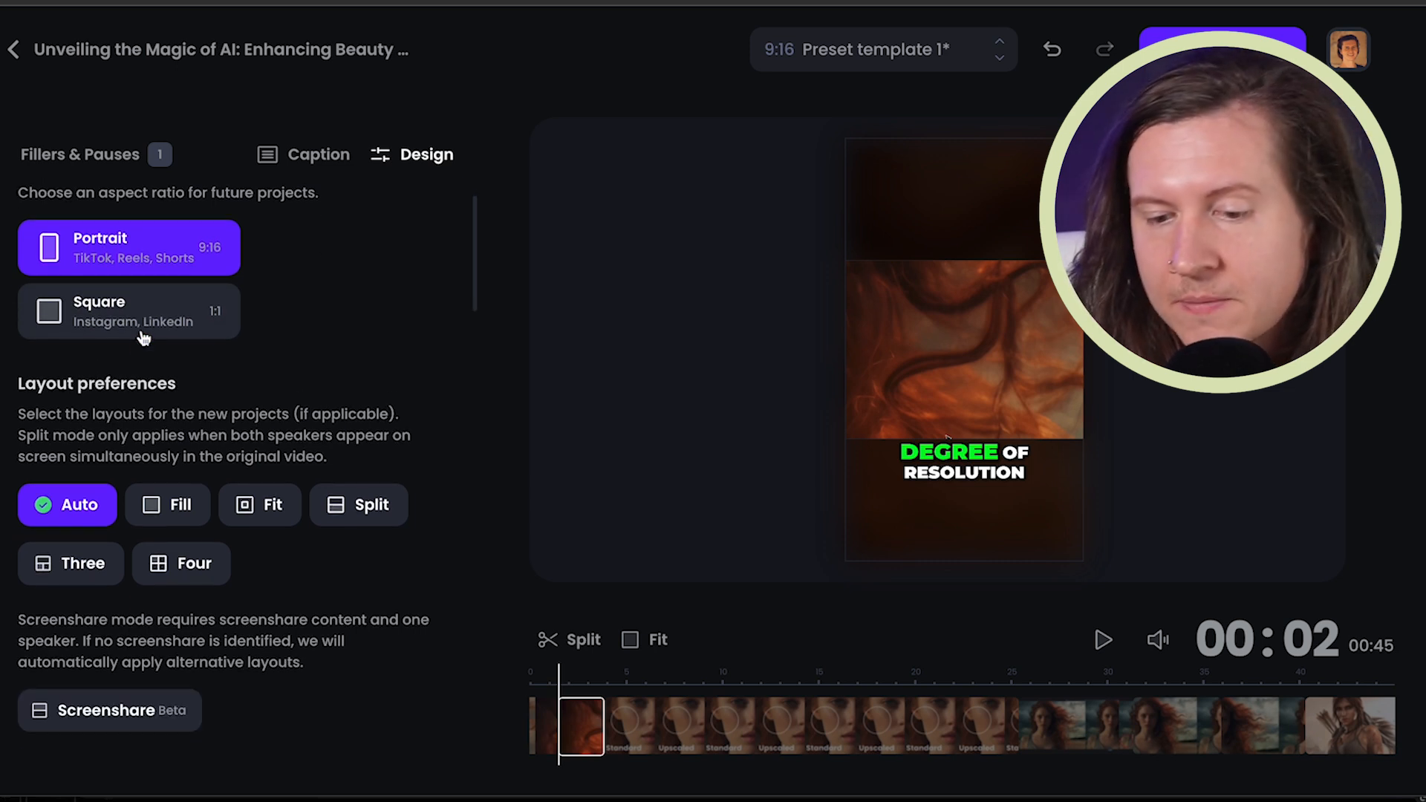
pyautogui.scroll(-3)
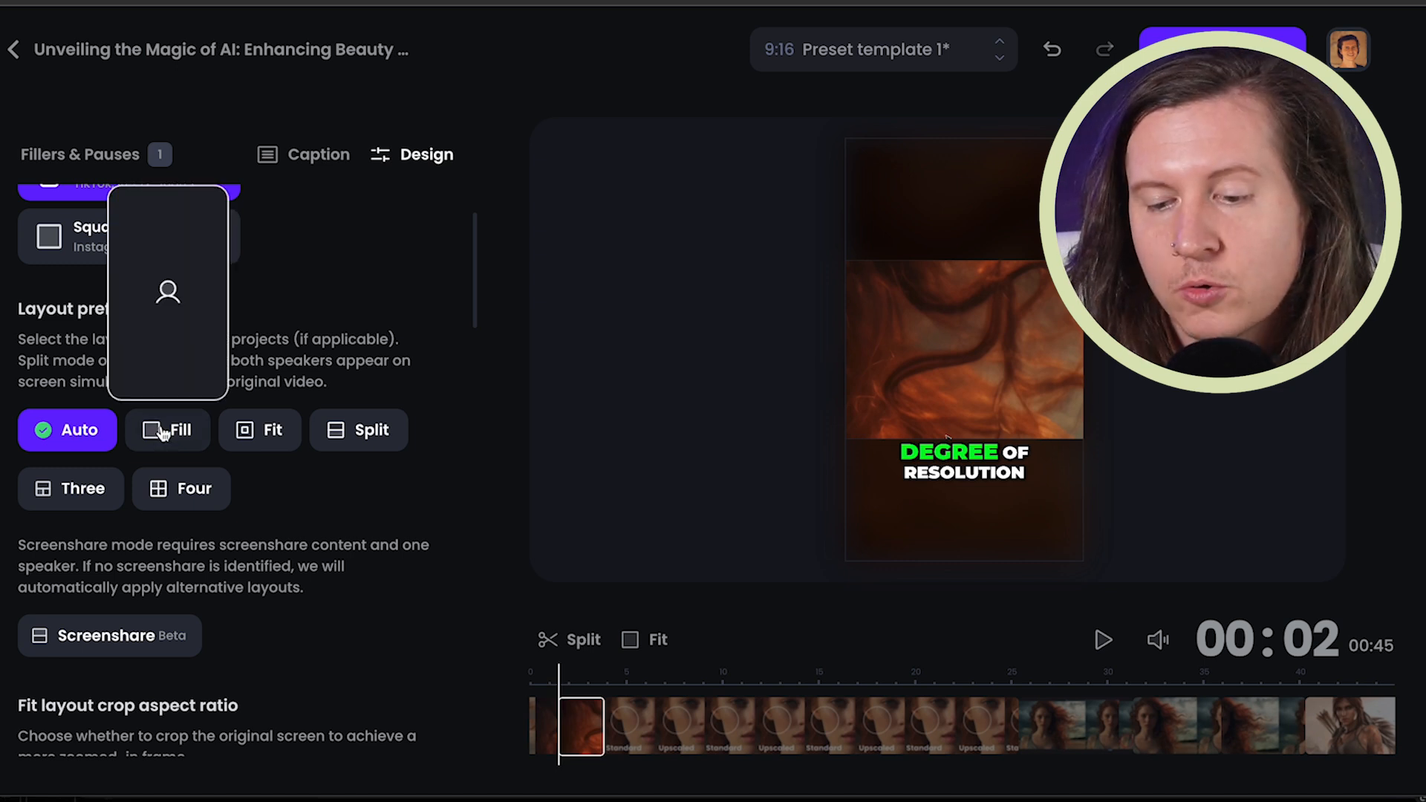
pyautogui.moveTo(196, 439)
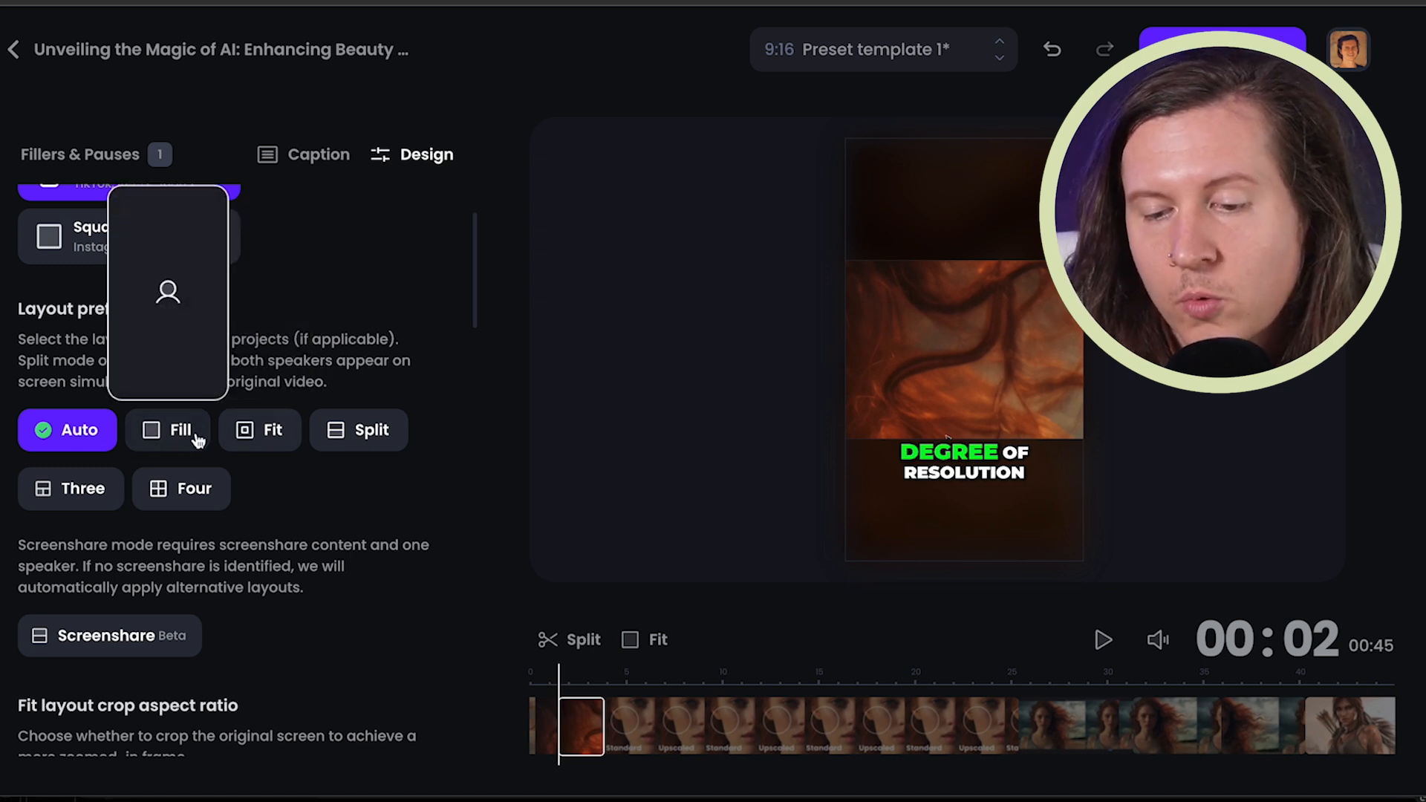
# Try the Fill, Fit and Three layout preferences, leaving only Screenshare selected and Auto cleared
pyautogui.click(180, 430)
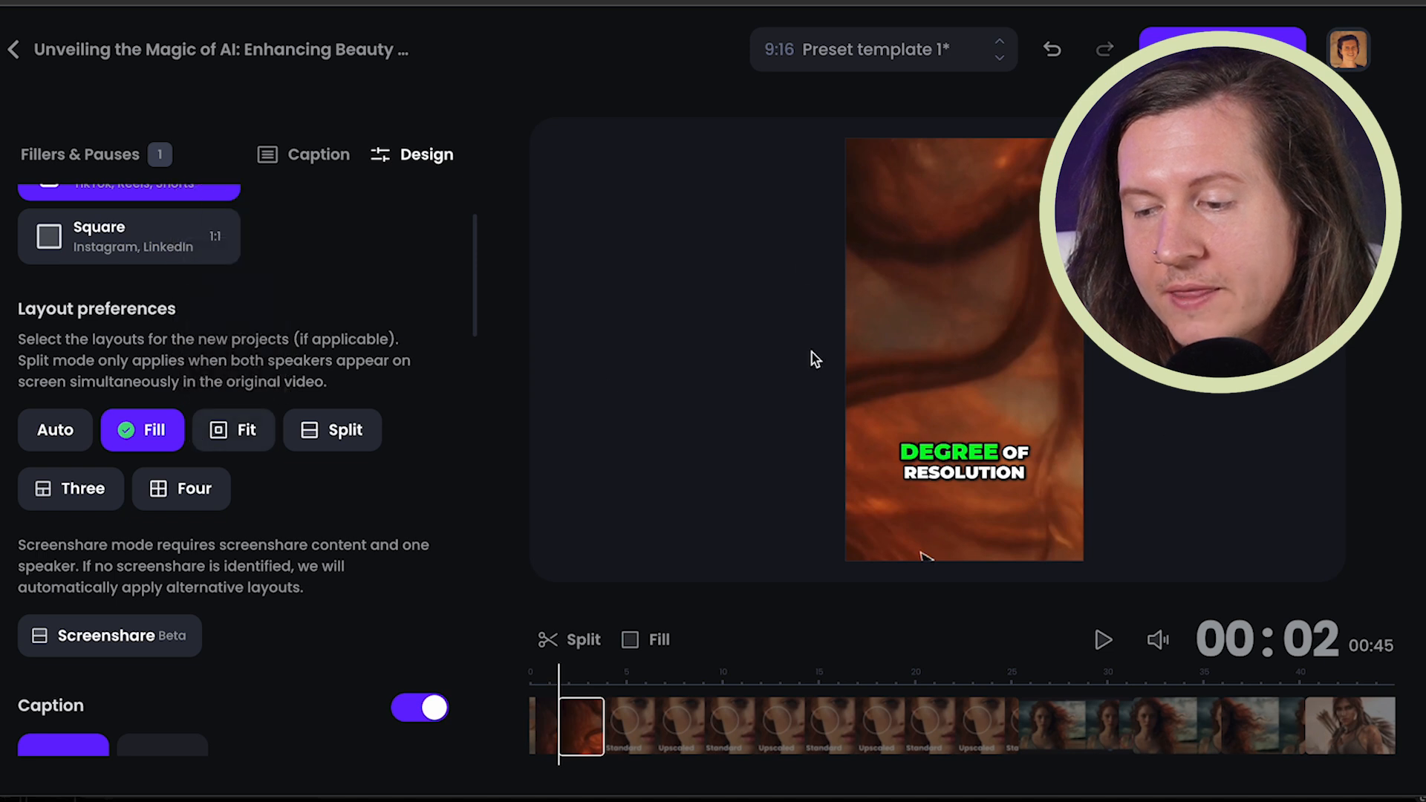
pyautogui.moveTo(964, 357)
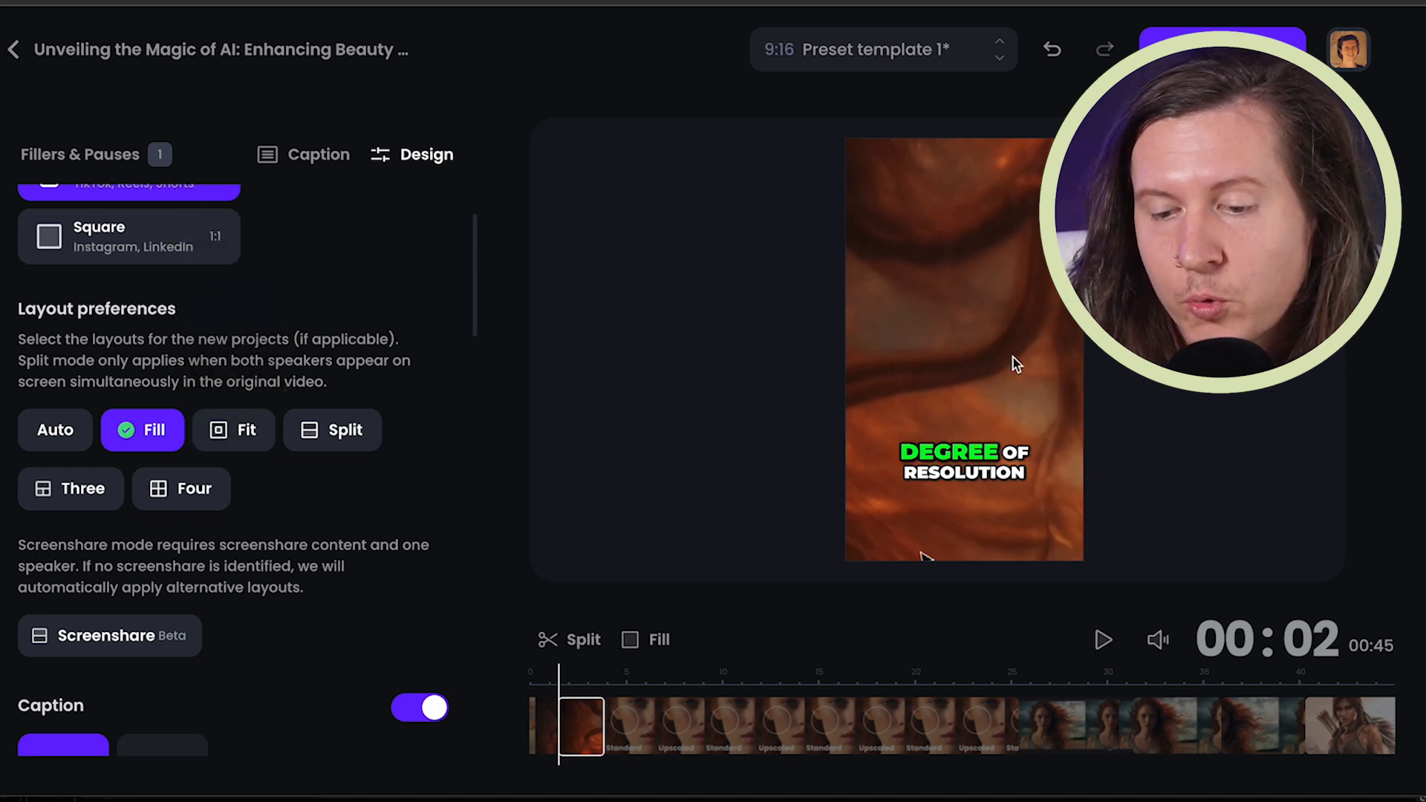
pyautogui.click(233, 429)
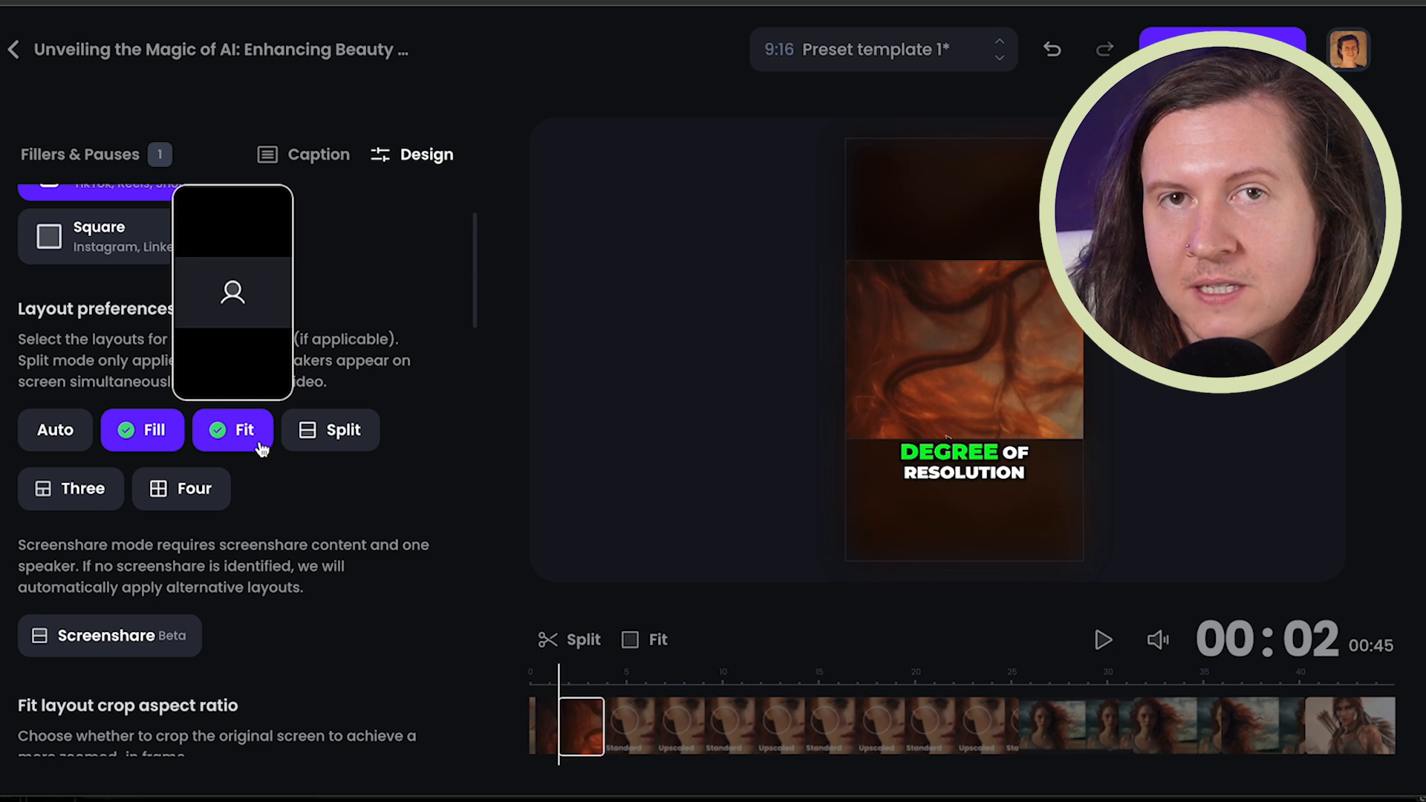
pyautogui.click(343, 430)
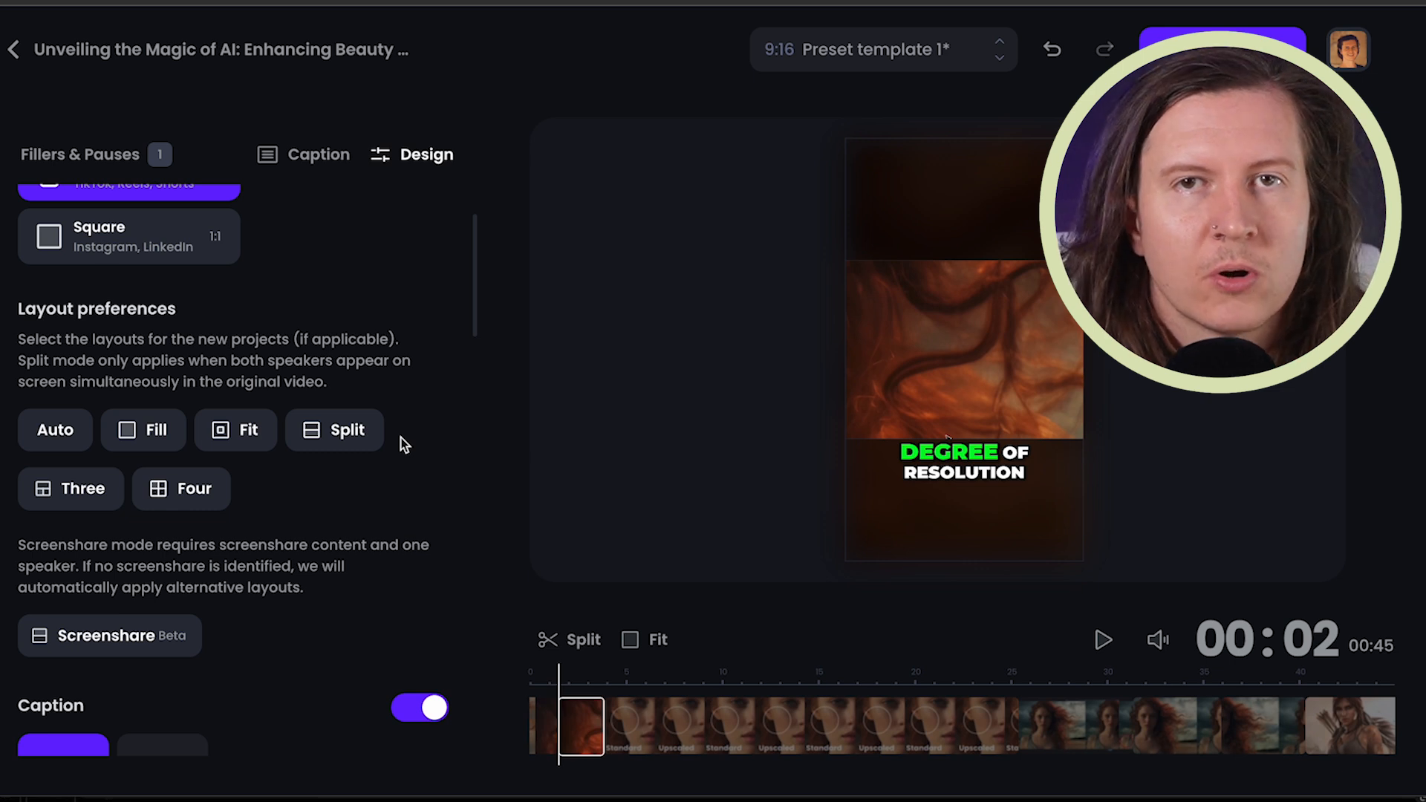
pyautogui.click(72, 489)
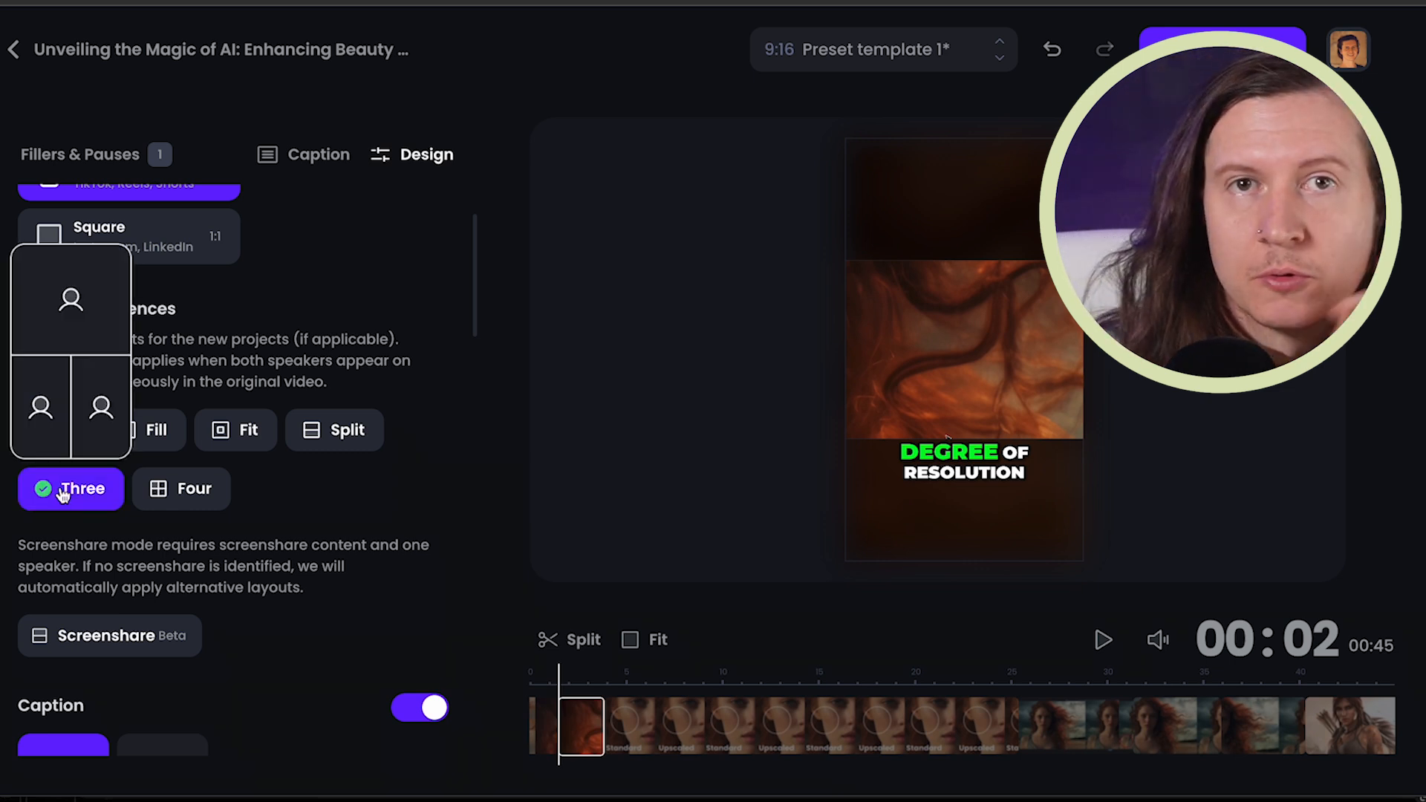
pyautogui.click(181, 489)
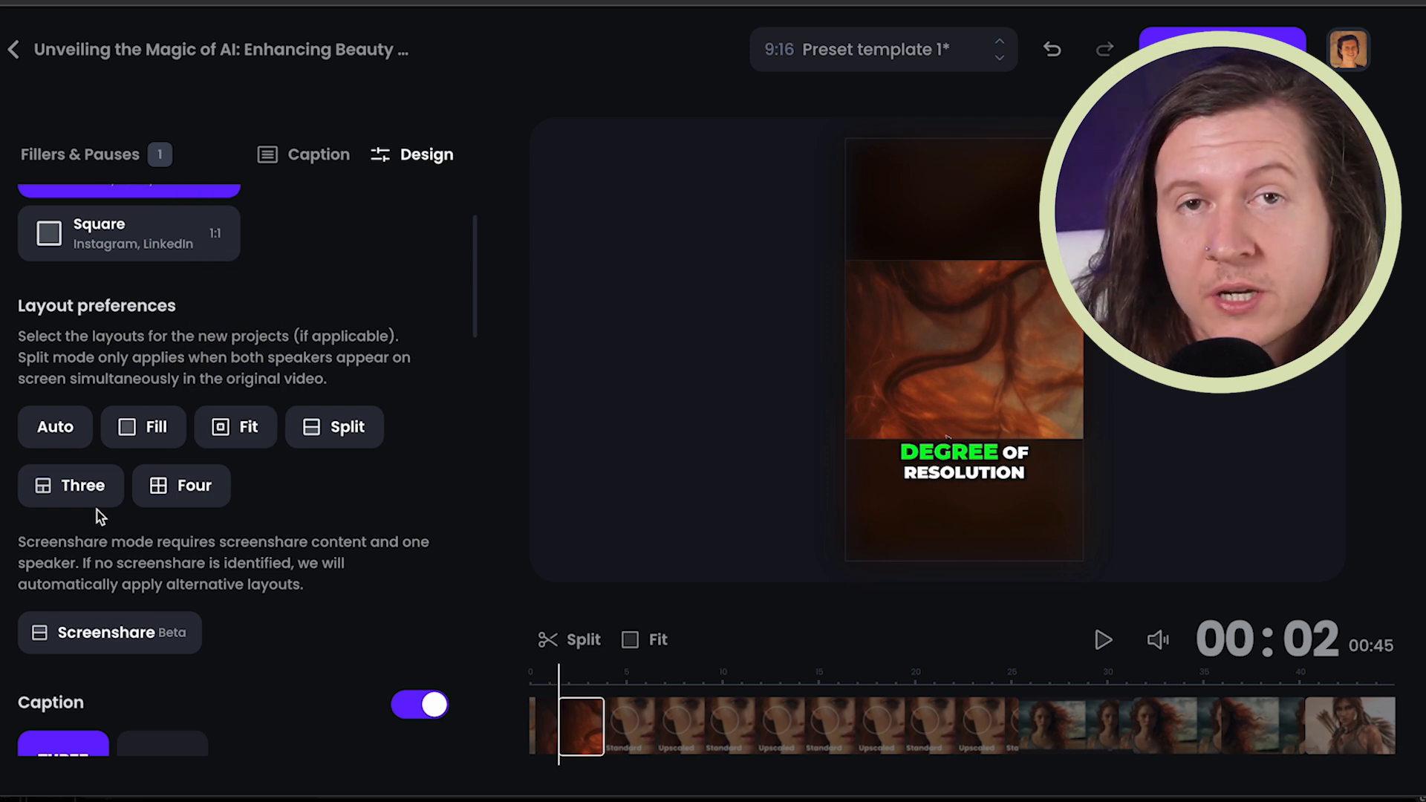
pyautogui.scroll(-3)
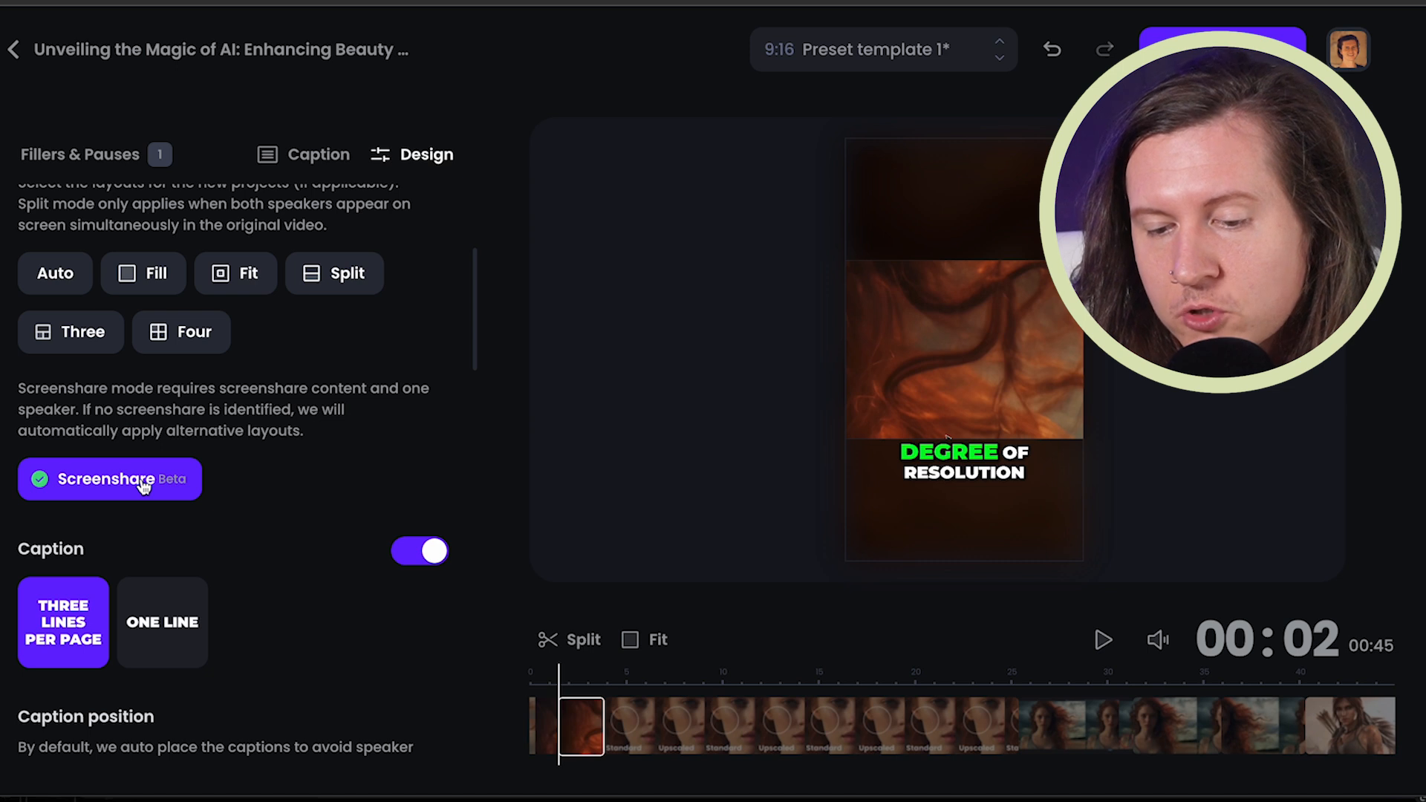
# Show captions as a single line and switch the caption transition from Karaoke to Pop
pyautogui.scroll(-3)
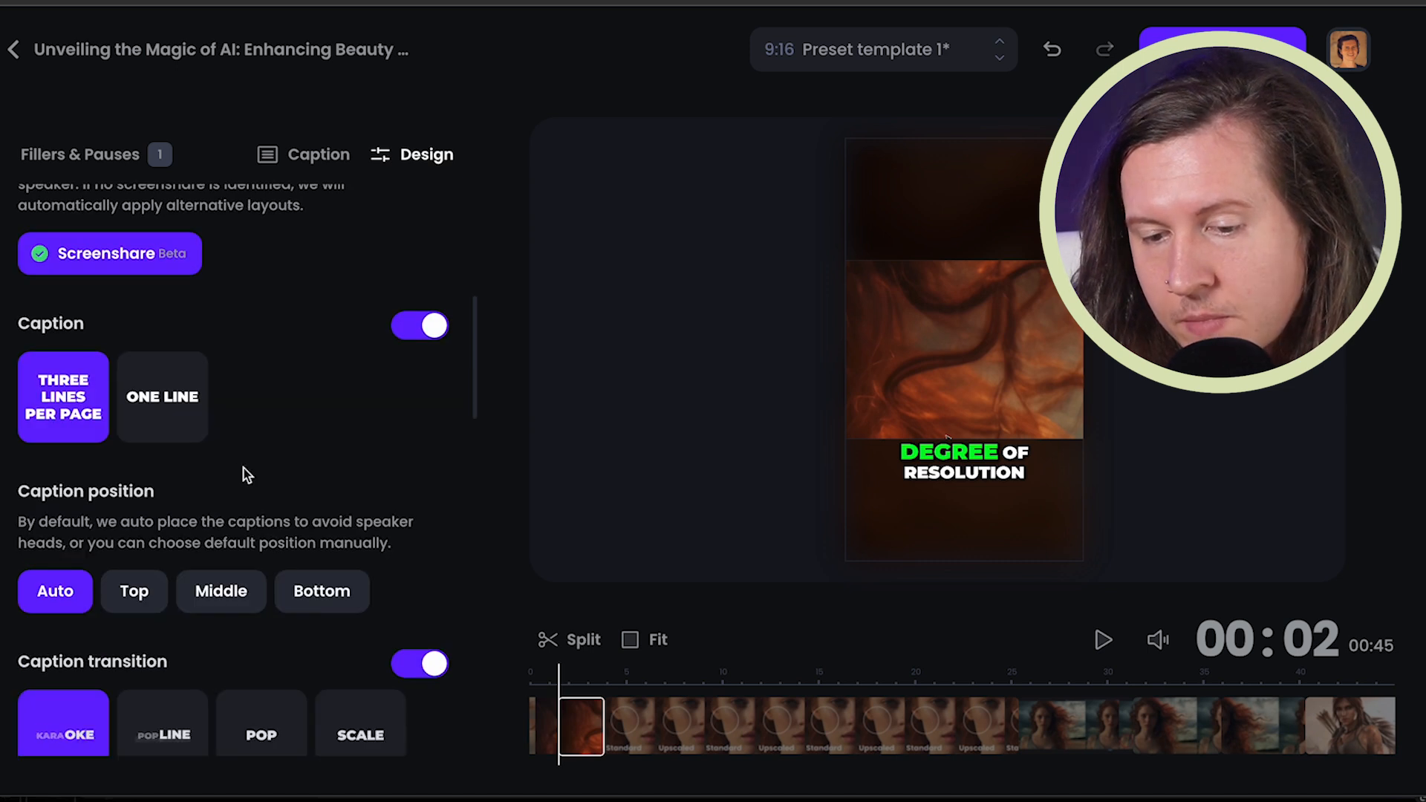
pyautogui.click(162, 397)
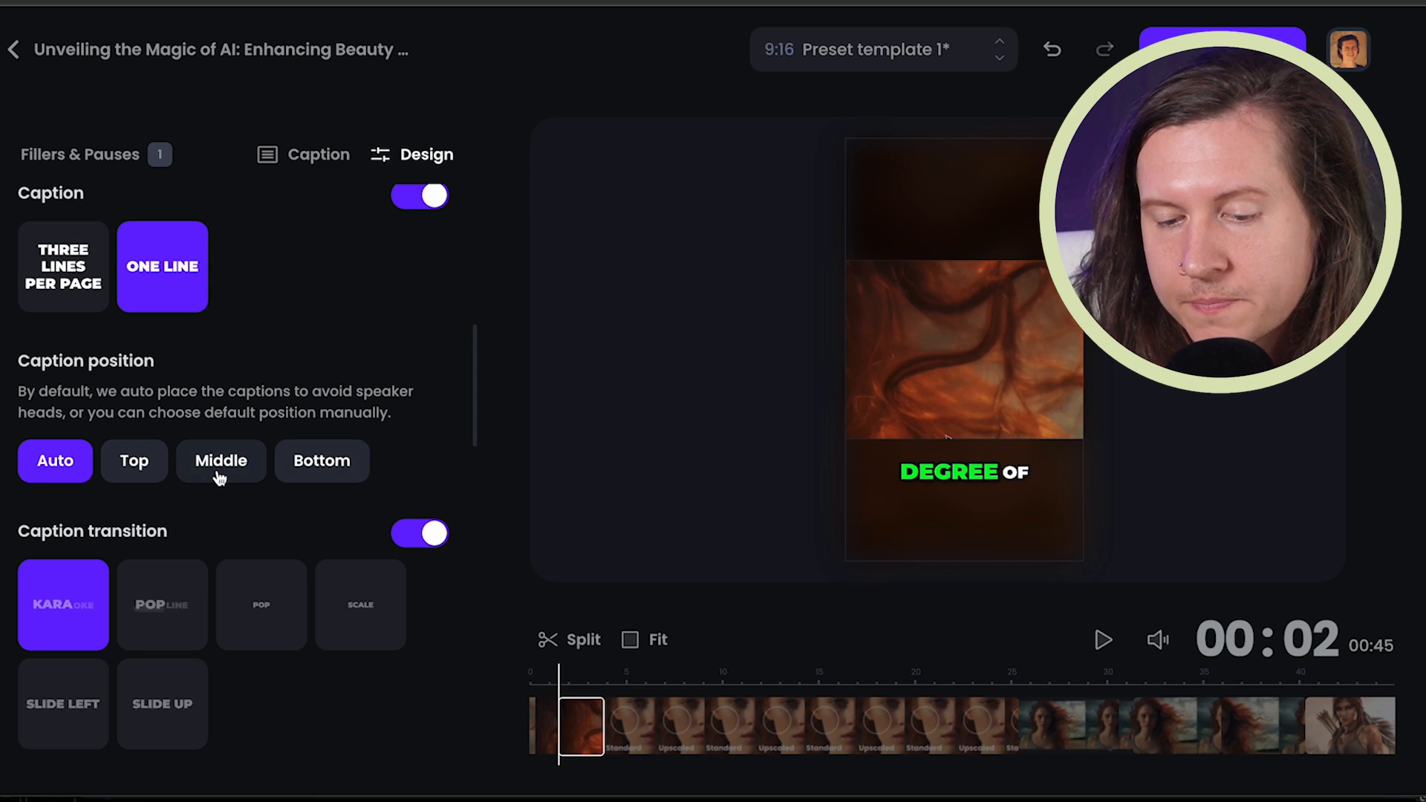
pyautogui.scroll(-3)
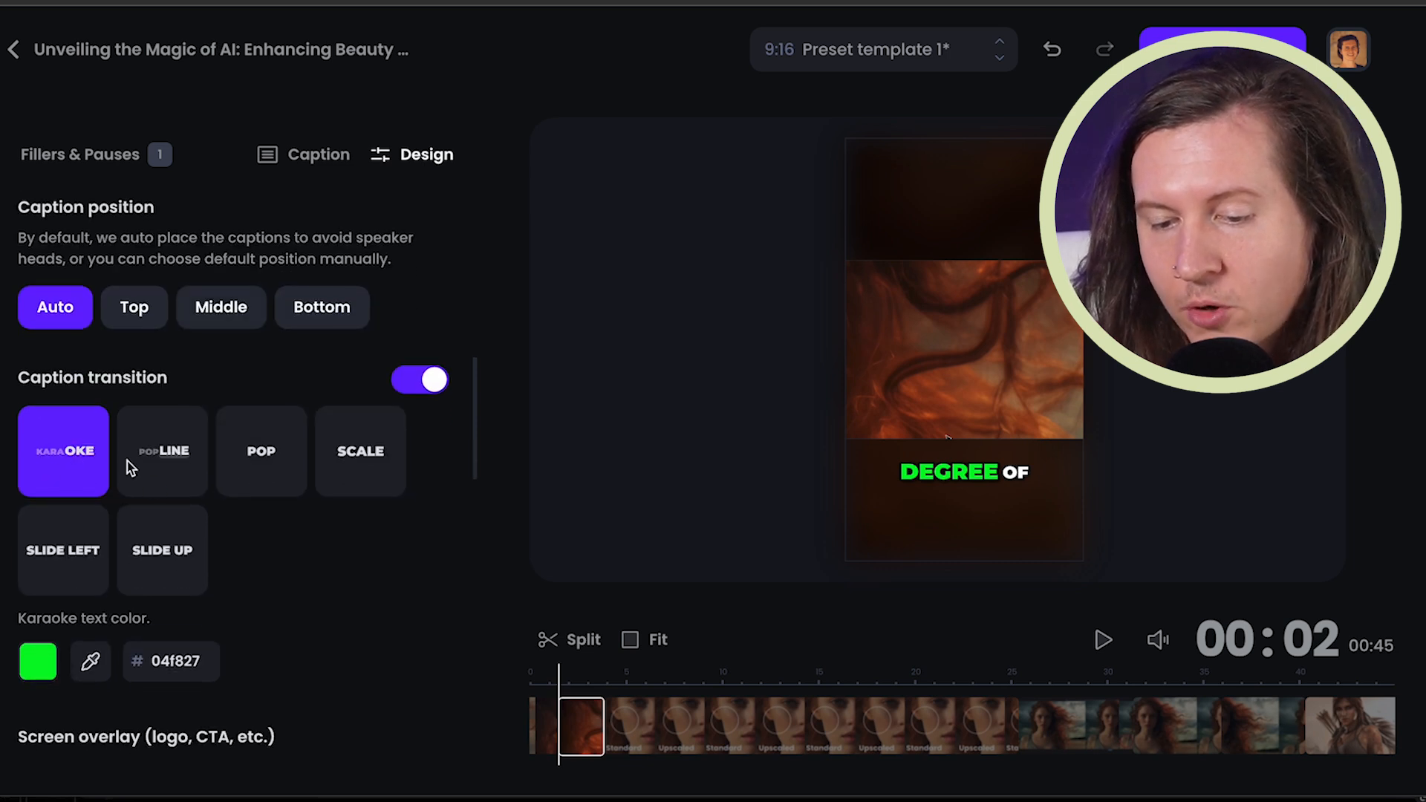
pyautogui.moveTo(188, 481)
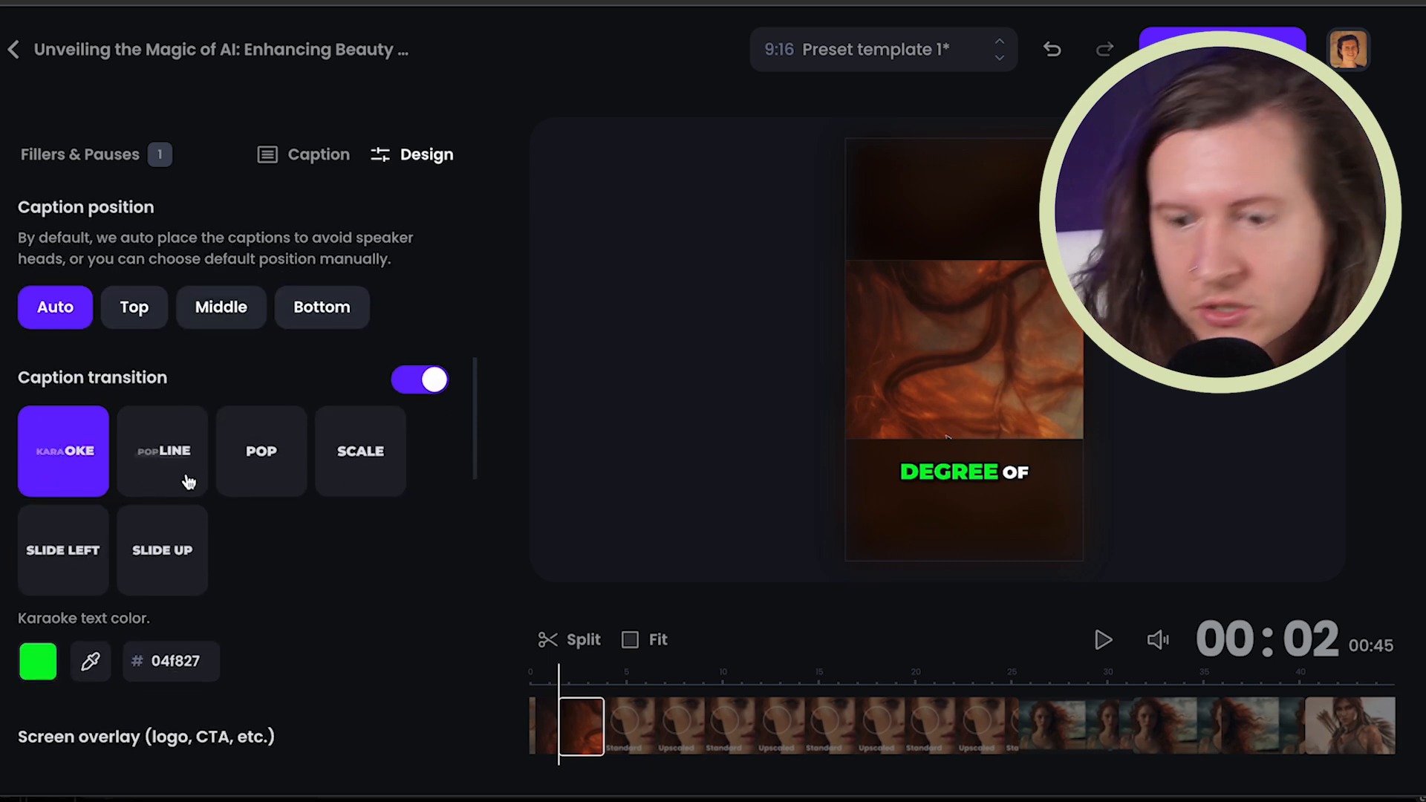
pyautogui.click(261, 452)
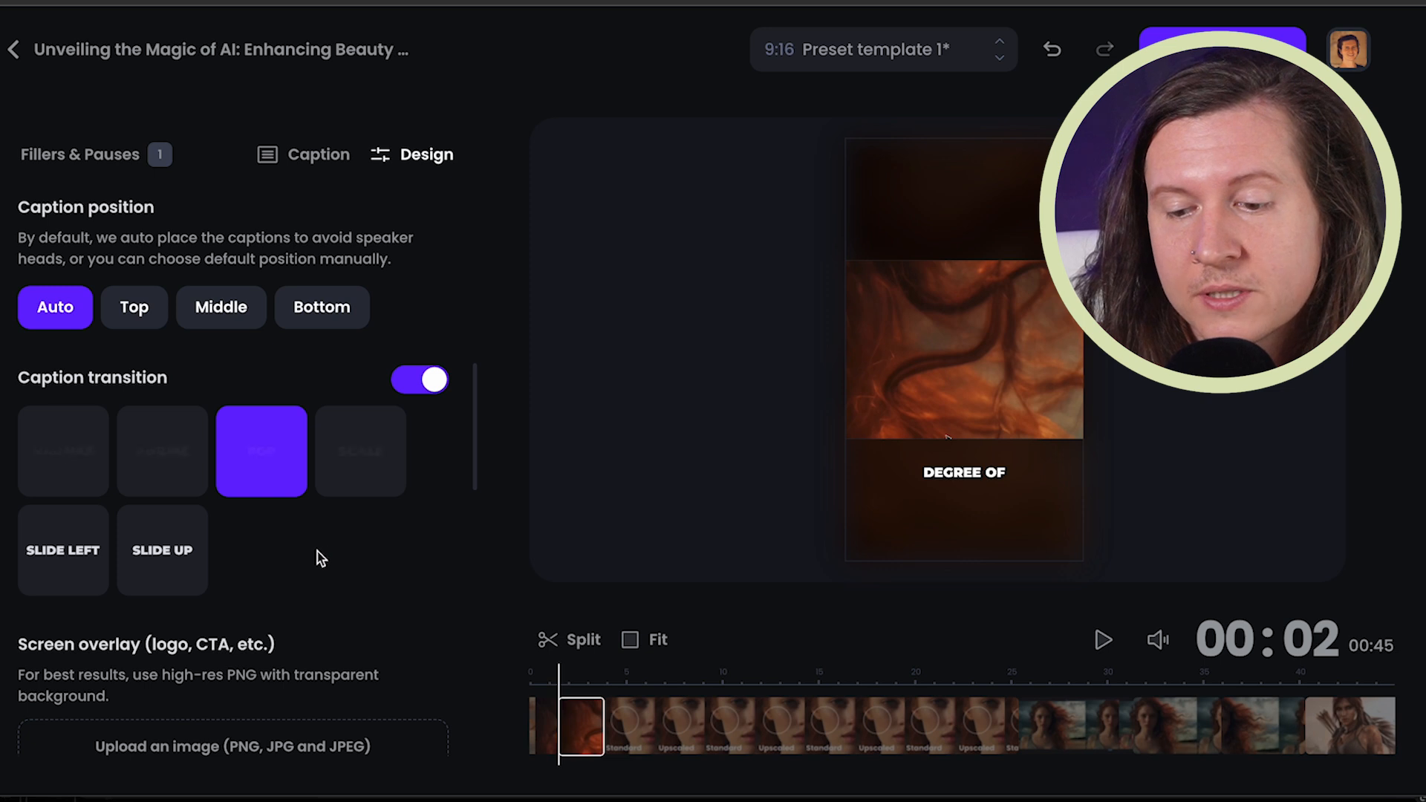
pyautogui.scroll(-3)
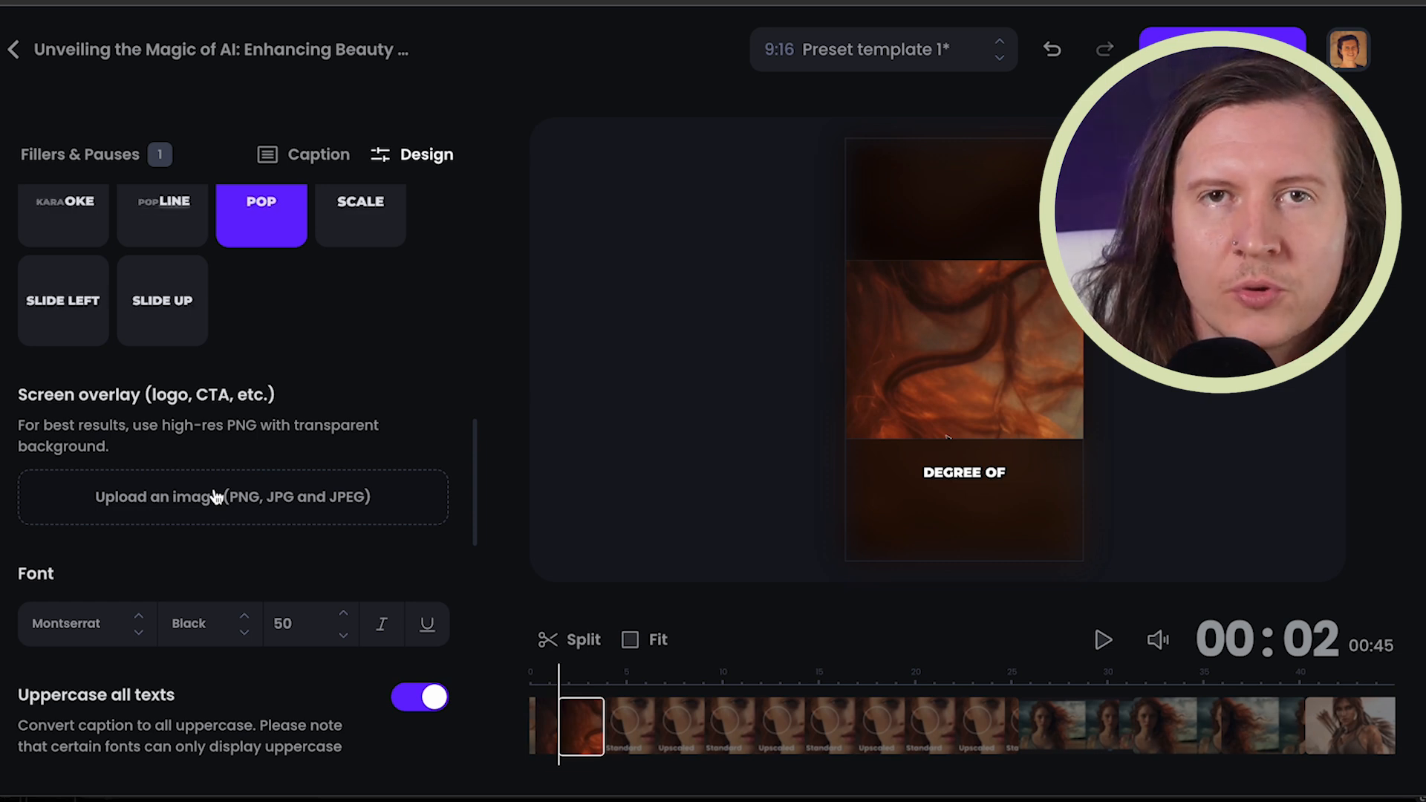
# Set the caption font family to Komika-axis
pyautogui.scroll(-3)
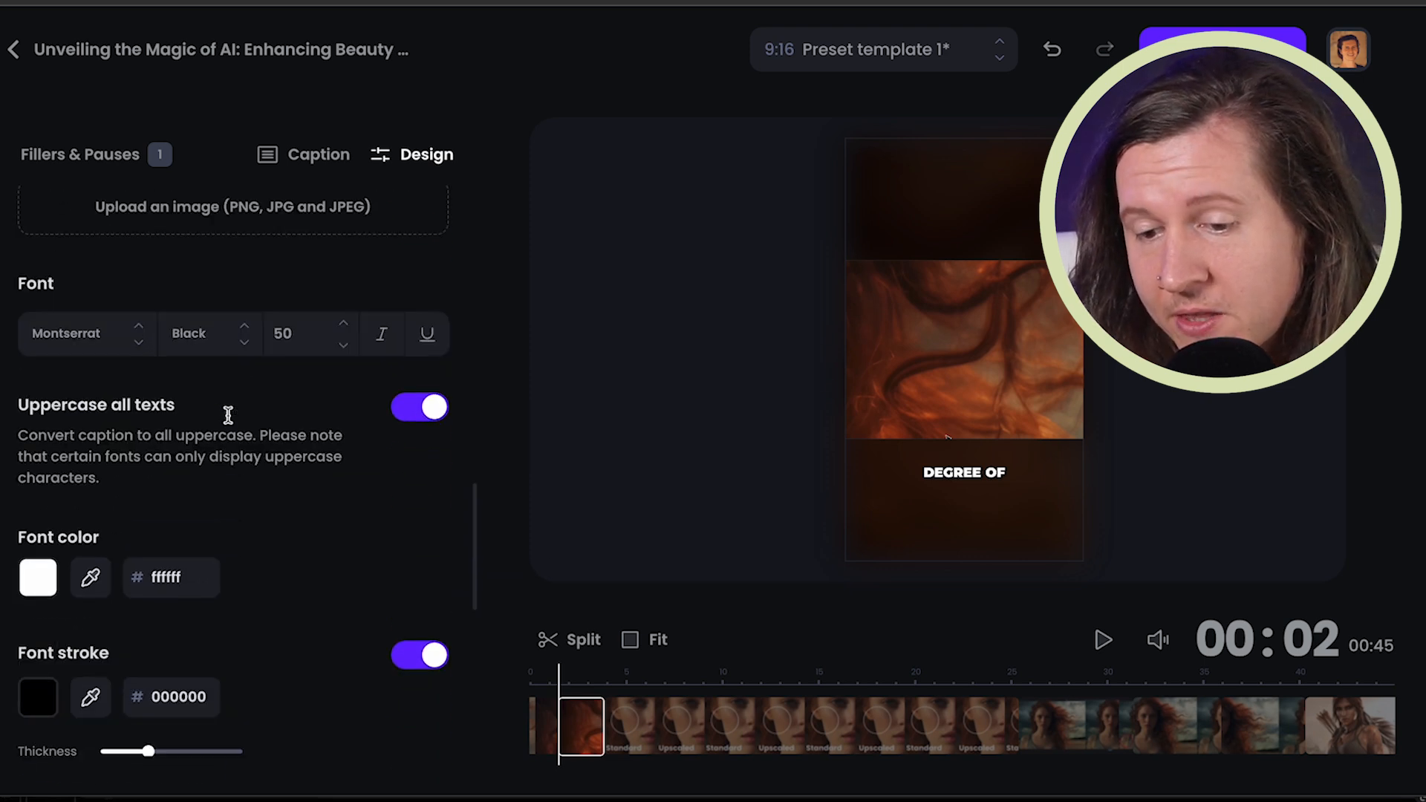
pyautogui.click(81, 333)
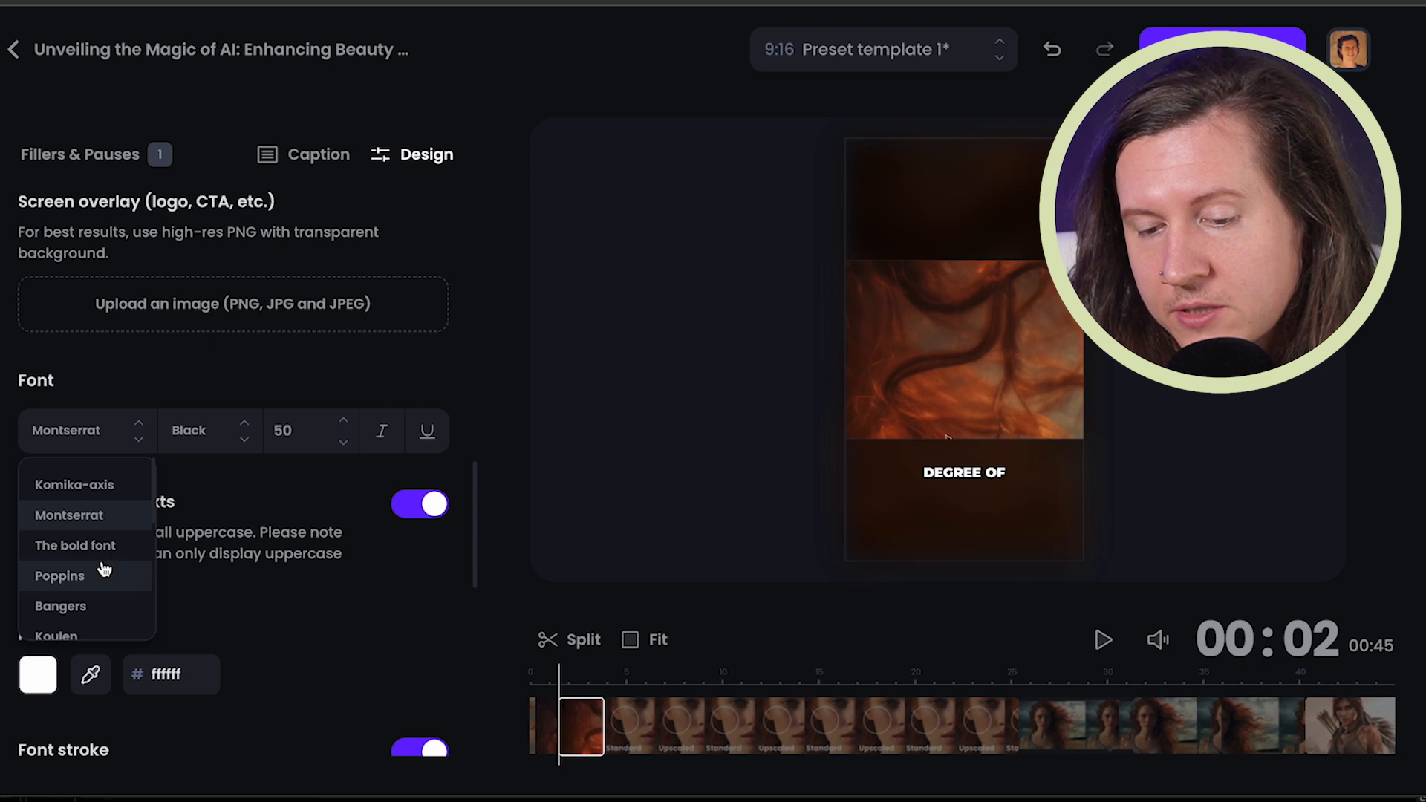
pyautogui.moveTo(118, 521)
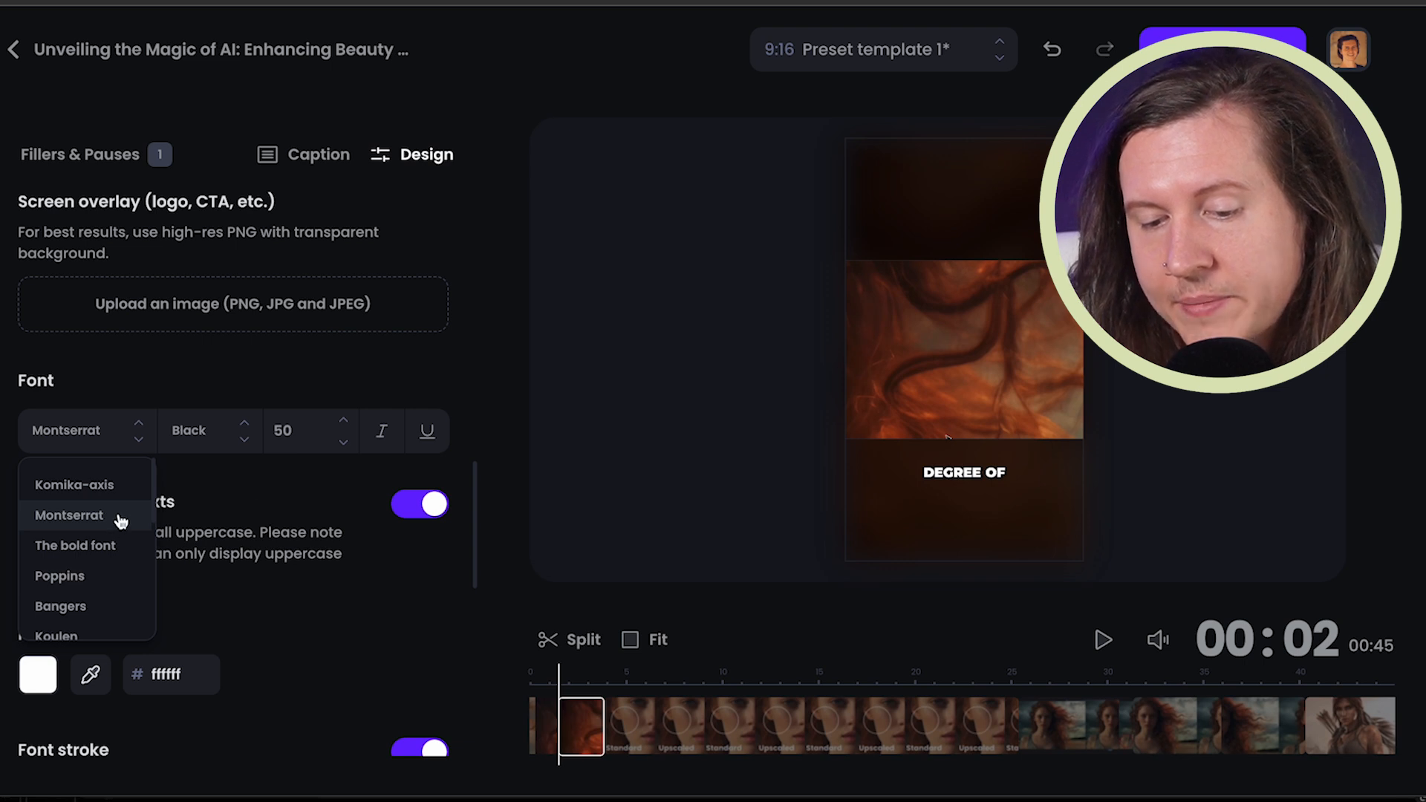
pyautogui.click(75, 485)
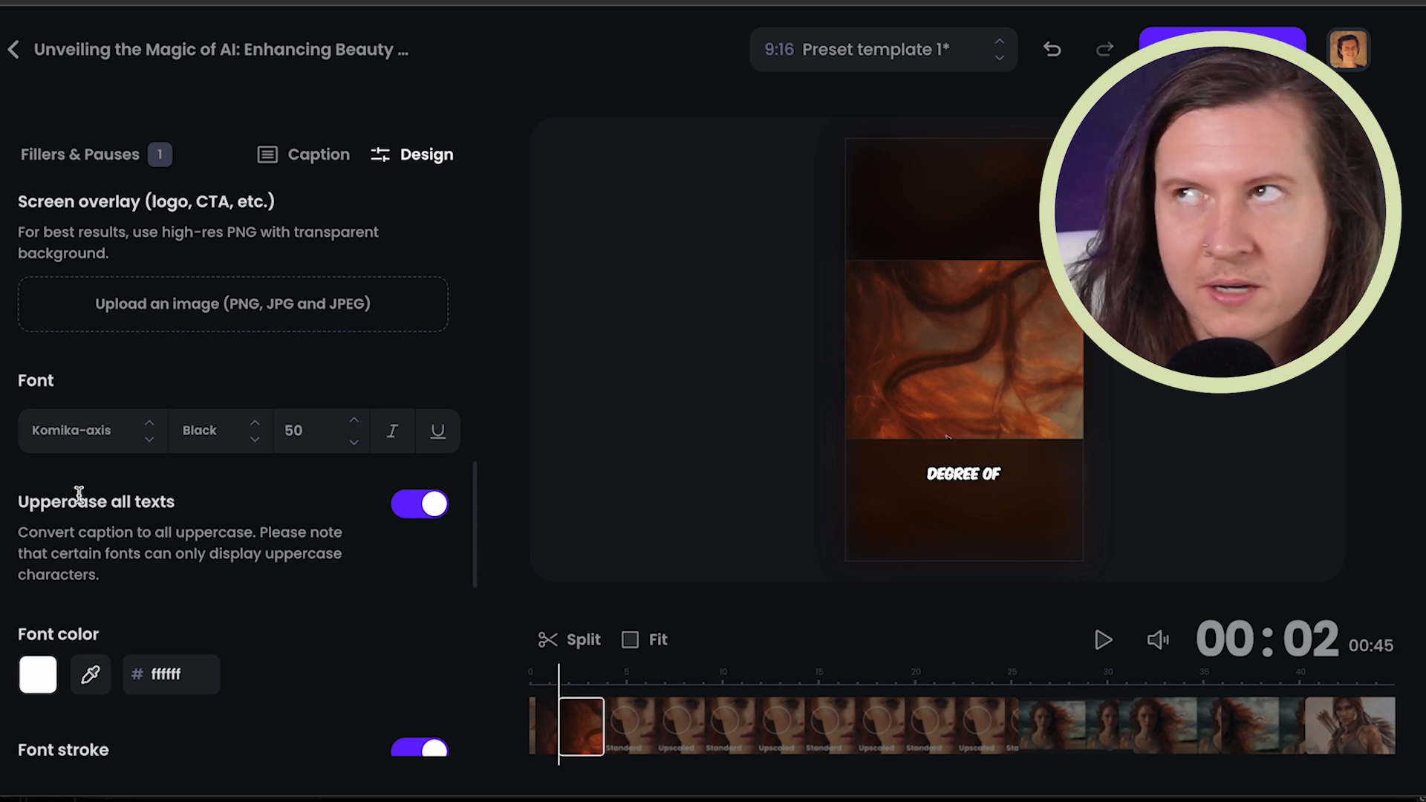
# Keep the caption weight at Black, size 50, with keyword highlighting enabled
pyautogui.click(218, 431)
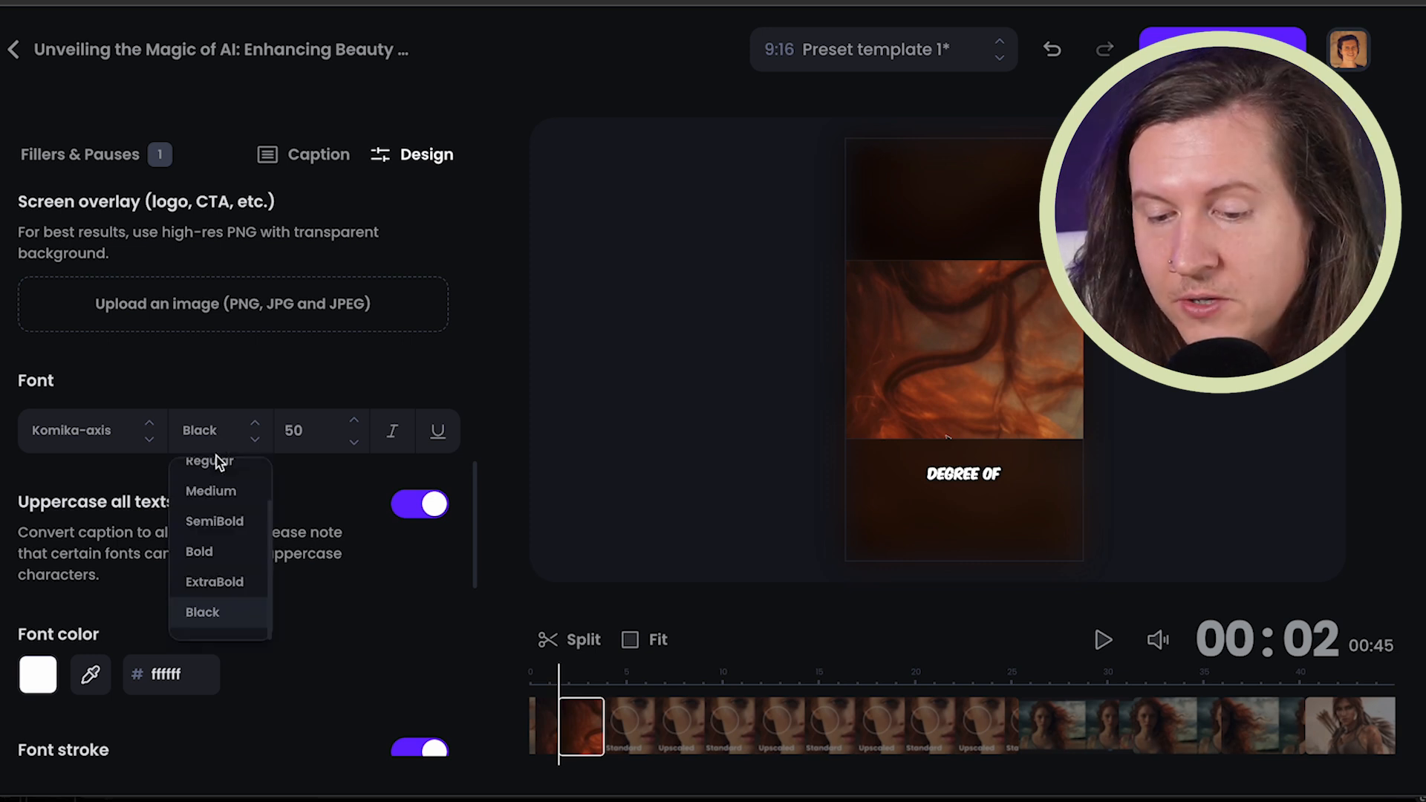
pyautogui.scroll(3)
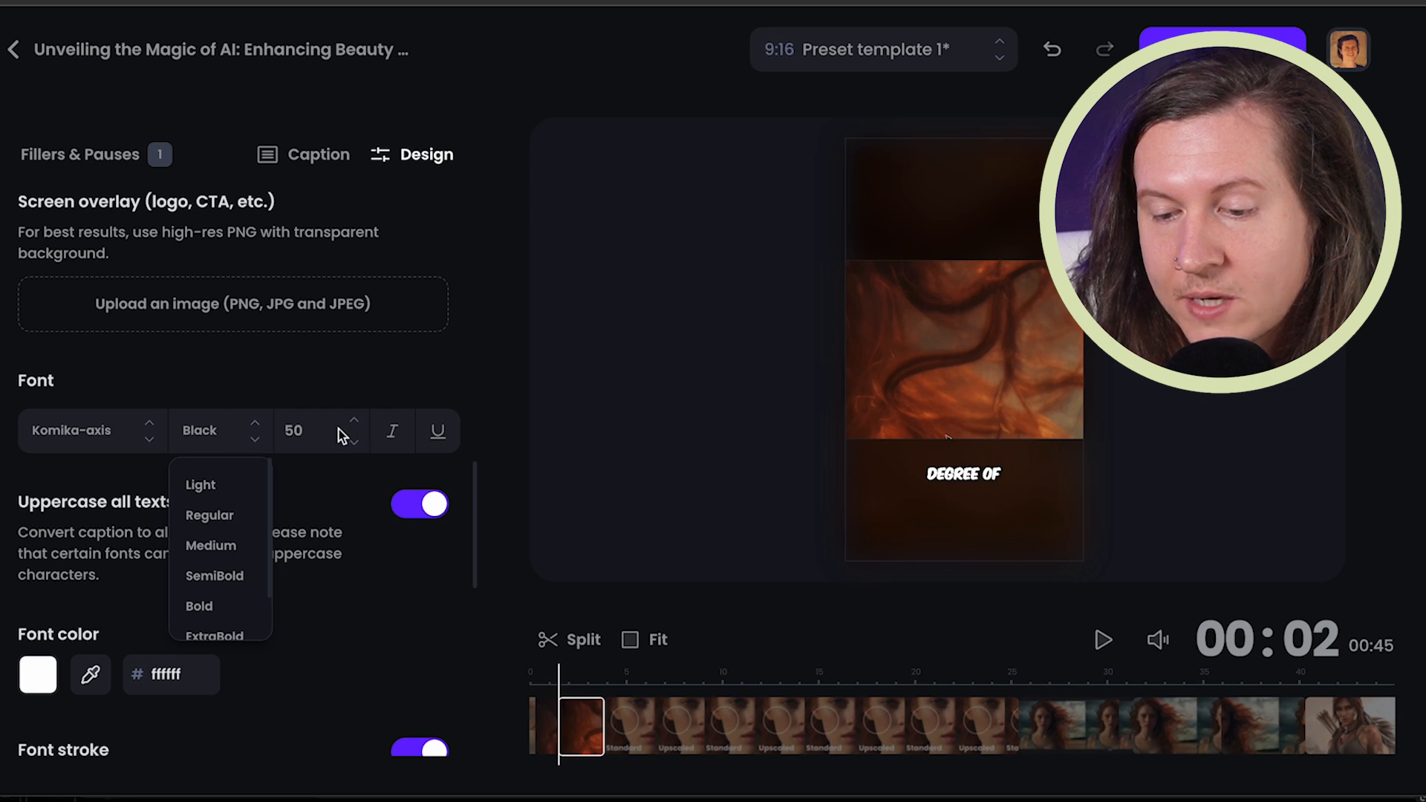
pyautogui.scroll(-3)
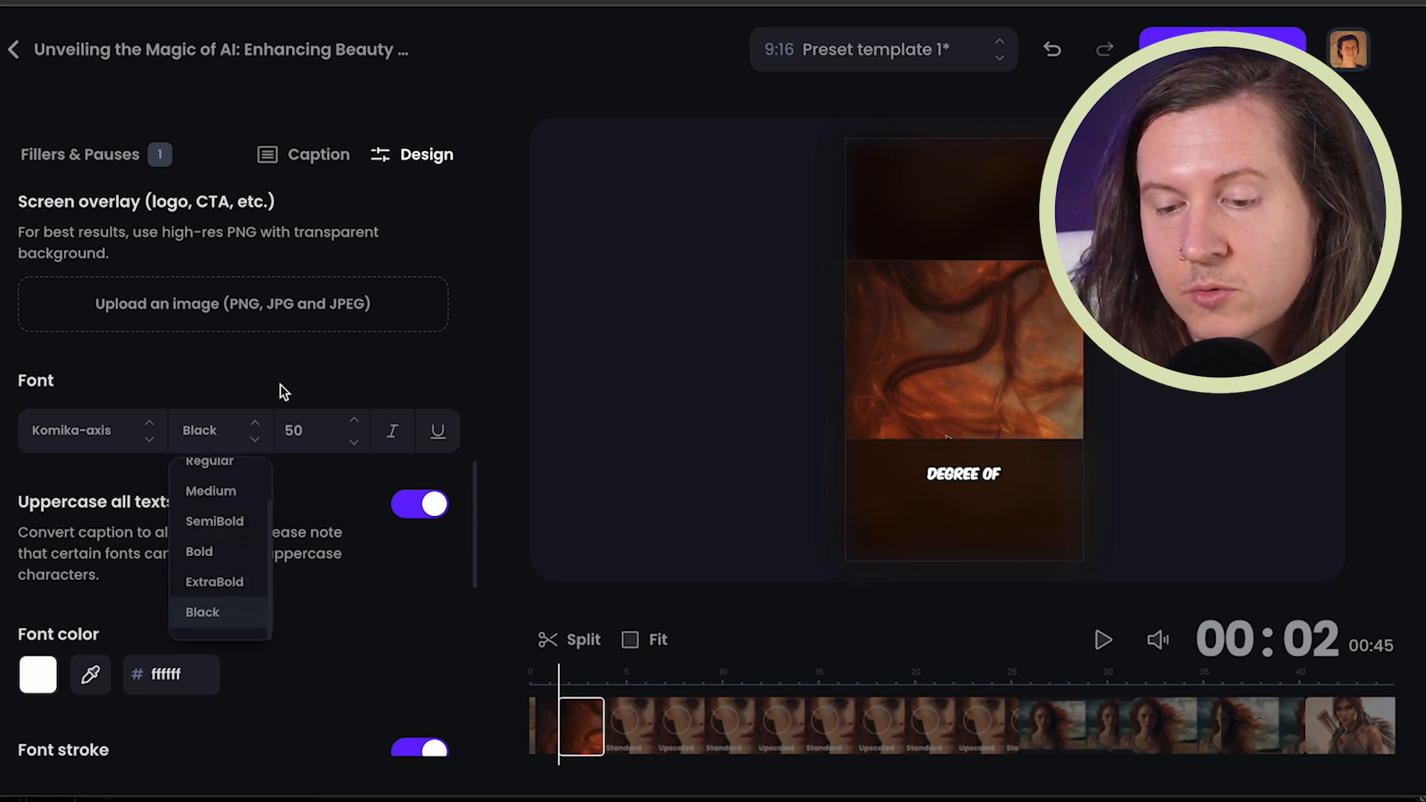
pyautogui.click(202, 612)
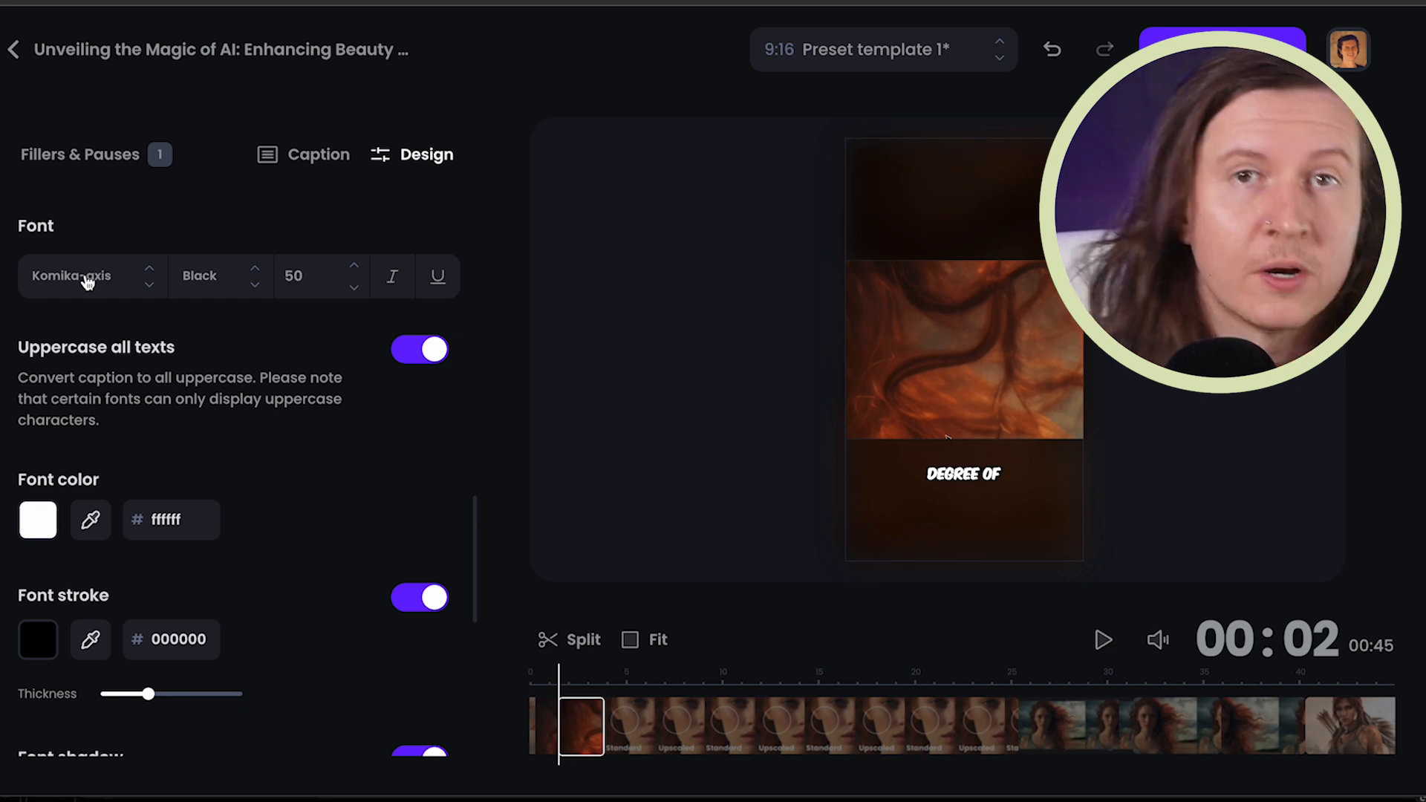
pyautogui.scroll(-3)
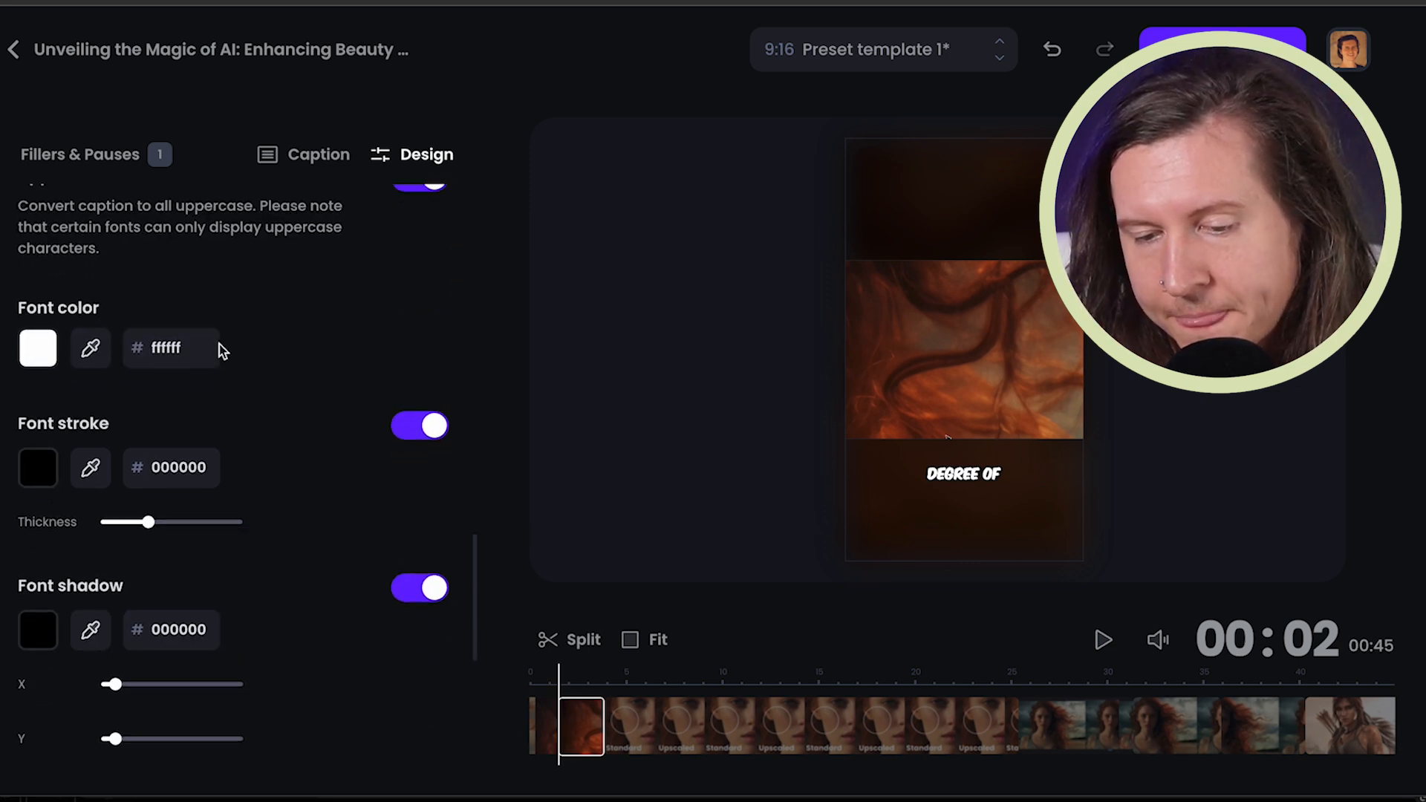
pyautogui.click(37, 347)
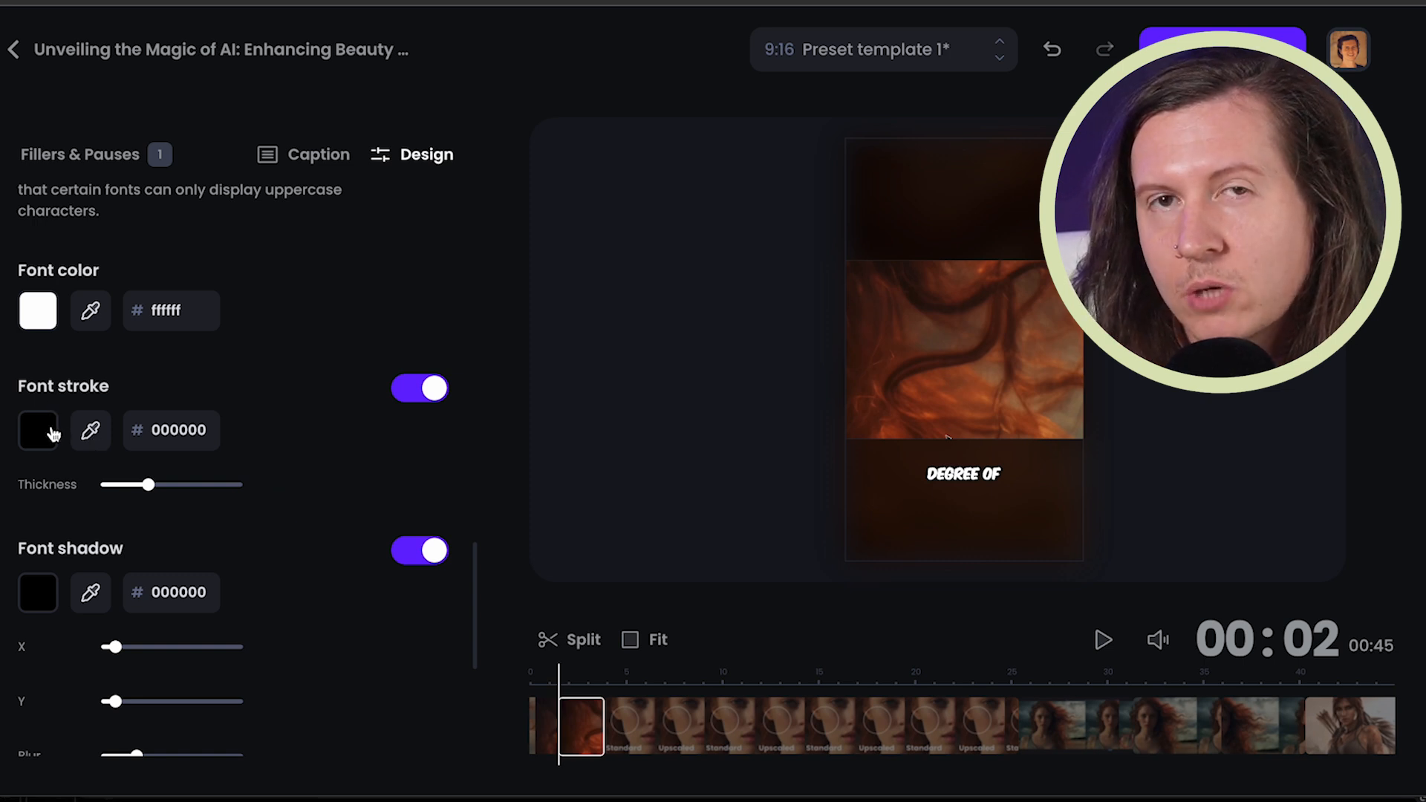
pyautogui.moveTo(141, 416)
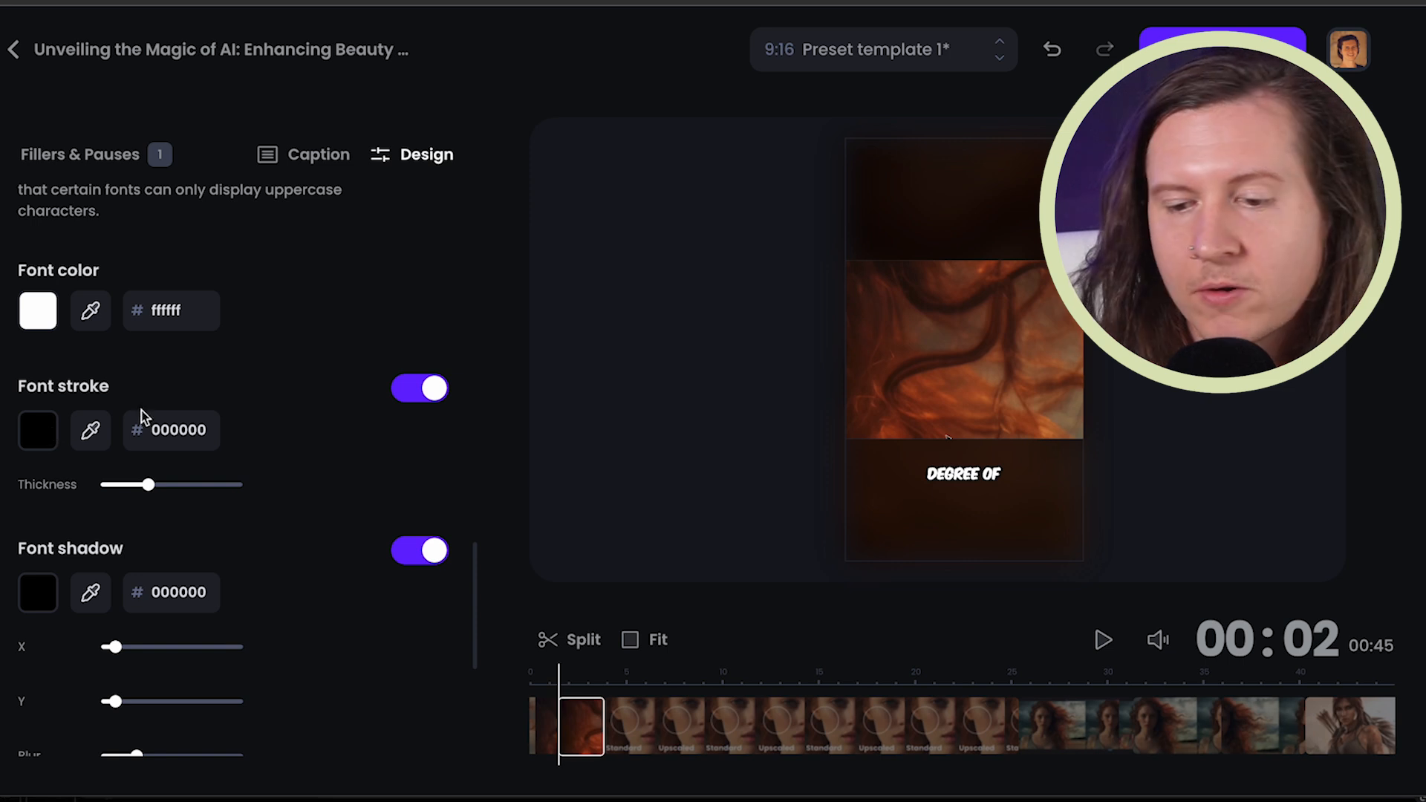
pyautogui.scroll(-3)
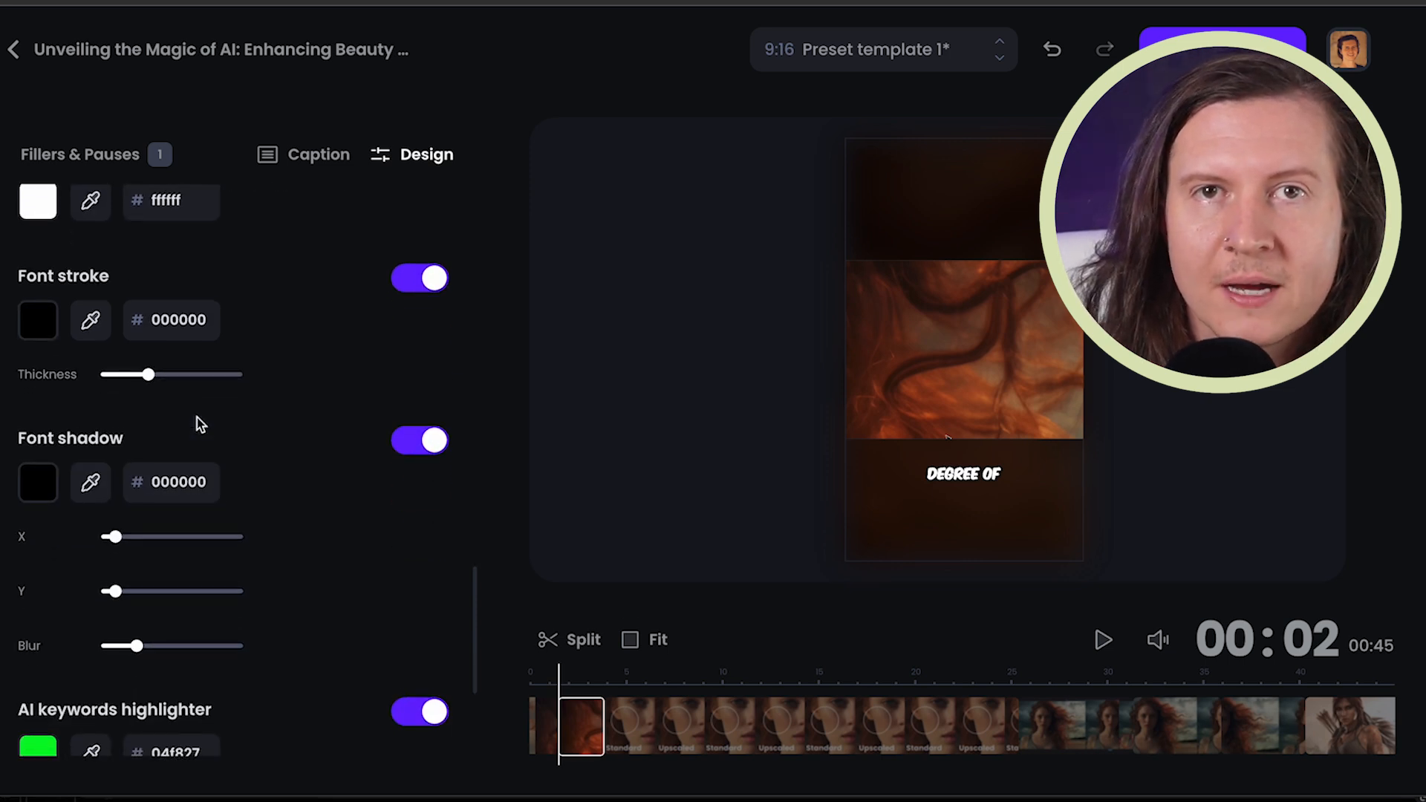
# Change the first AI keyword highlight colour from green to cyan (#05F7F0)
pyautogui.scroll(-3)
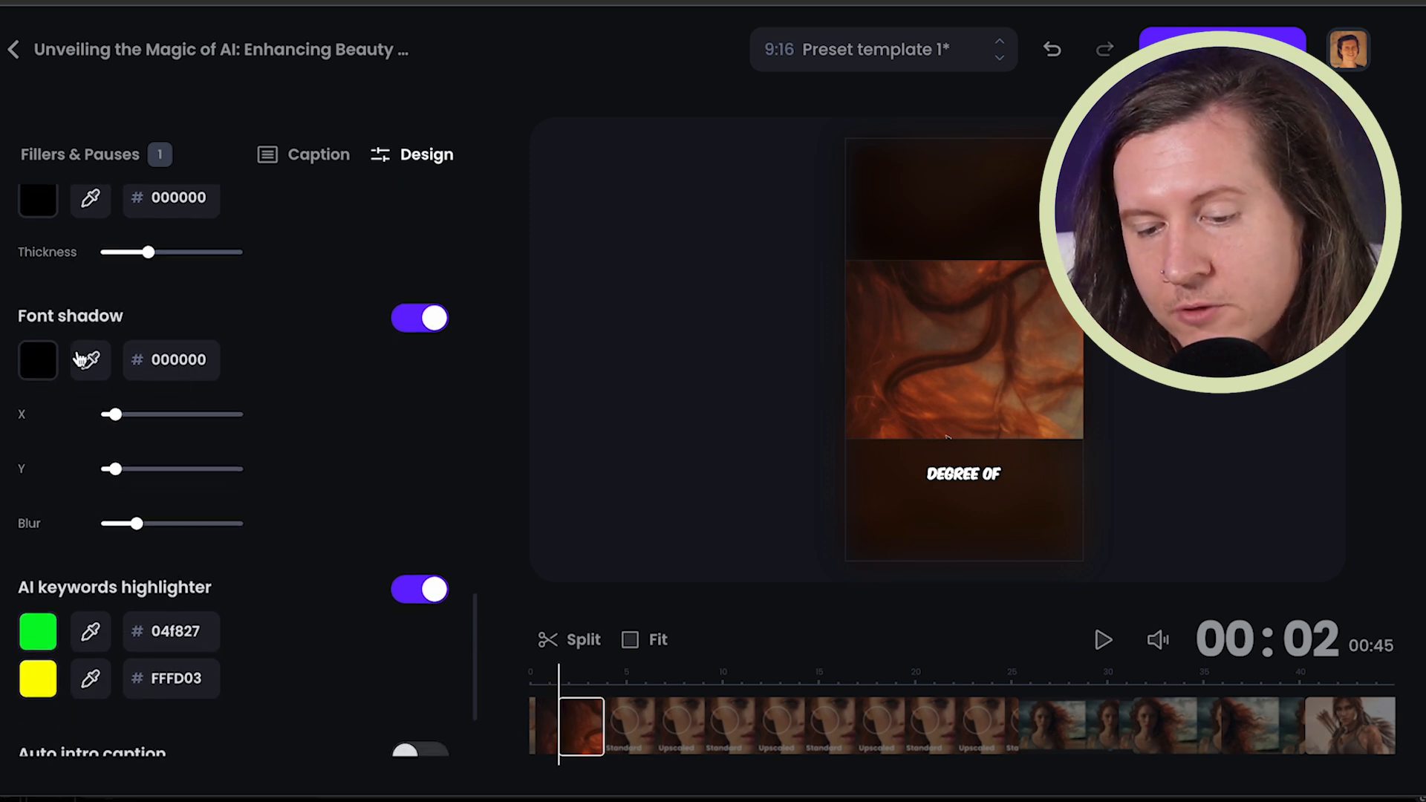
pyautogui.scroll(-3)
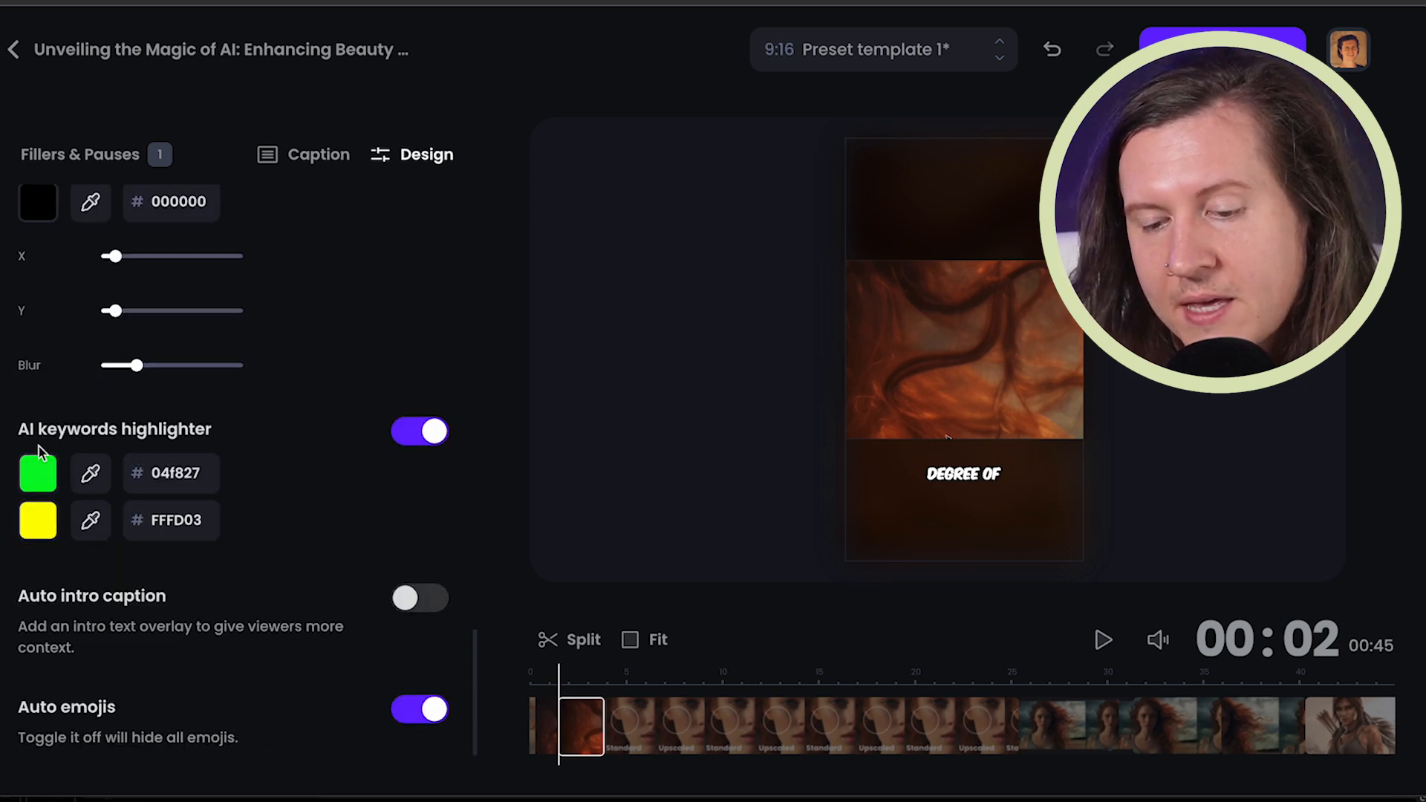
pyautogui.click(38, 472)
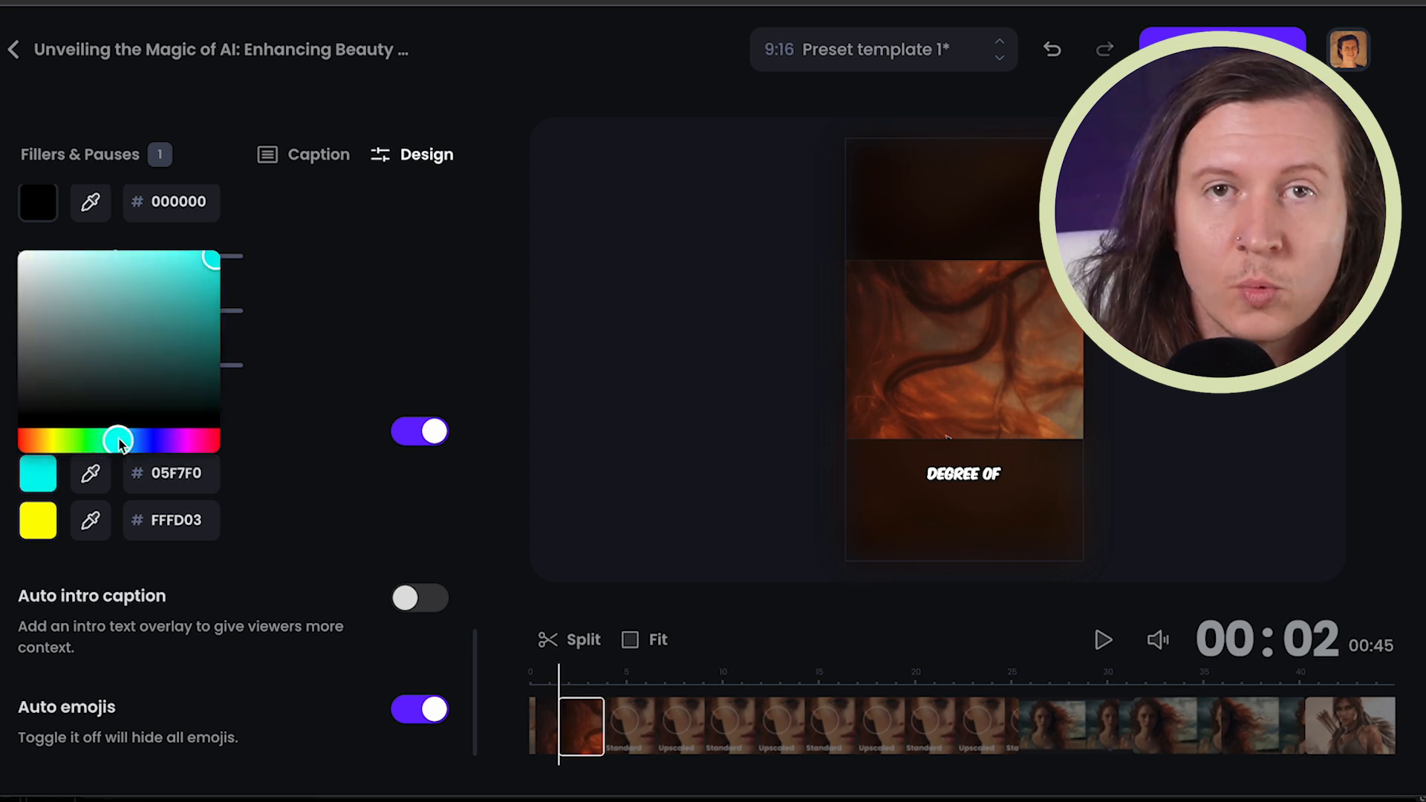
pyautogui.moveTo(389, 569)
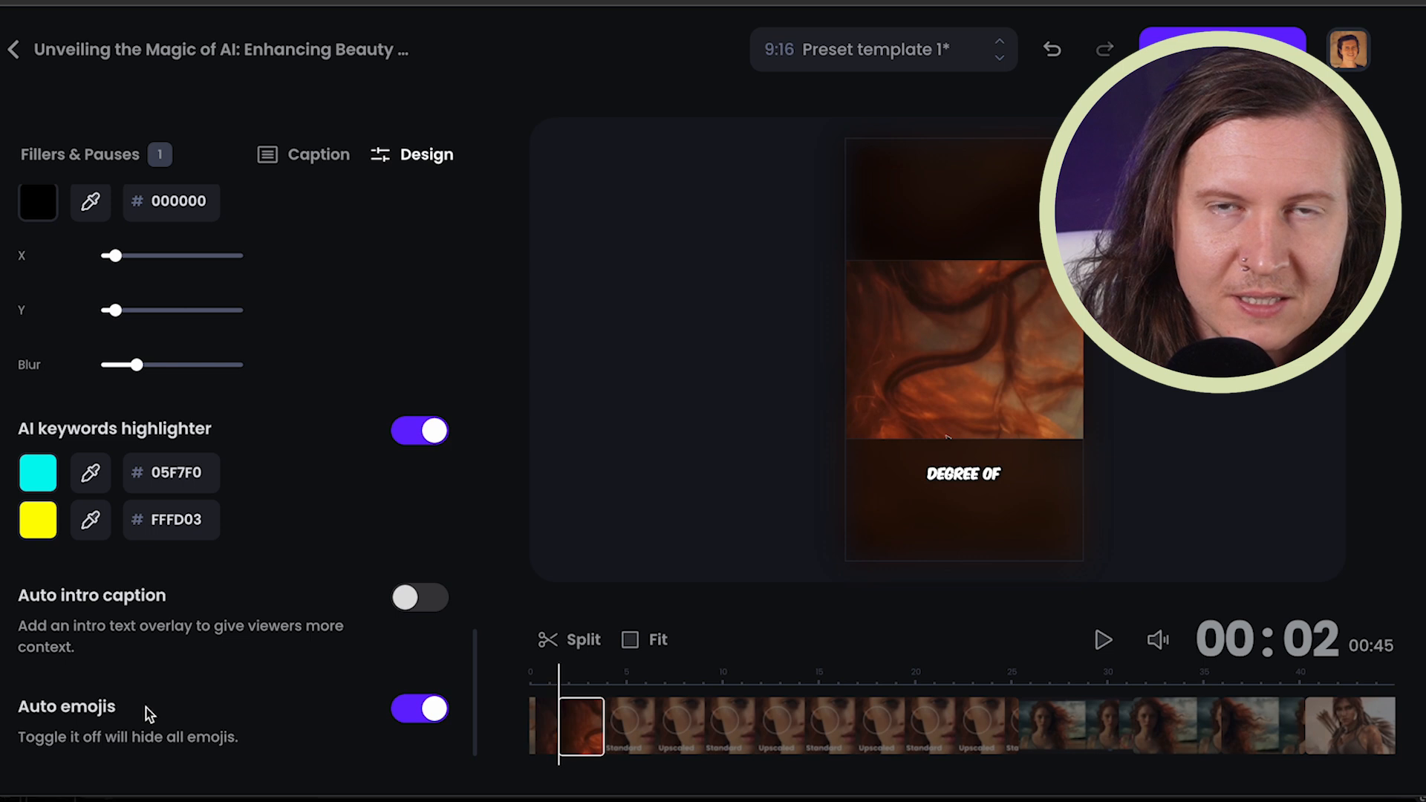
pyautogui.moveTo(941, 130)
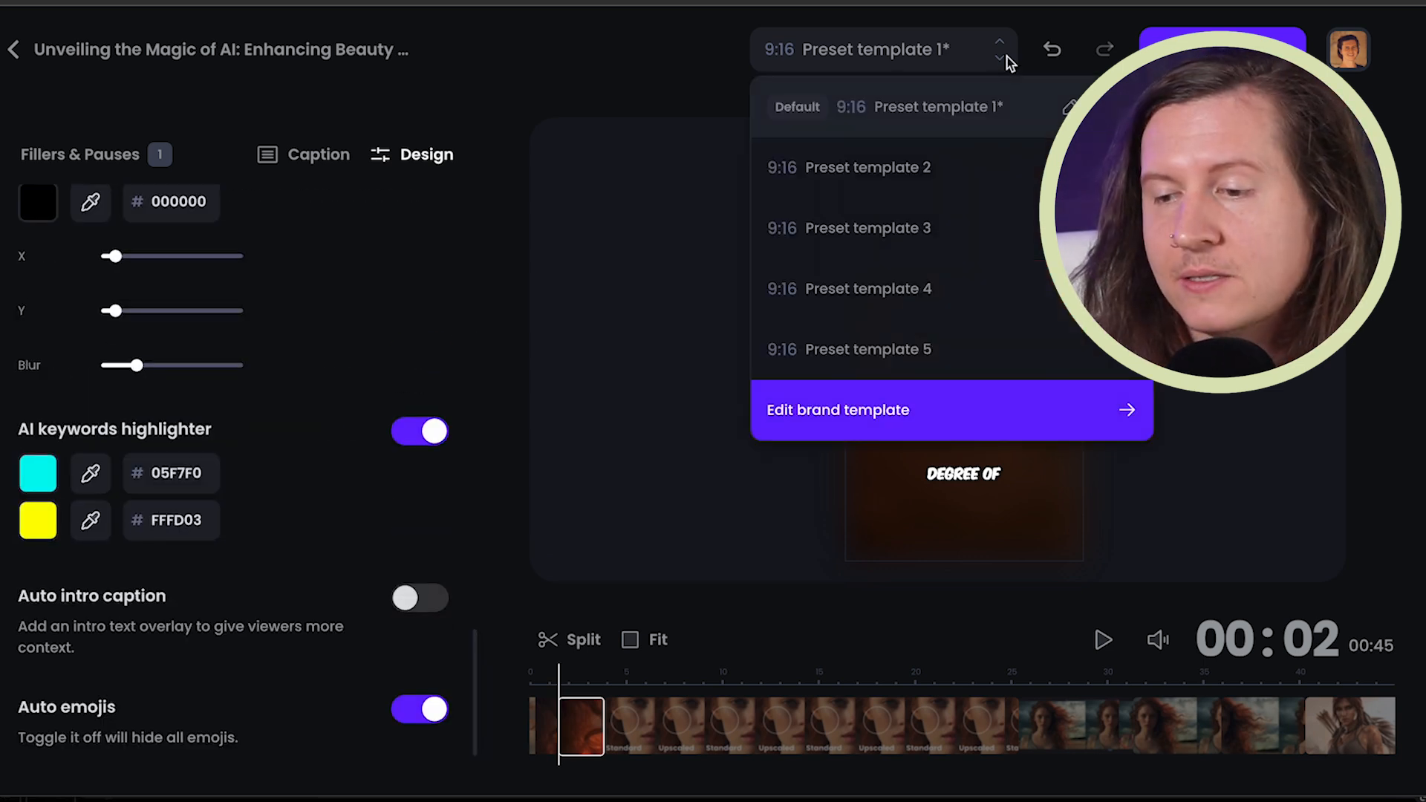
pyautogui.moveTo(813, 40)
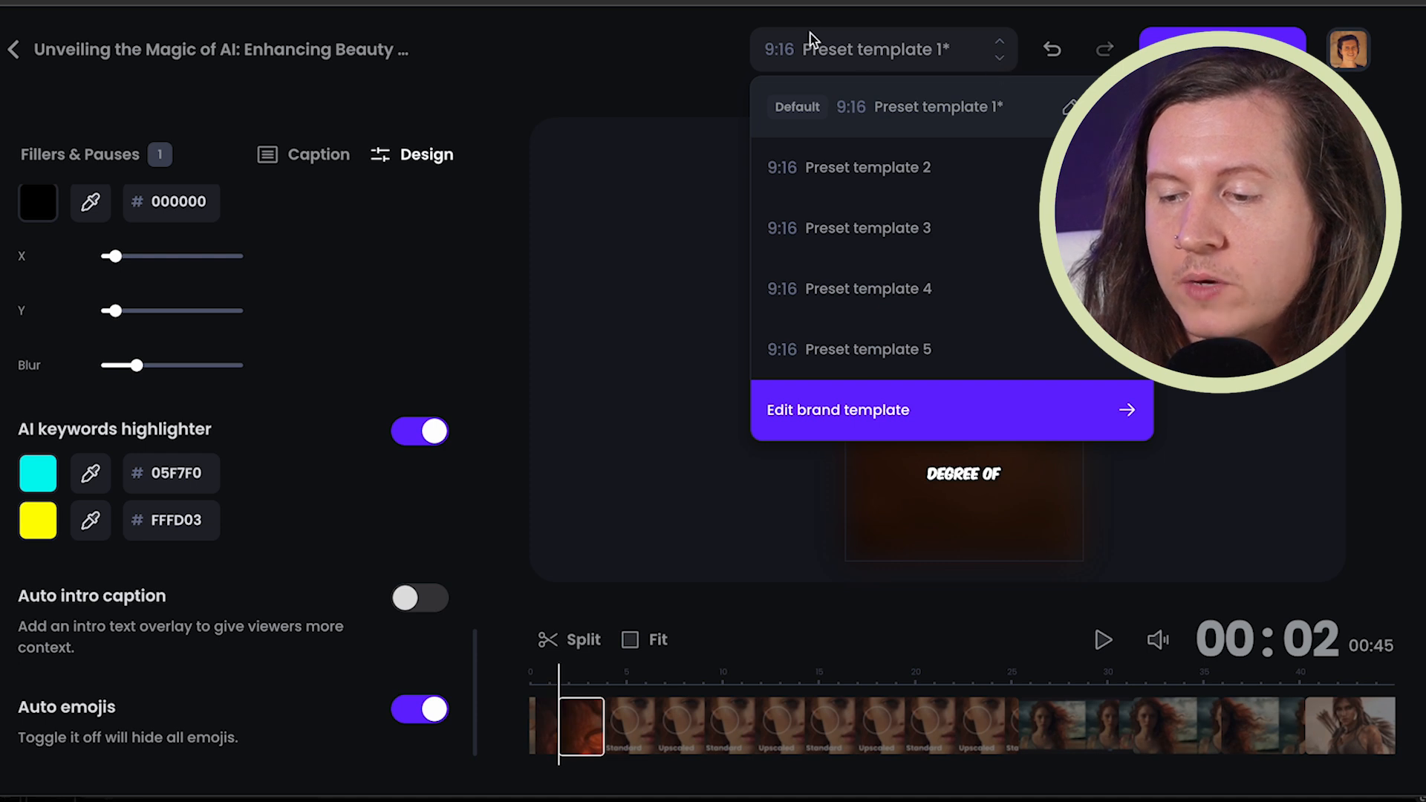
pyautogui.moveTo(840, 386)
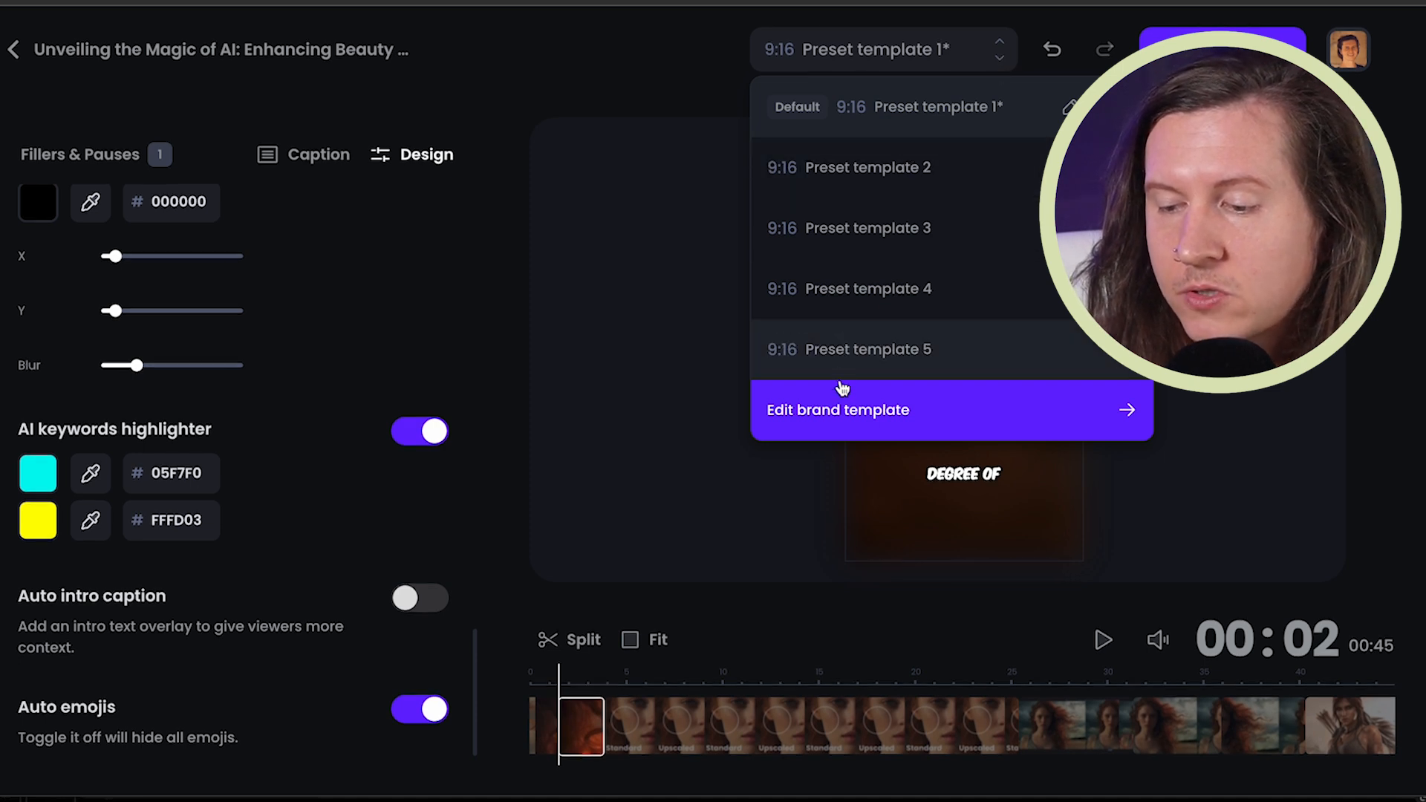
pyautogui.moveTo(1071, 99)
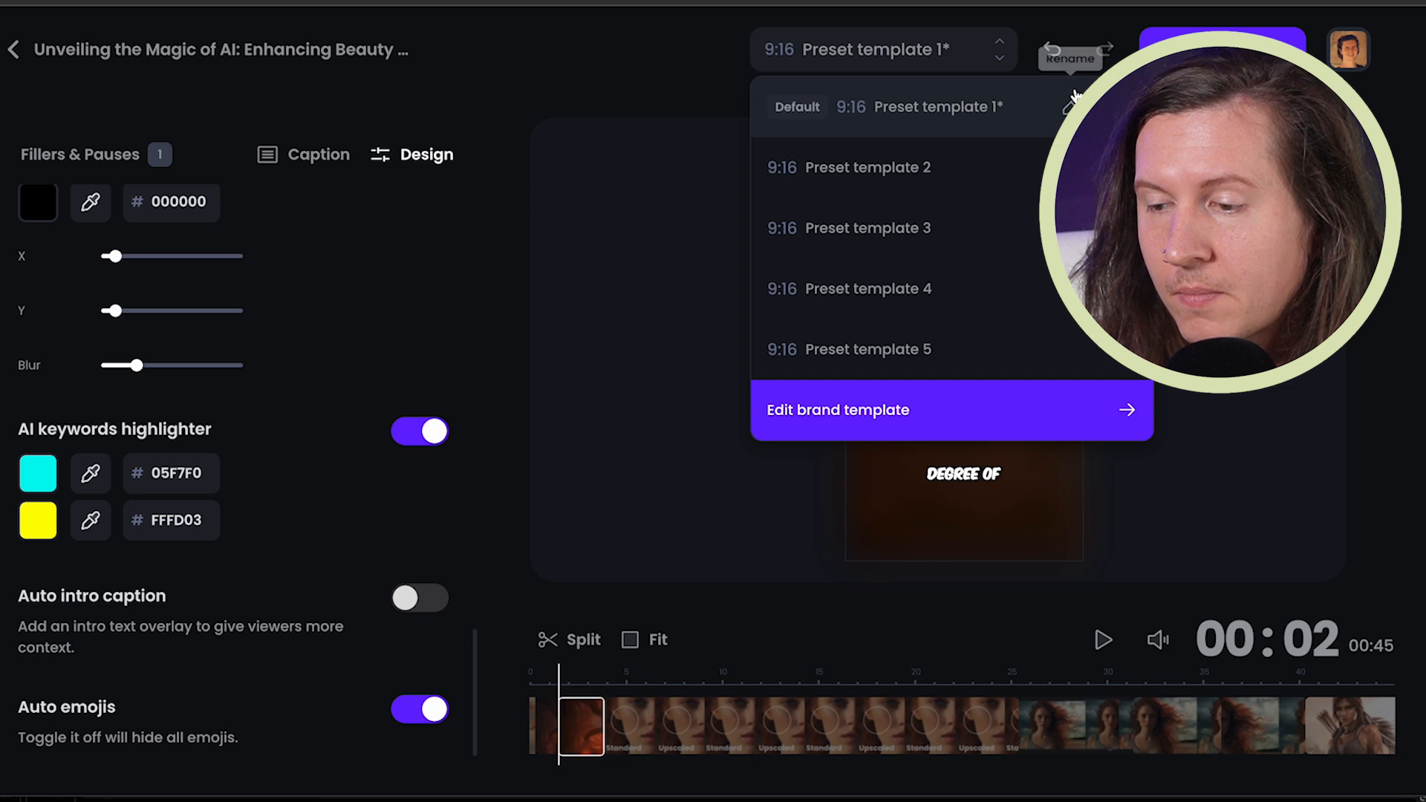
# Rename the default caption template to 'YouTube Shorts' and save the new name
pyautogui.click(1070, 58)
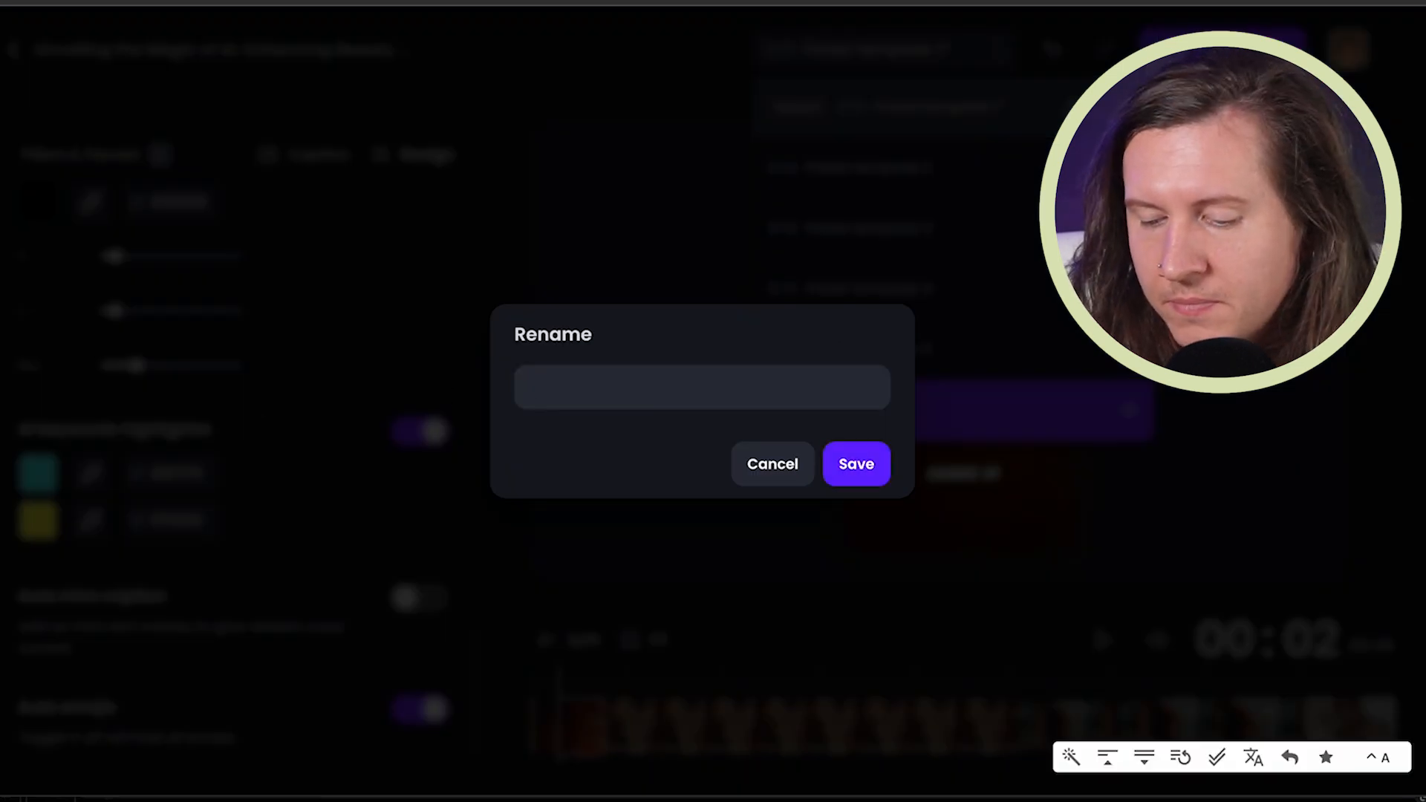
pyautogui.write('YouTube')
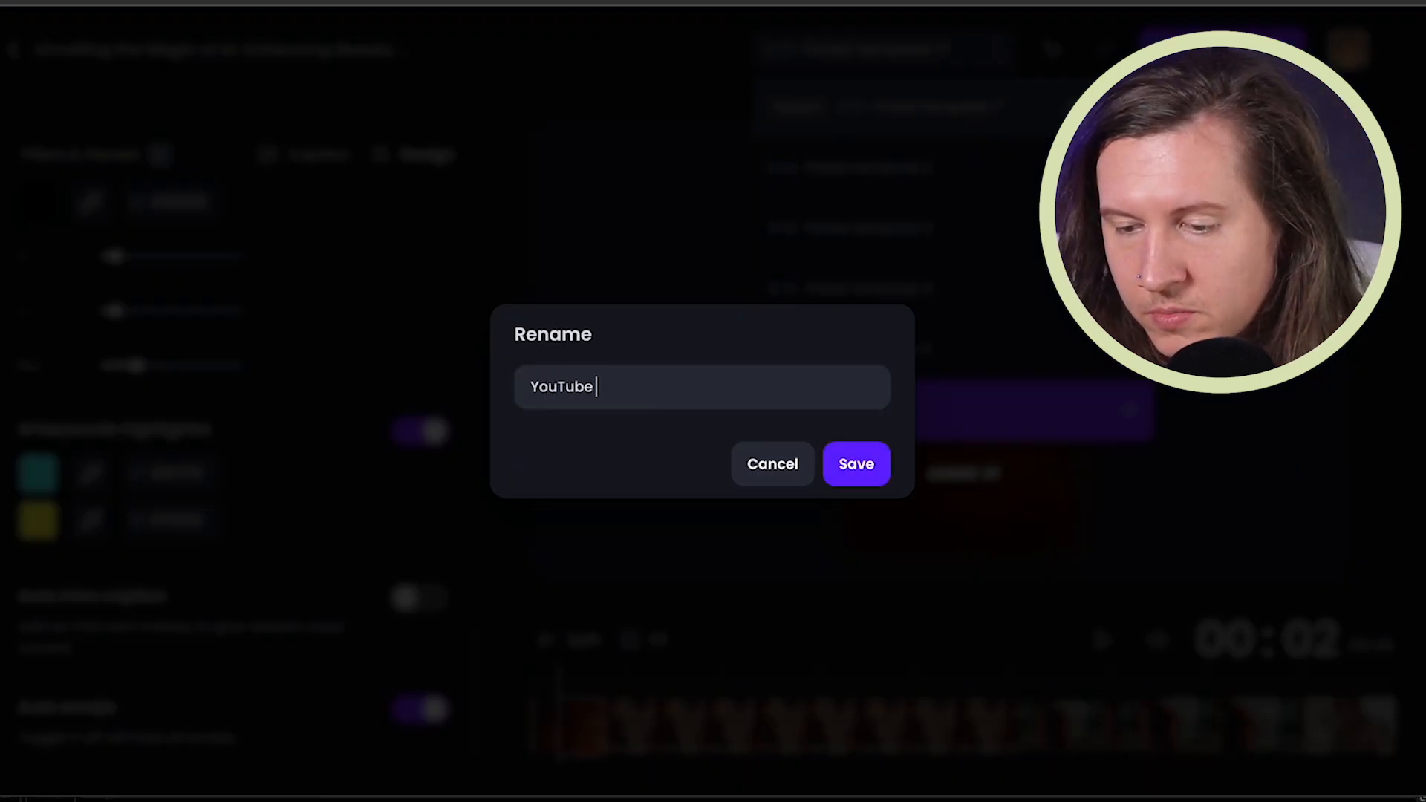
pyautogui.write('Shorts')
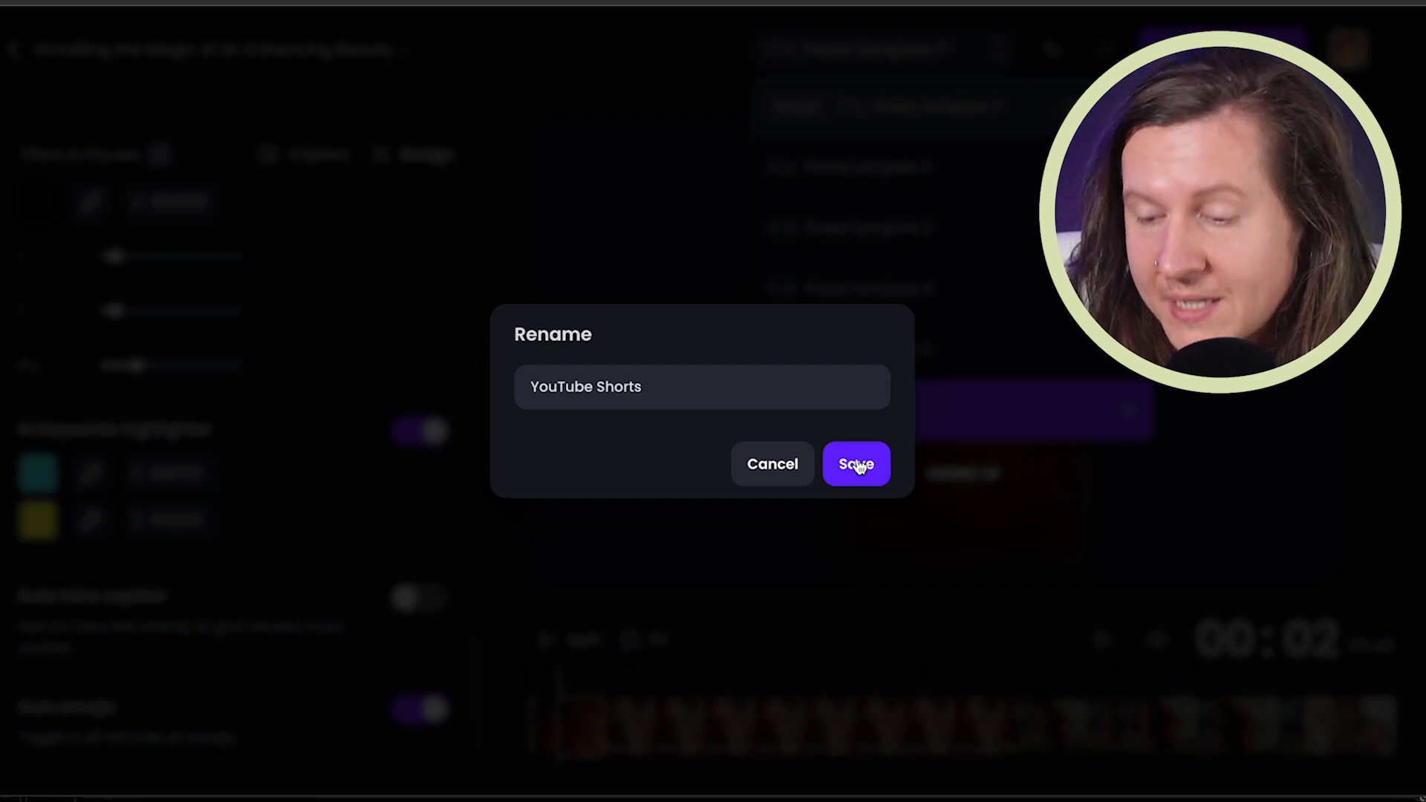
pyautogui.click(855, 463)
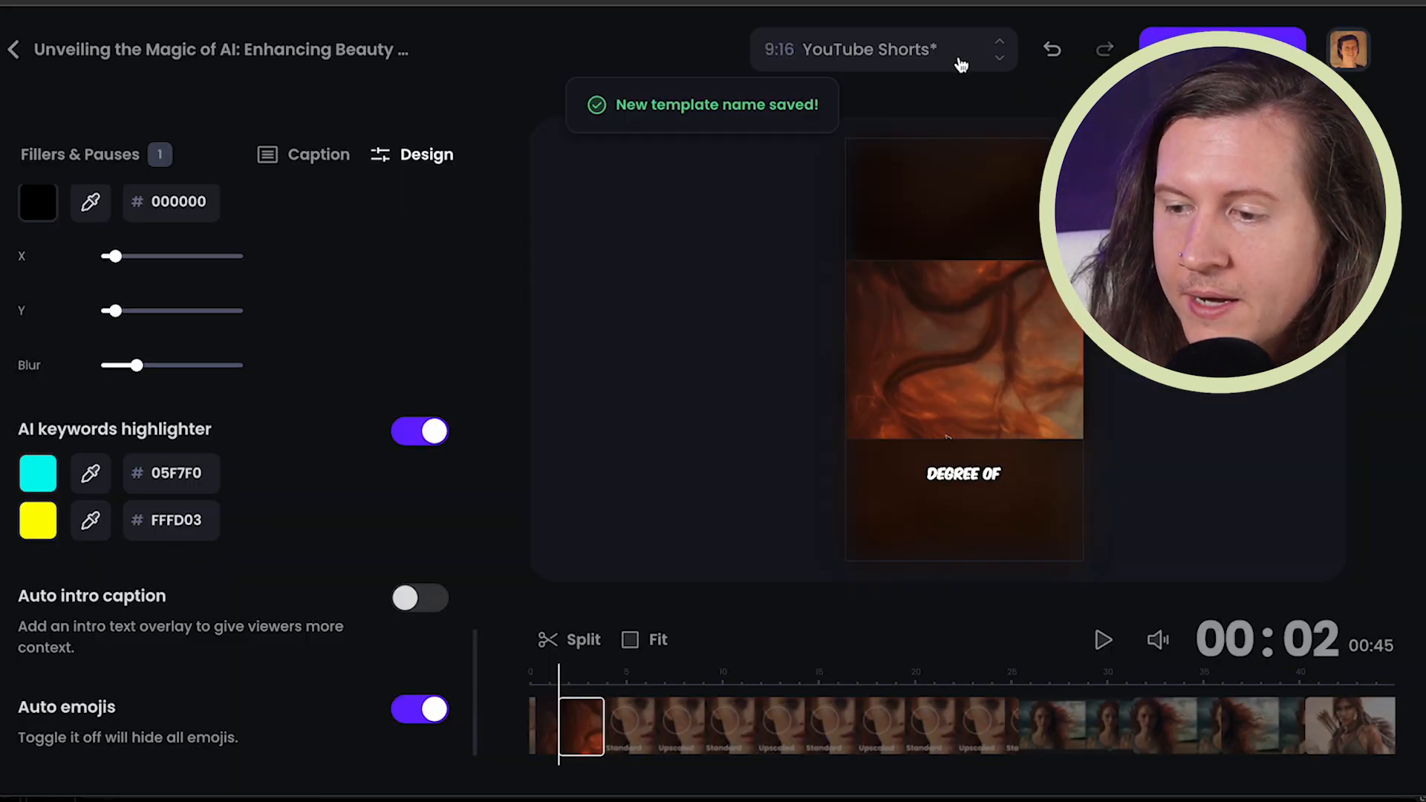
# Choose the renamed YouTube Shorts template from the list and apply it to the clip
pyautogui.click(881, 49)
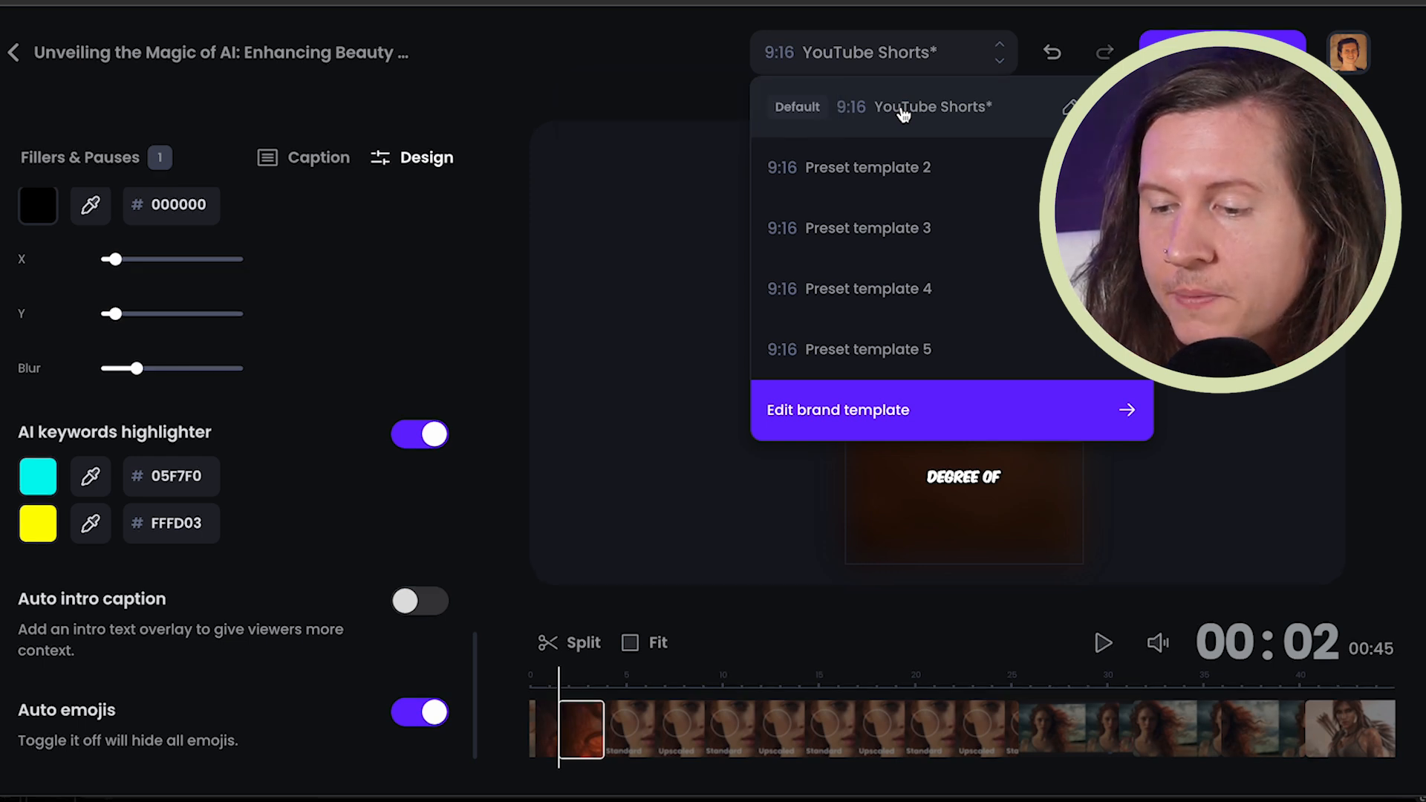
pyautogui.click(878, 227)
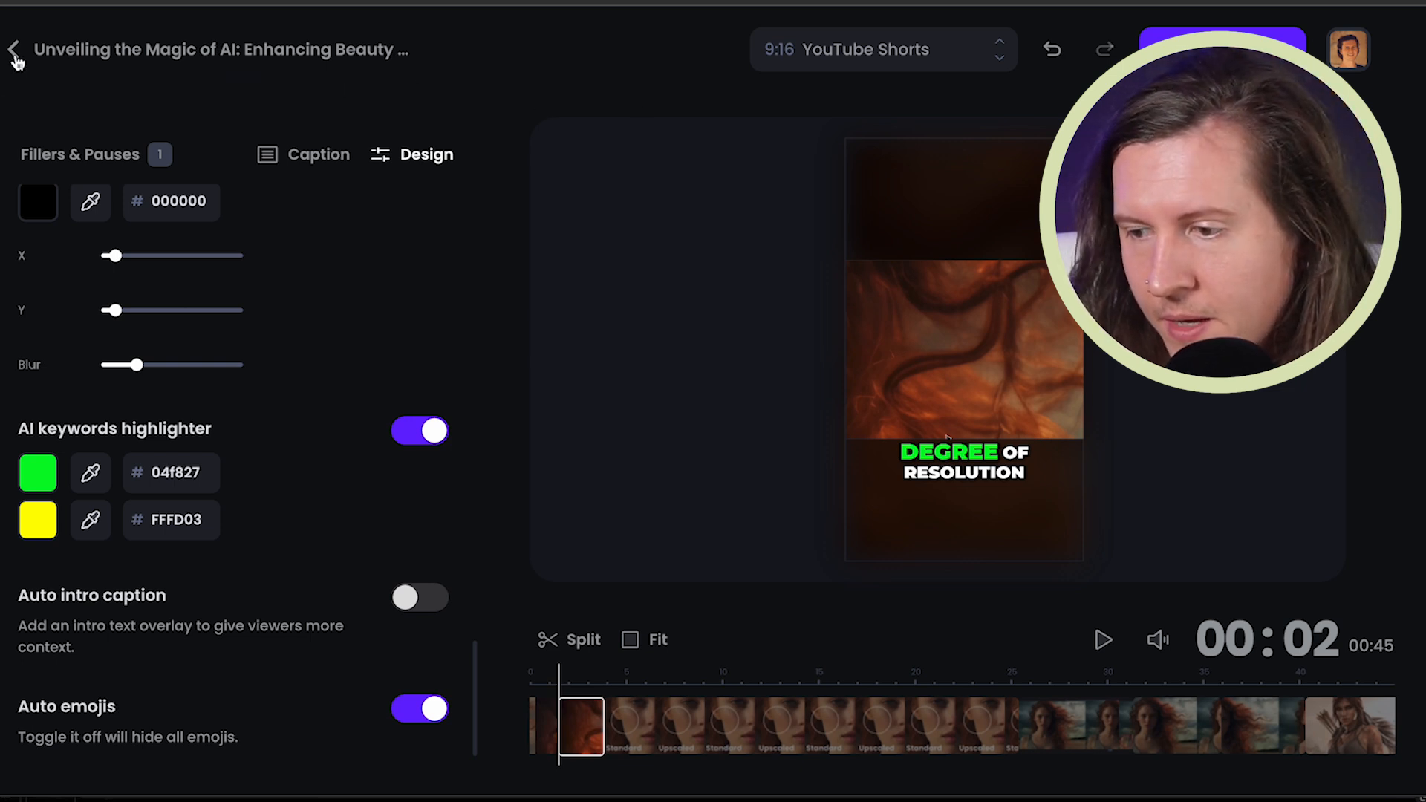
# Bring up the editable transcript and scroll to the opening 'soft glow' lines
pyautogui.click(317, 153)
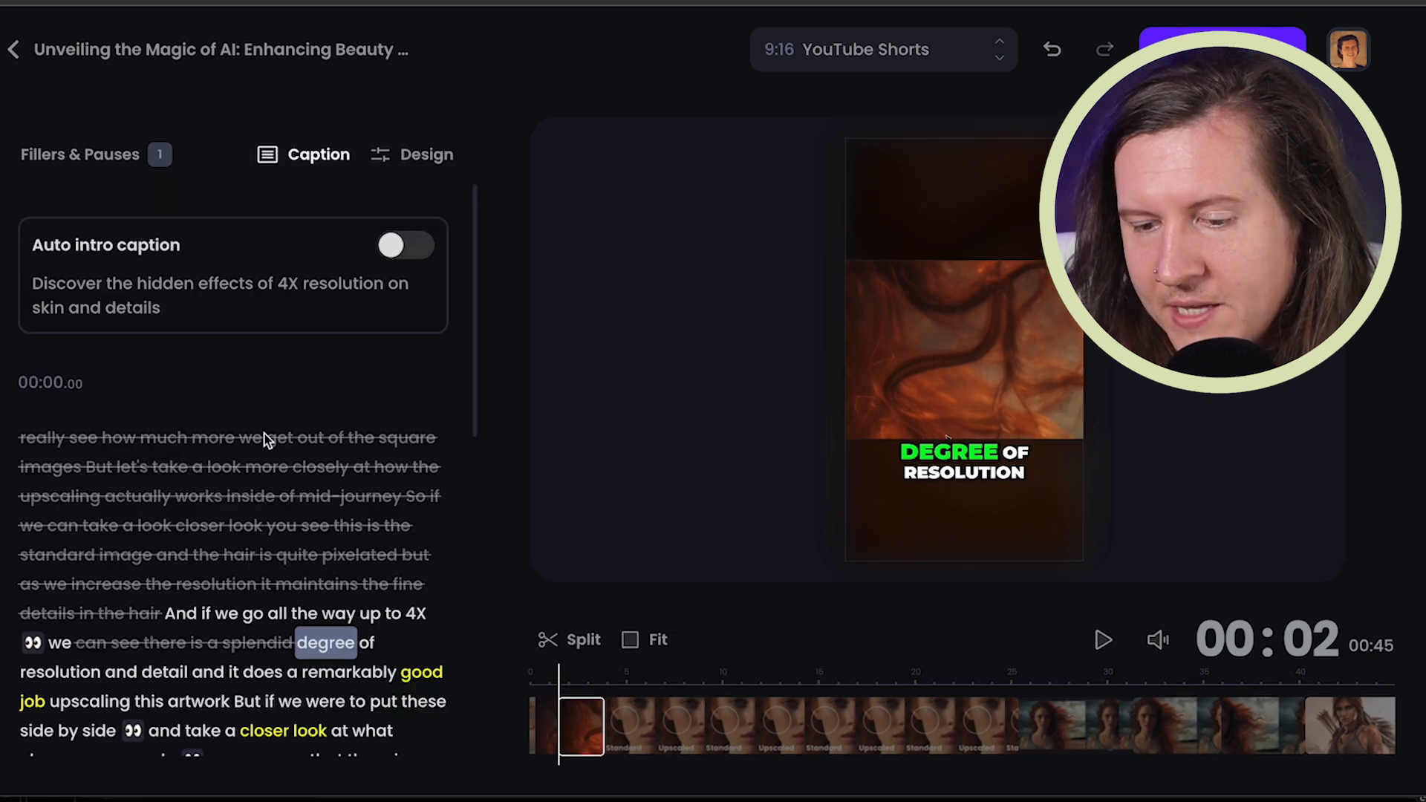
pyautogui.scroll(-3)
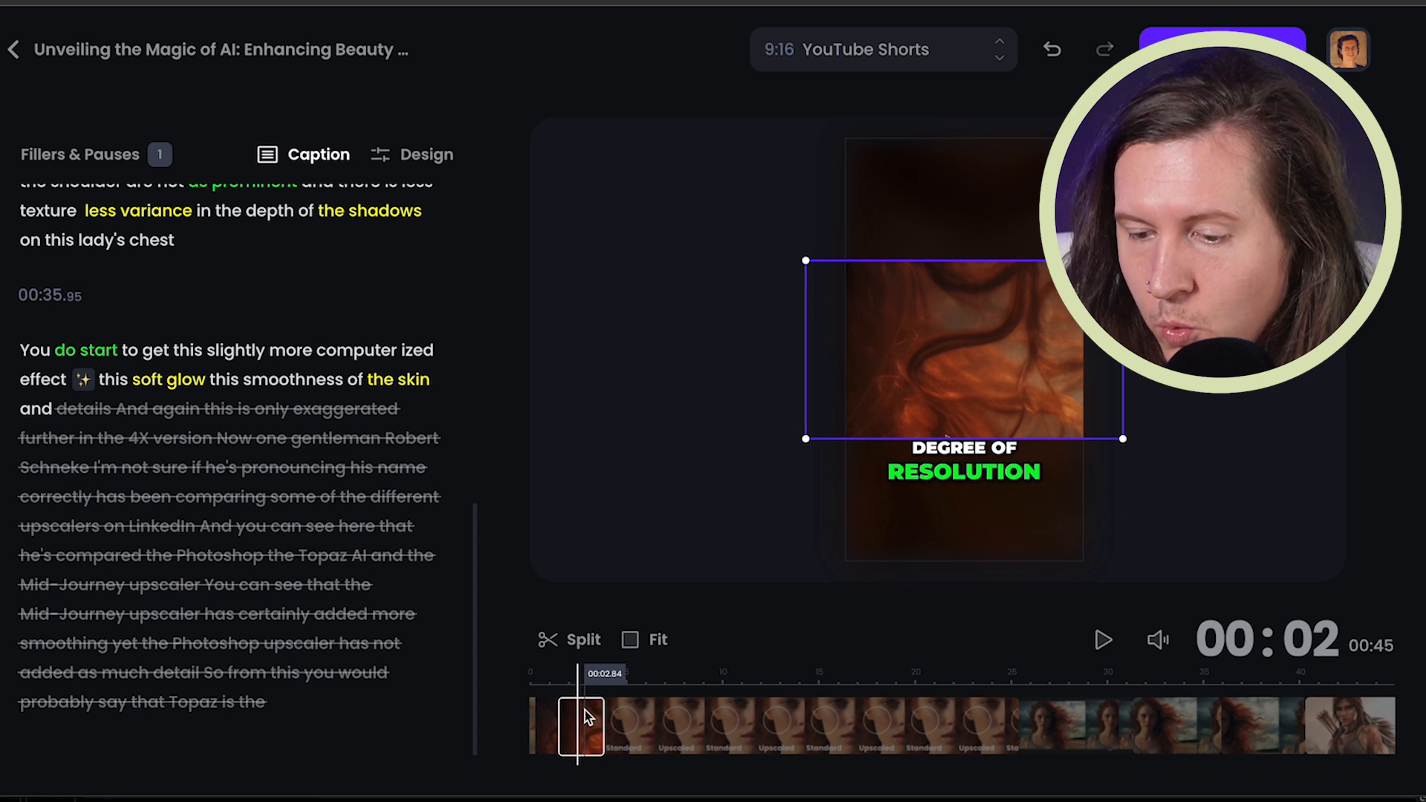
pyautogui.moveTo(582, 646)
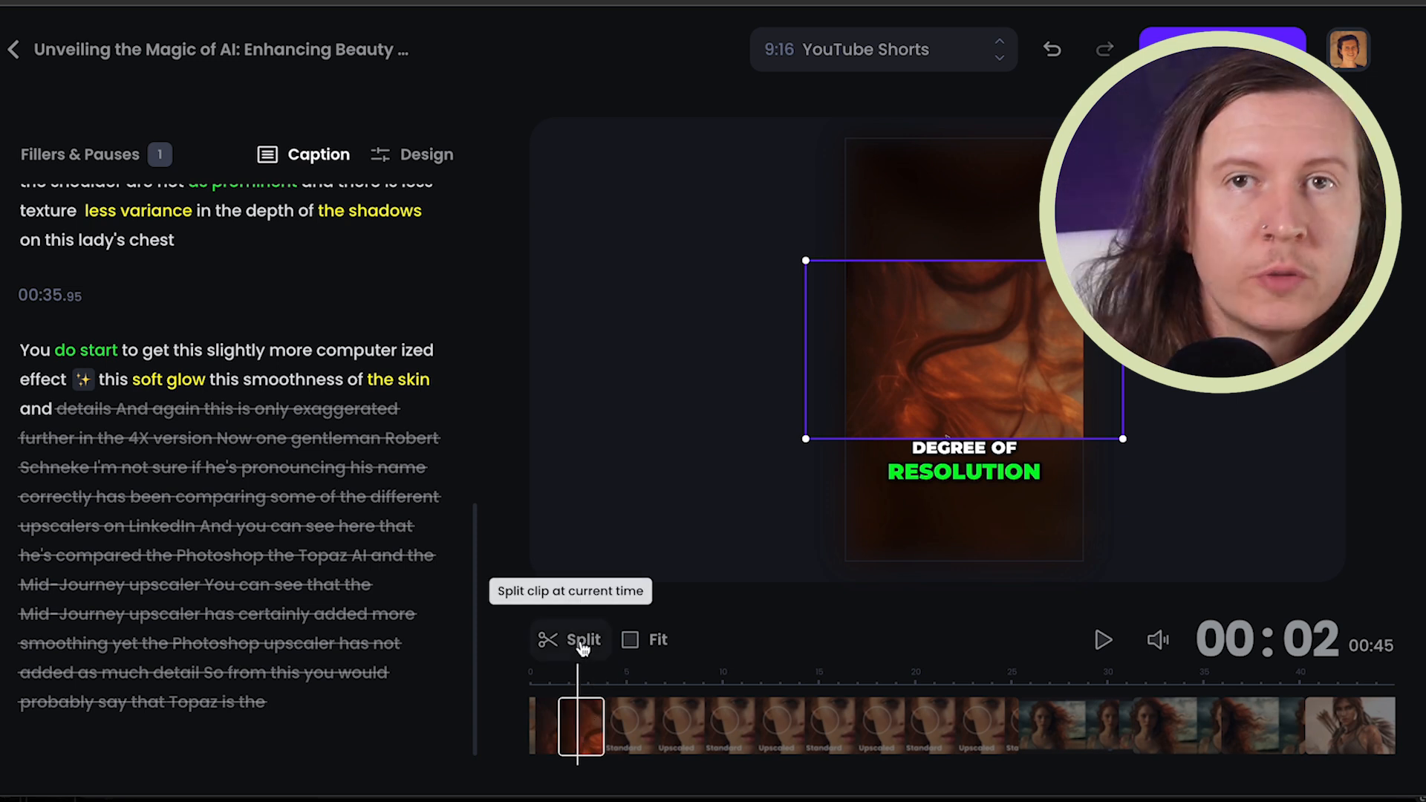
pyautogui.moveTo(610, 712)
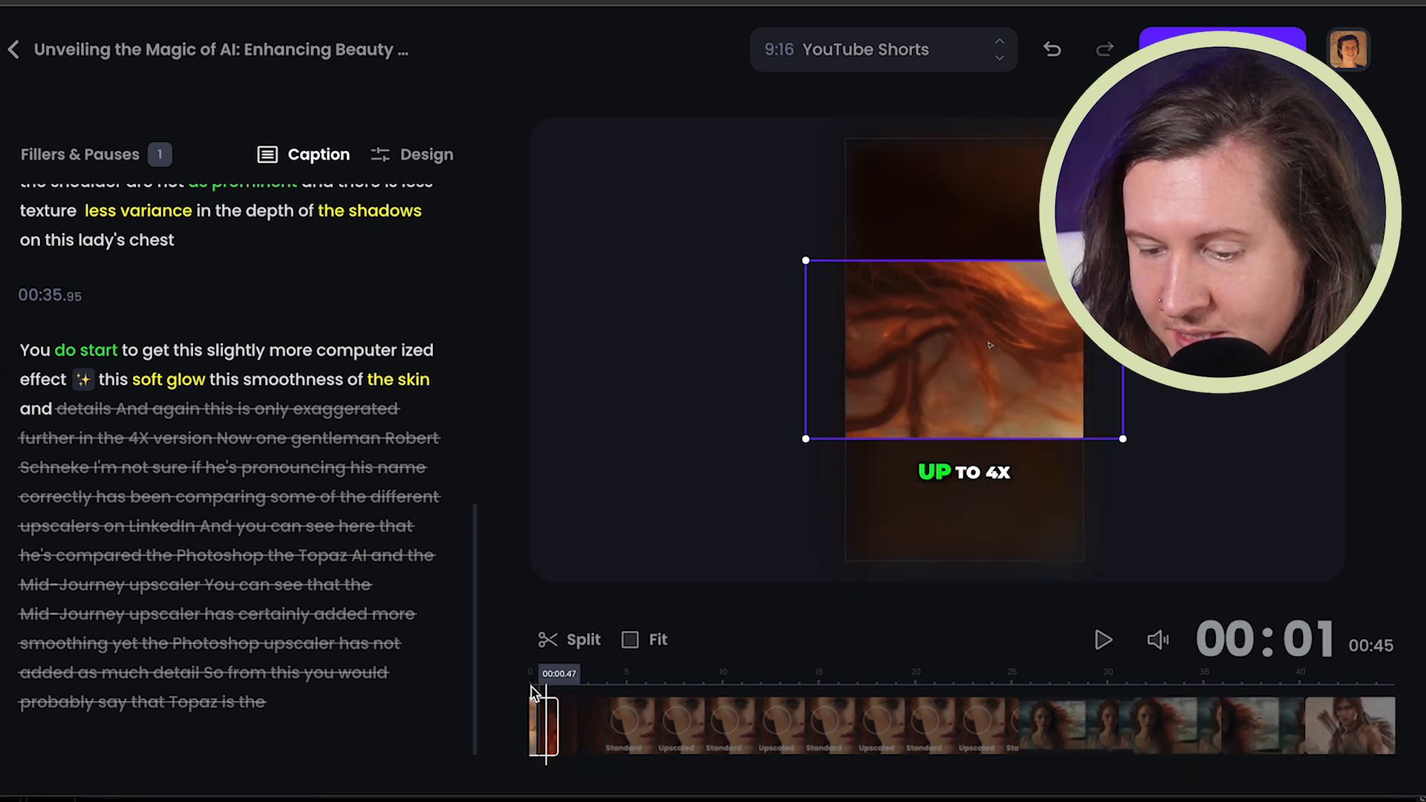
# Pause on the short opening scene and drag the footage larger across the vertical frame
pyautogui.click(1102, 638)
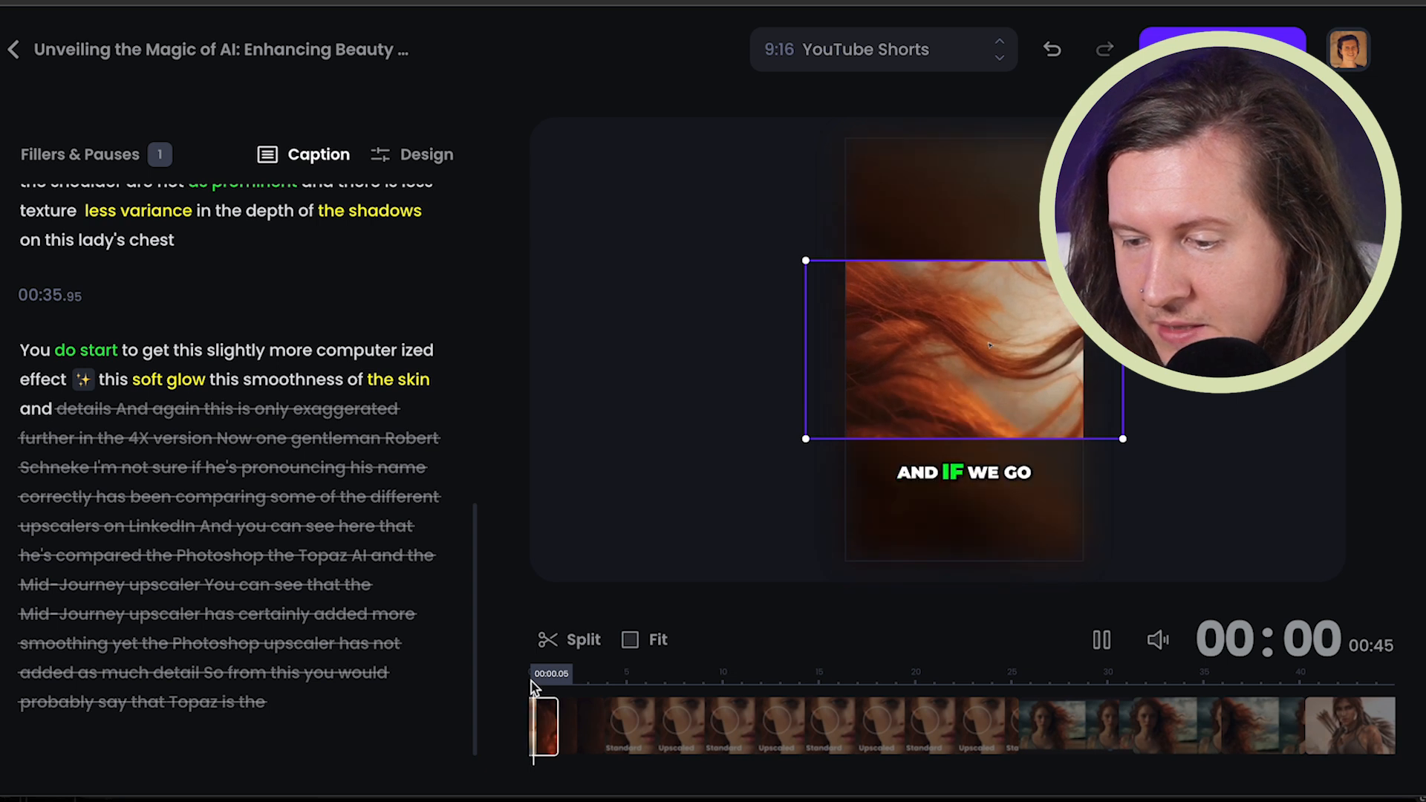
pyautogui.click(1100, 638)
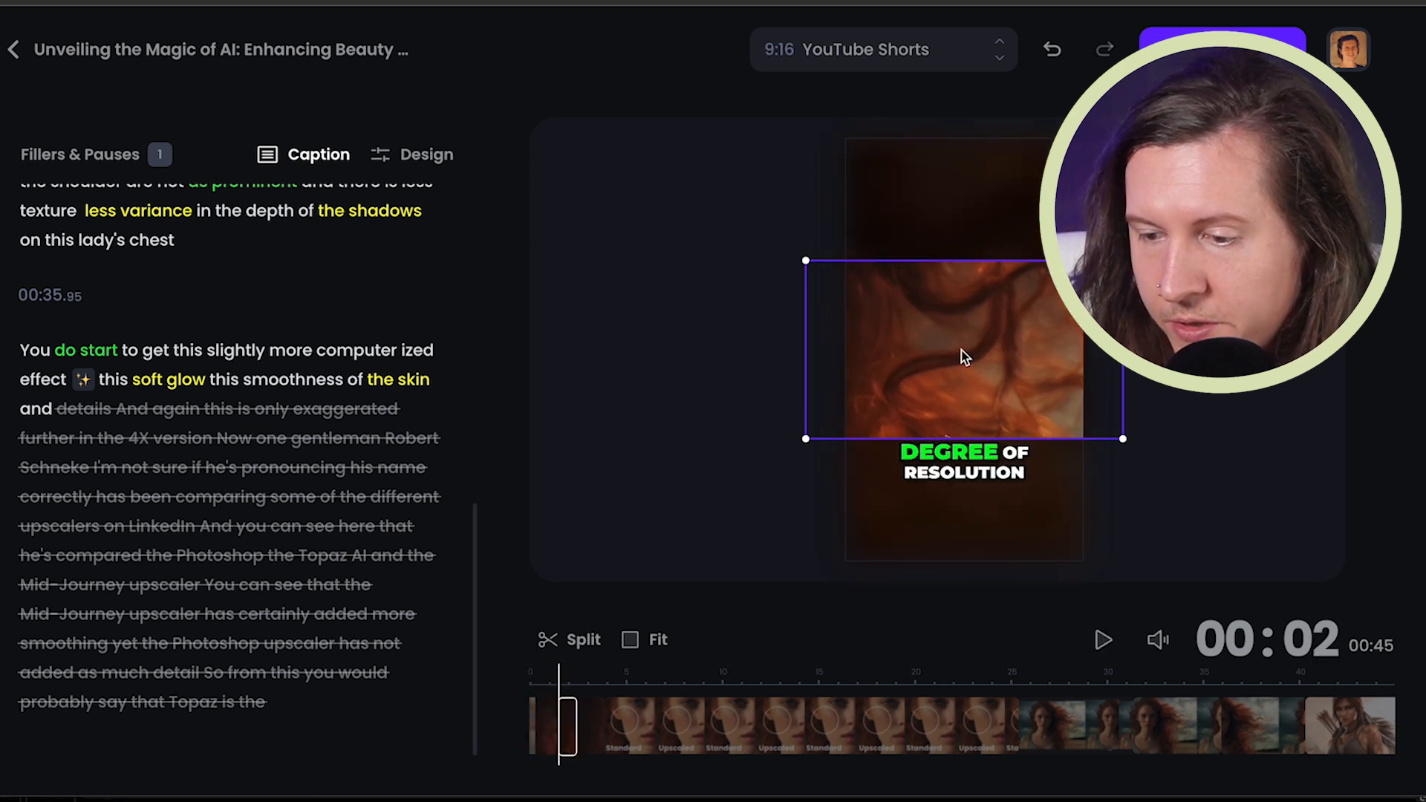
pyautogui.moveTo(1040, 245)
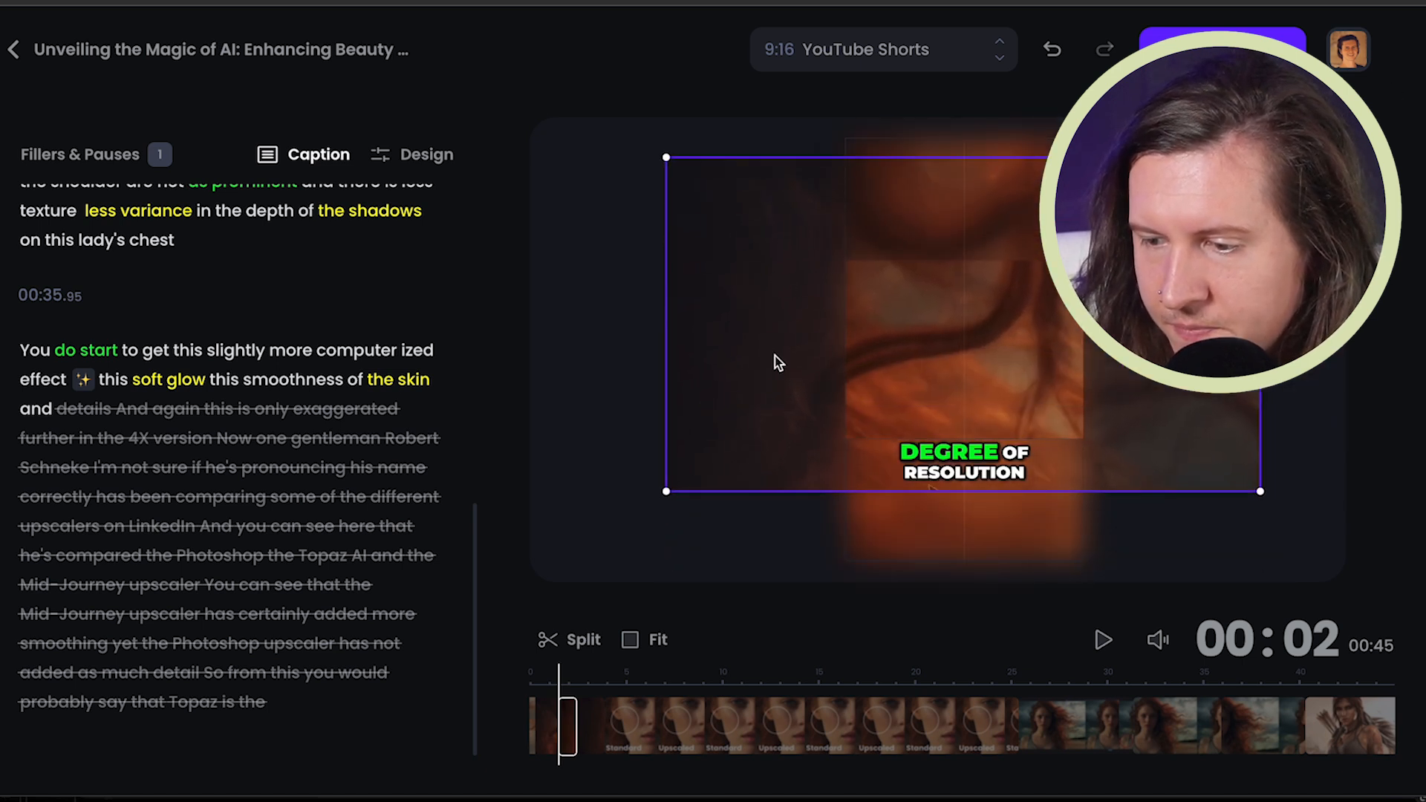
pyautogui.click(644, 638)
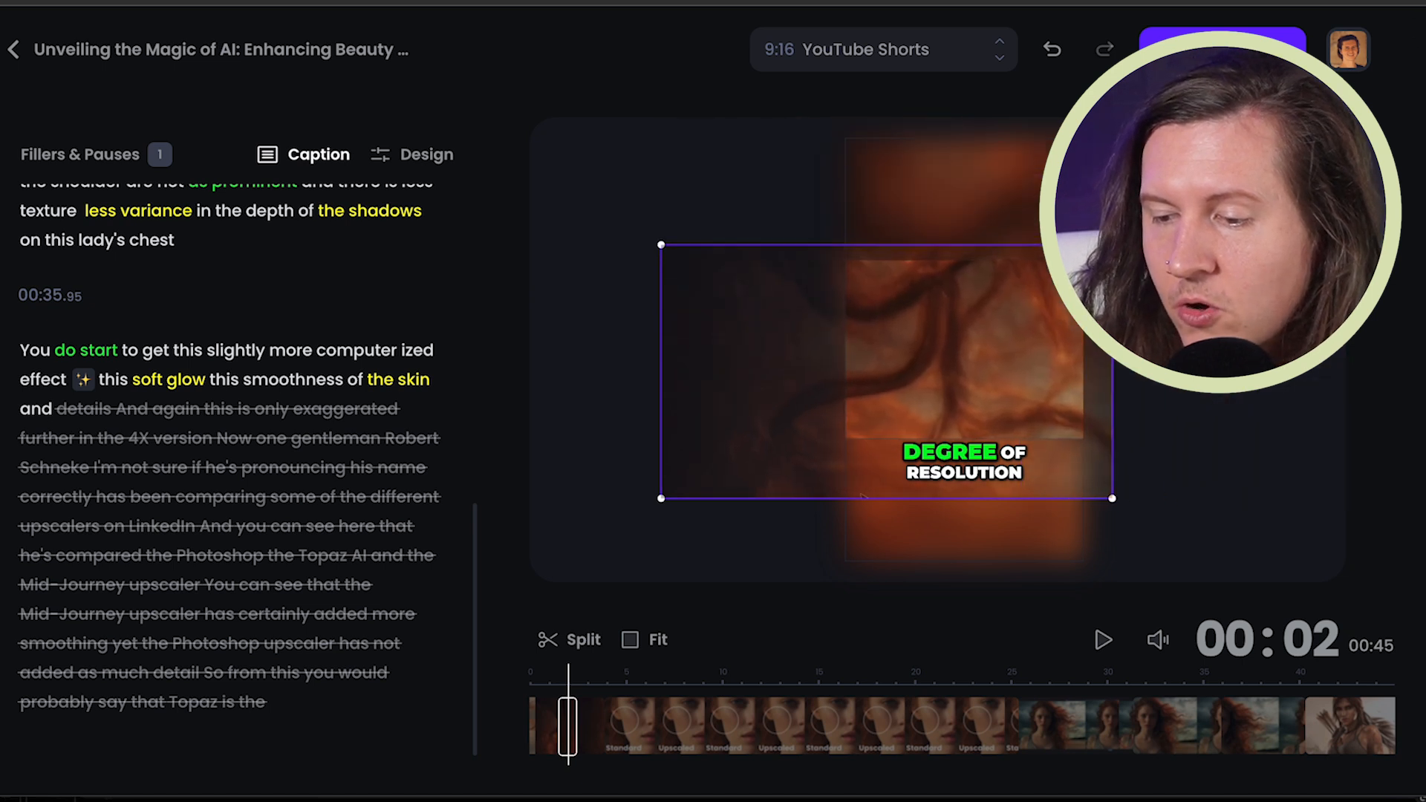
# Try the Fill layout on the opening scene, then revert it to the Fit layout
pyautogui.click(643, 639)
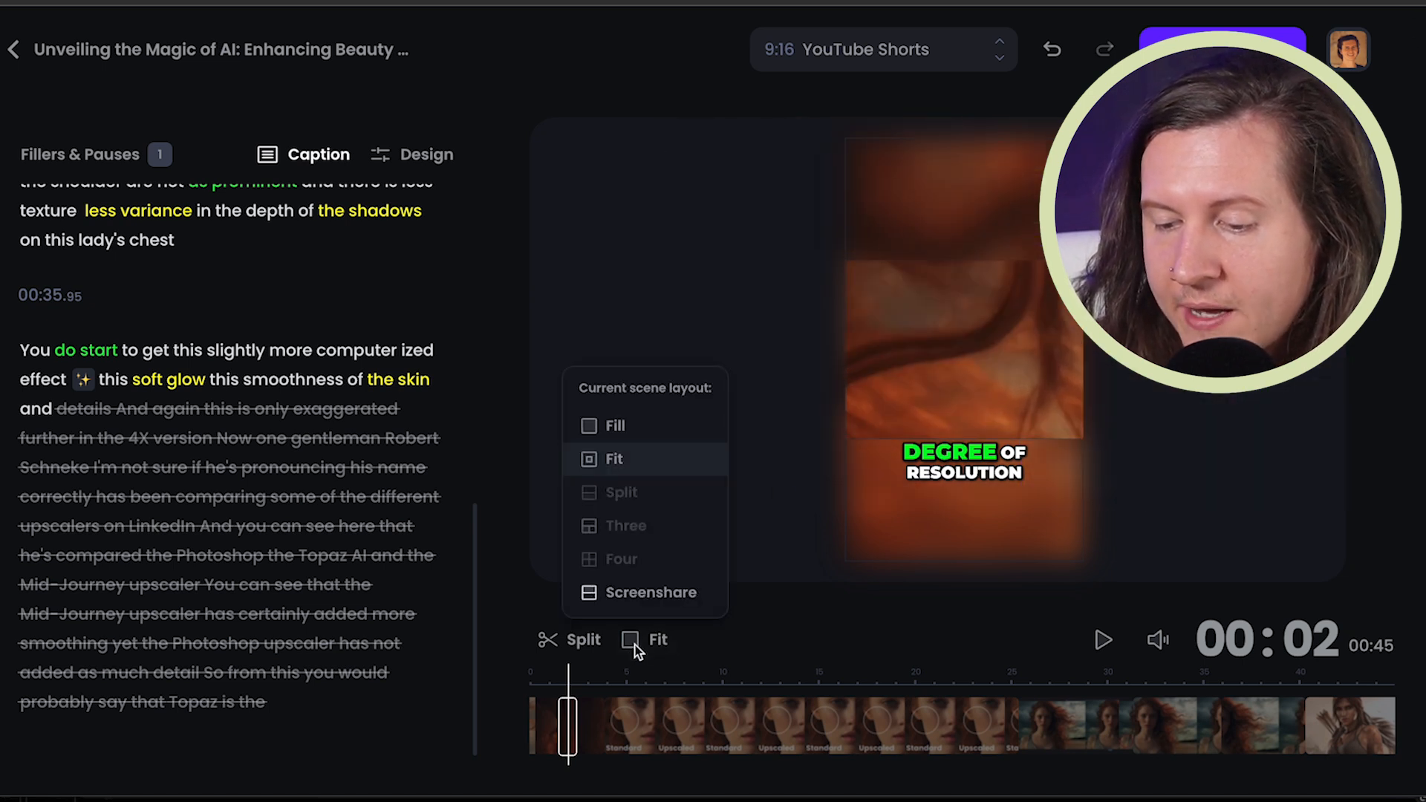
pyautogui.moveTo(680, 656)
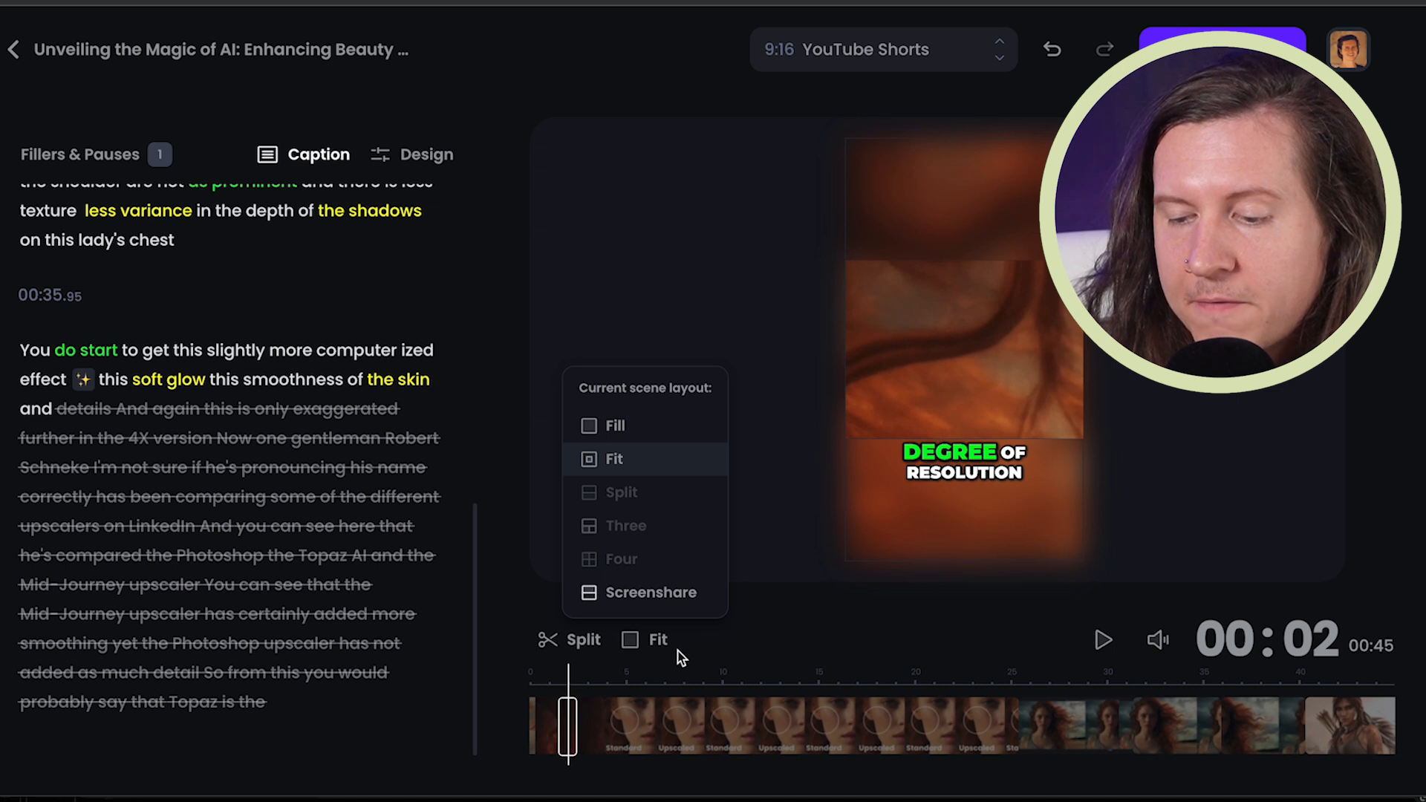
pyautogui.moveTo(643, 506)
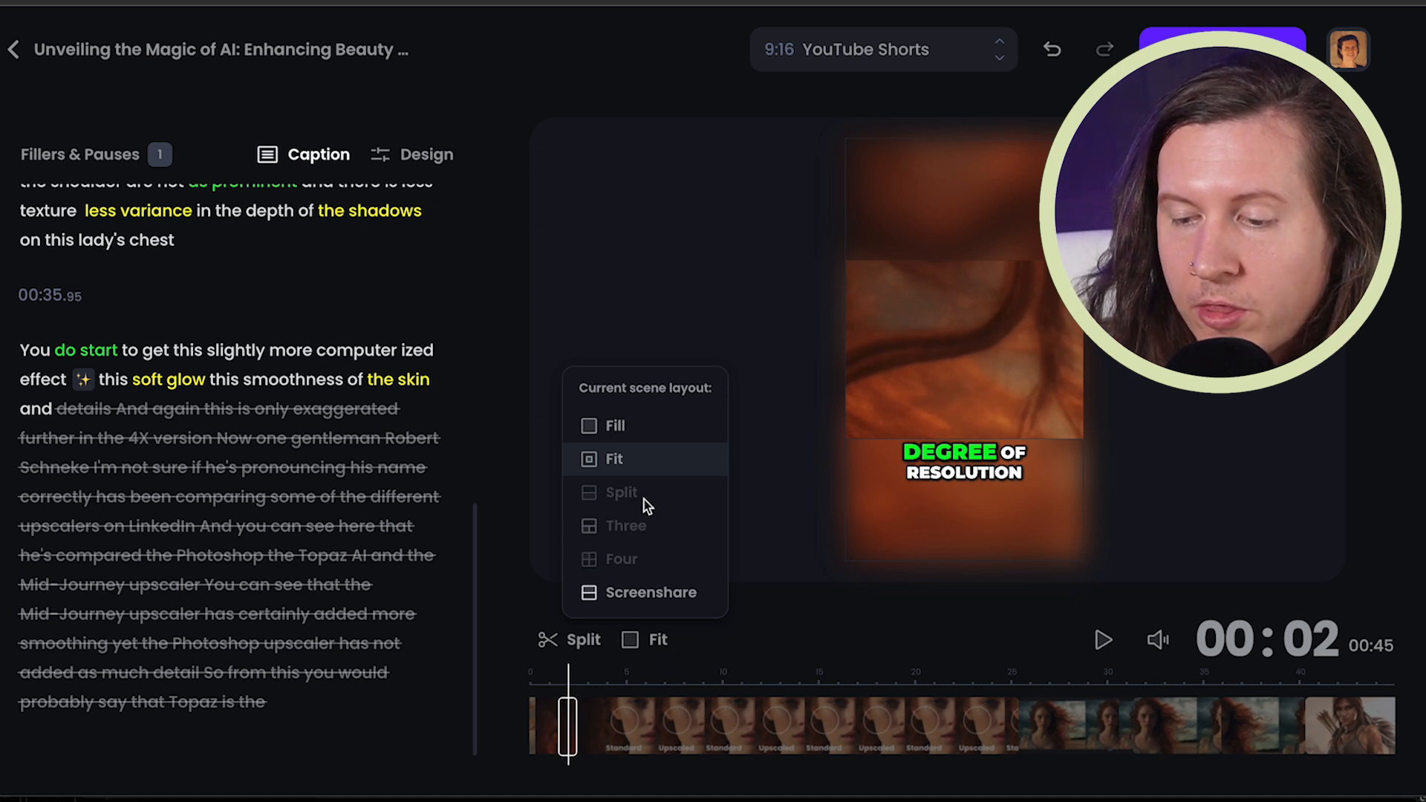
pyautogui.moveTo(663, 545)
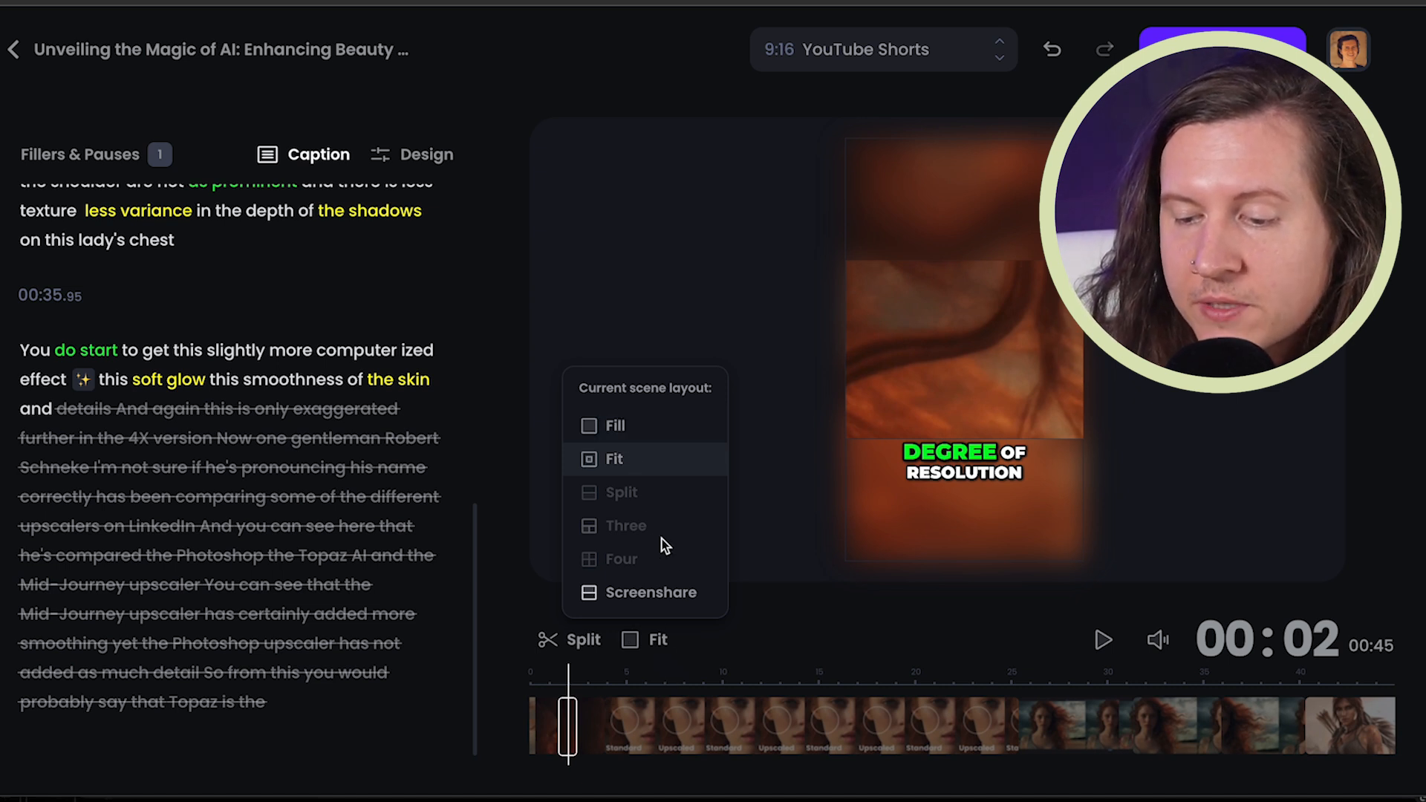
pyautogui.click(615, 427)
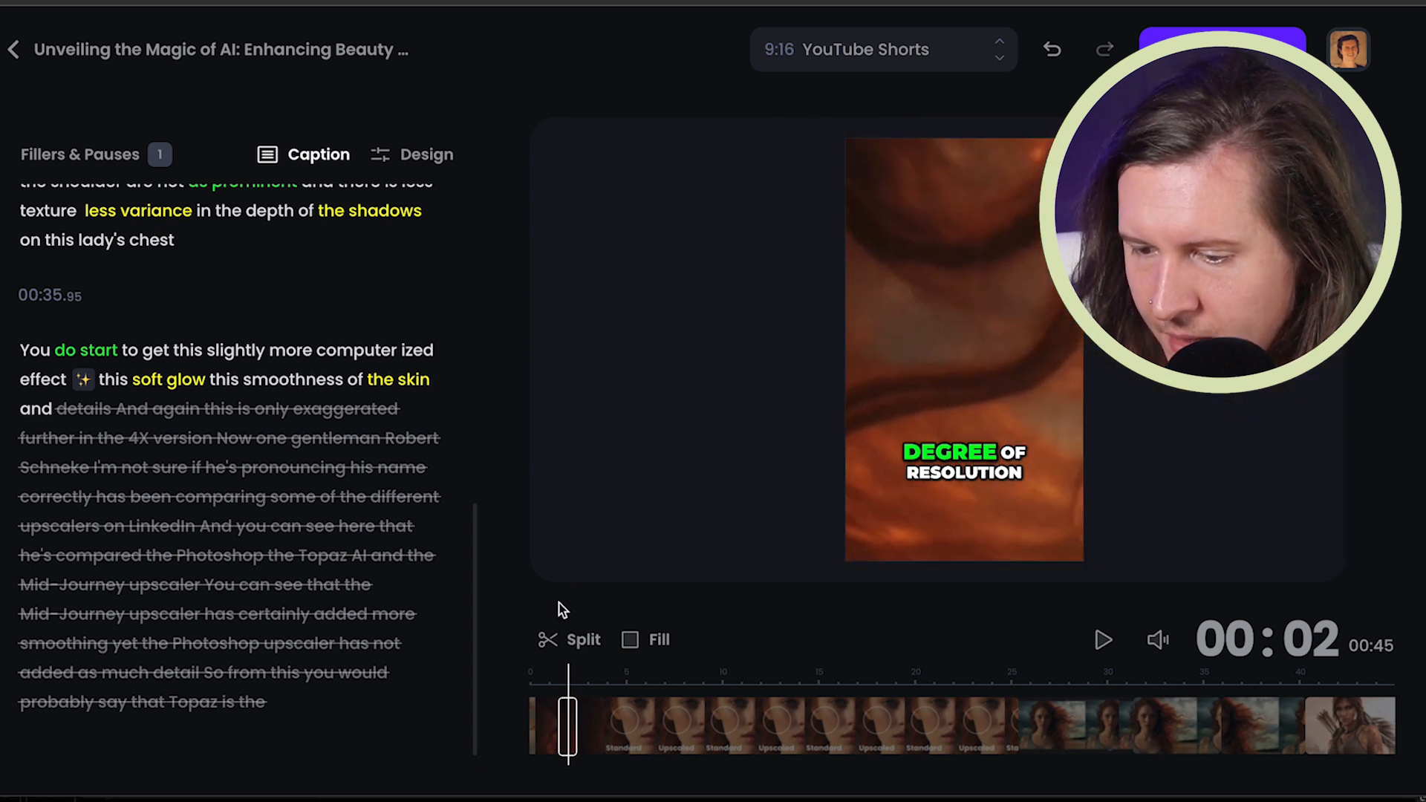
pyautogui.click(630, 639)
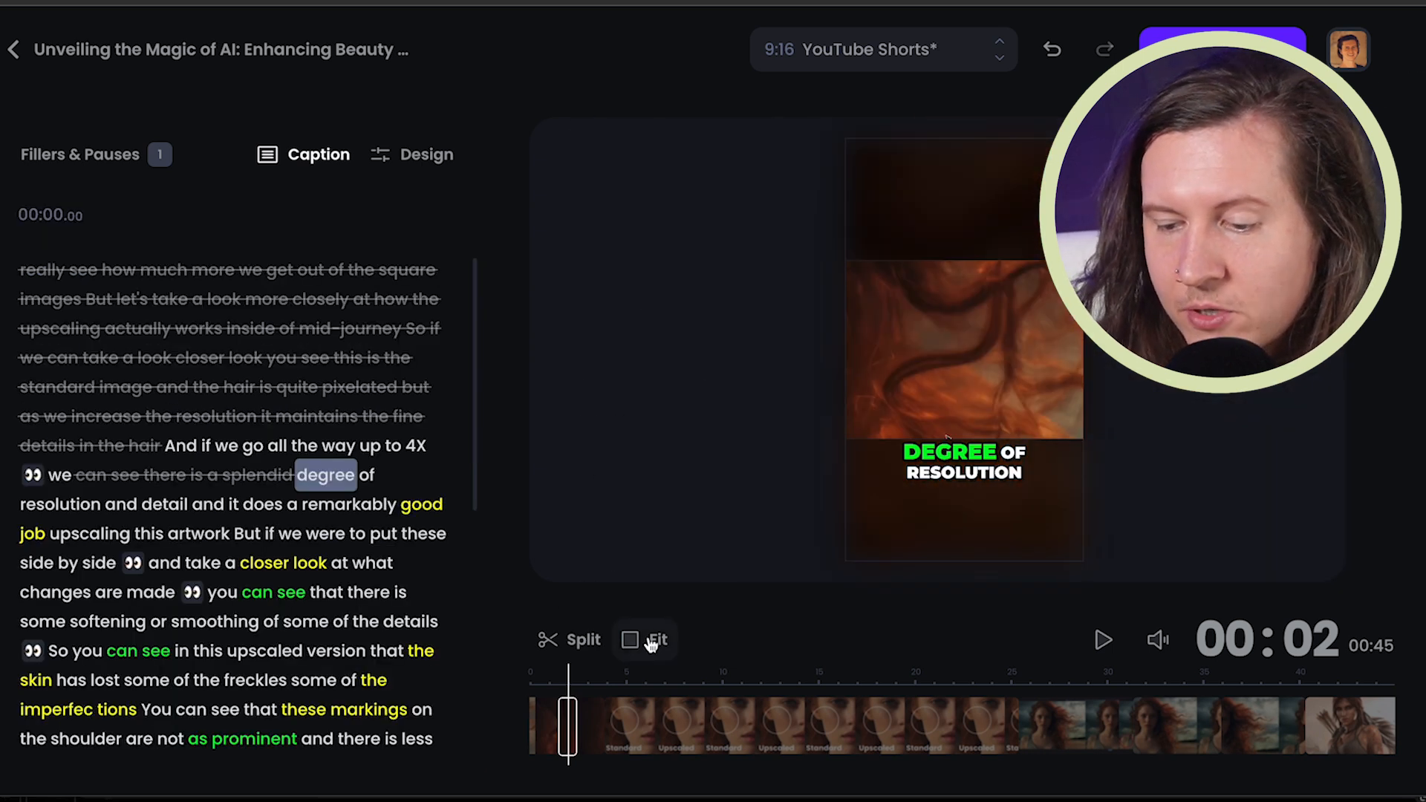
pyautogui.click(646, 639)
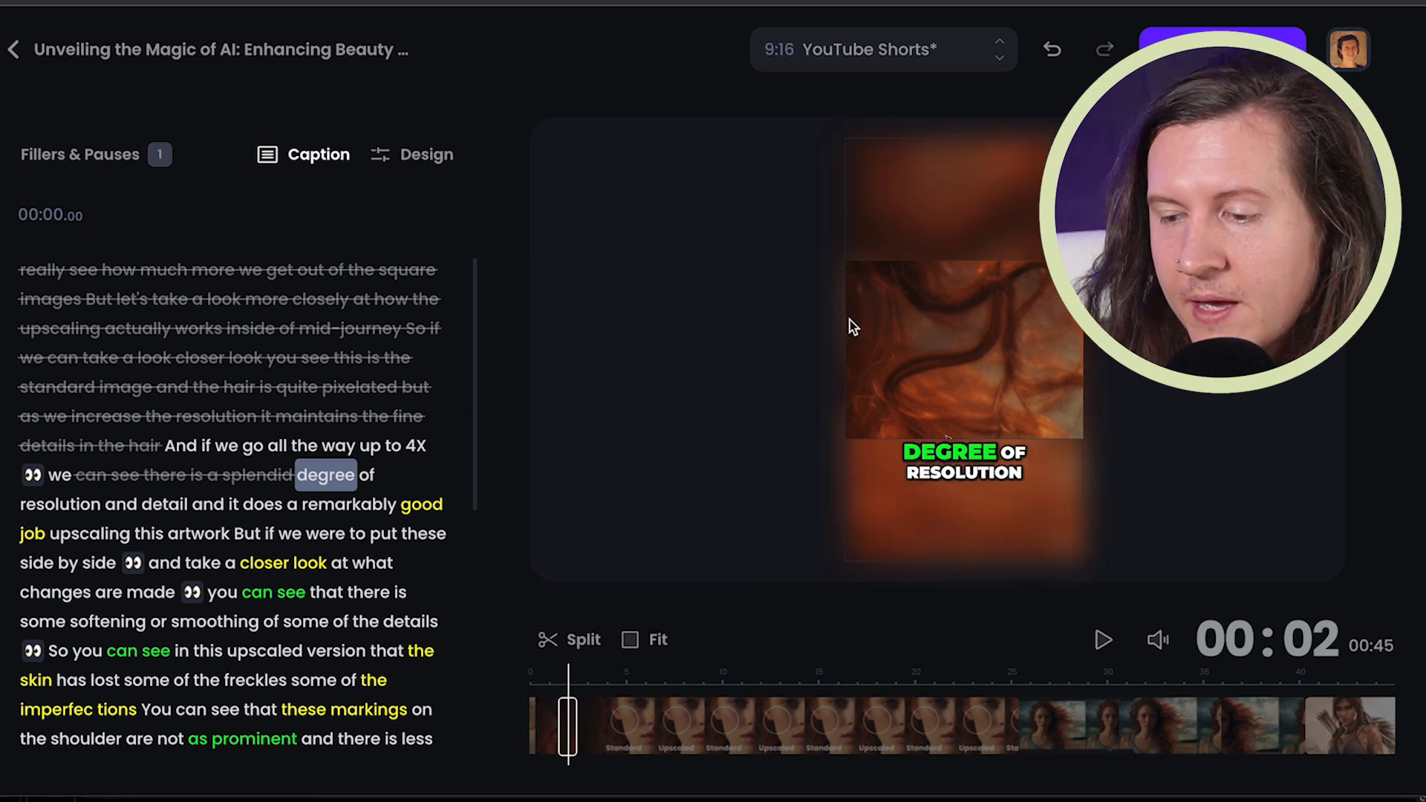
# Select the footage and jump to the Upscaled versus Standard scene near 00:15
pyautogui.click(946, 351)
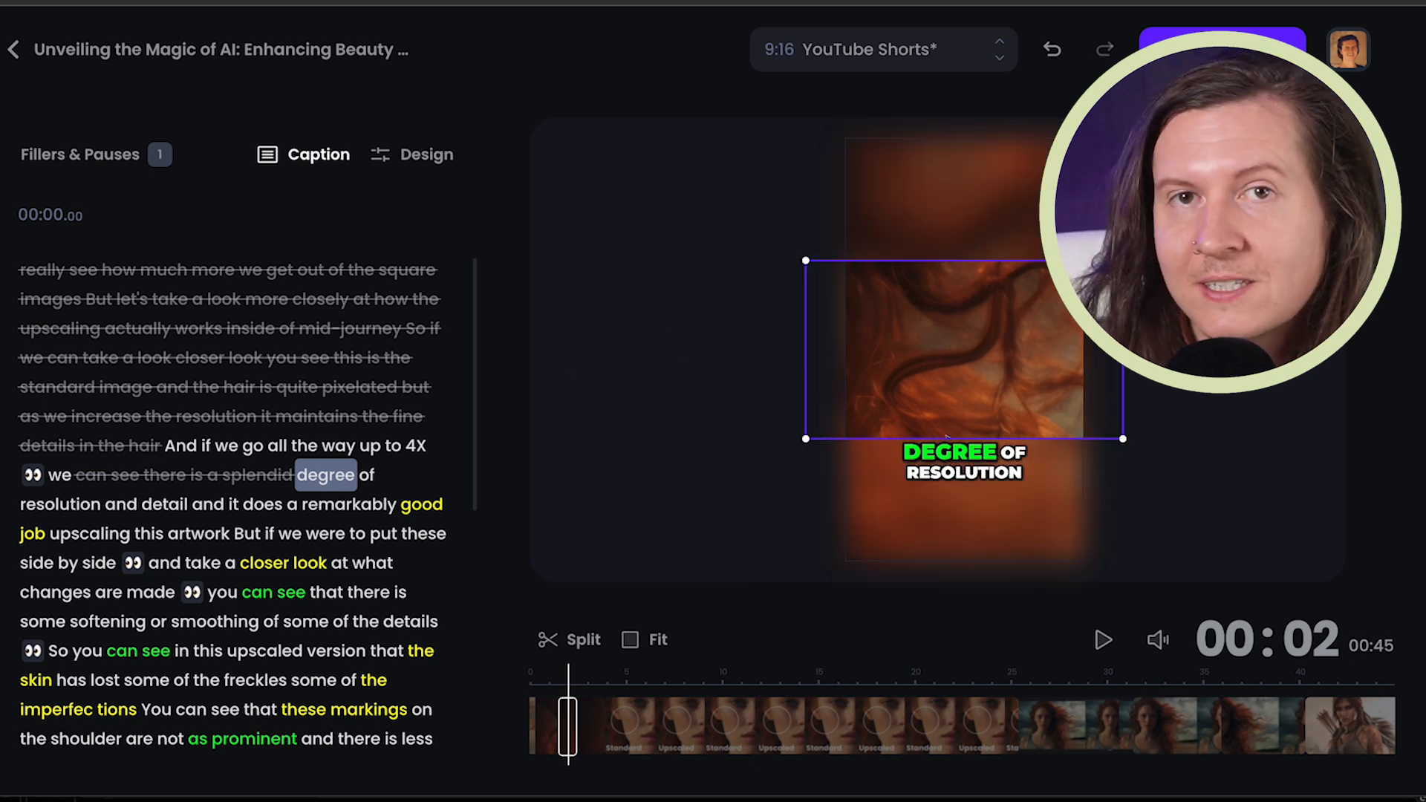
pyautogui.moveTo(565, 727)
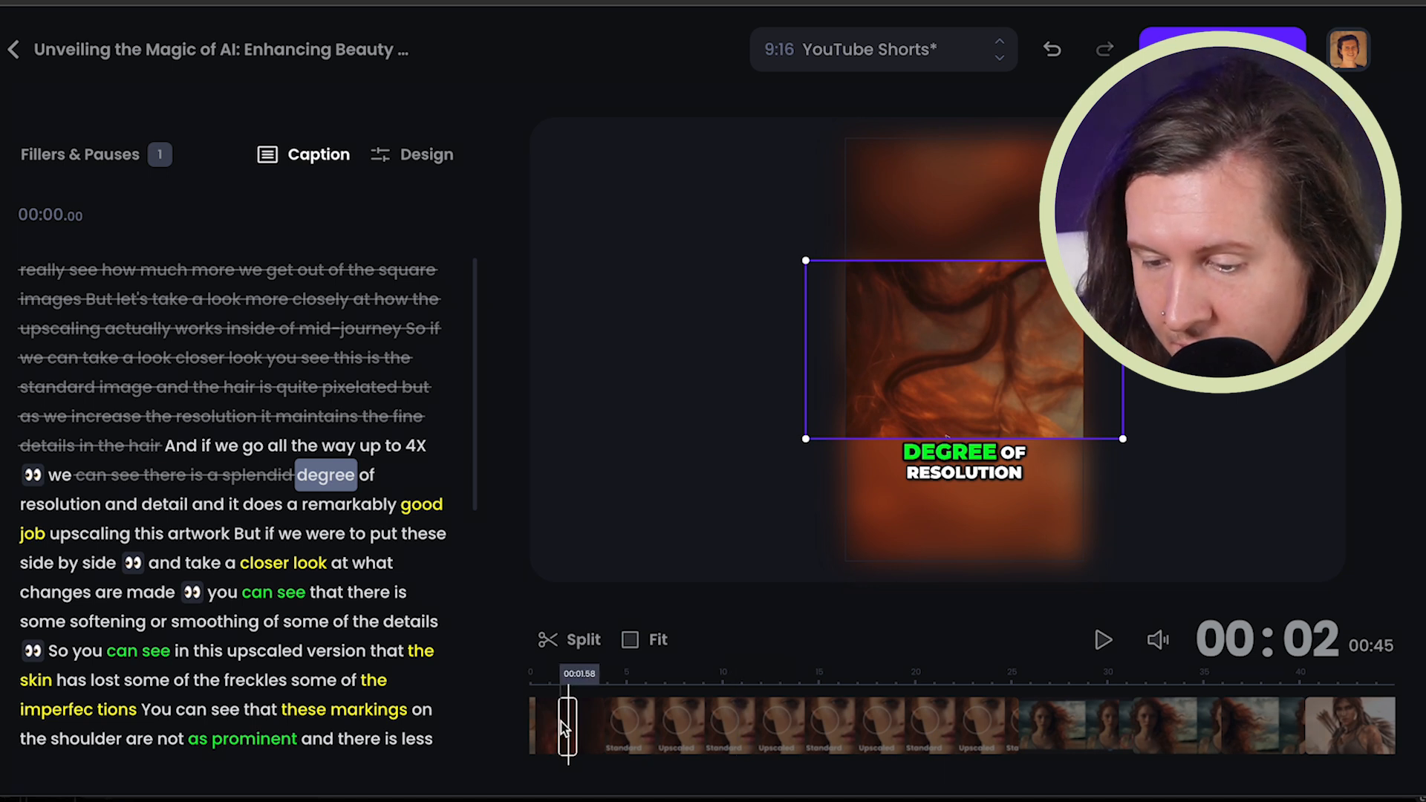
pyautogui.click(1100, 639)
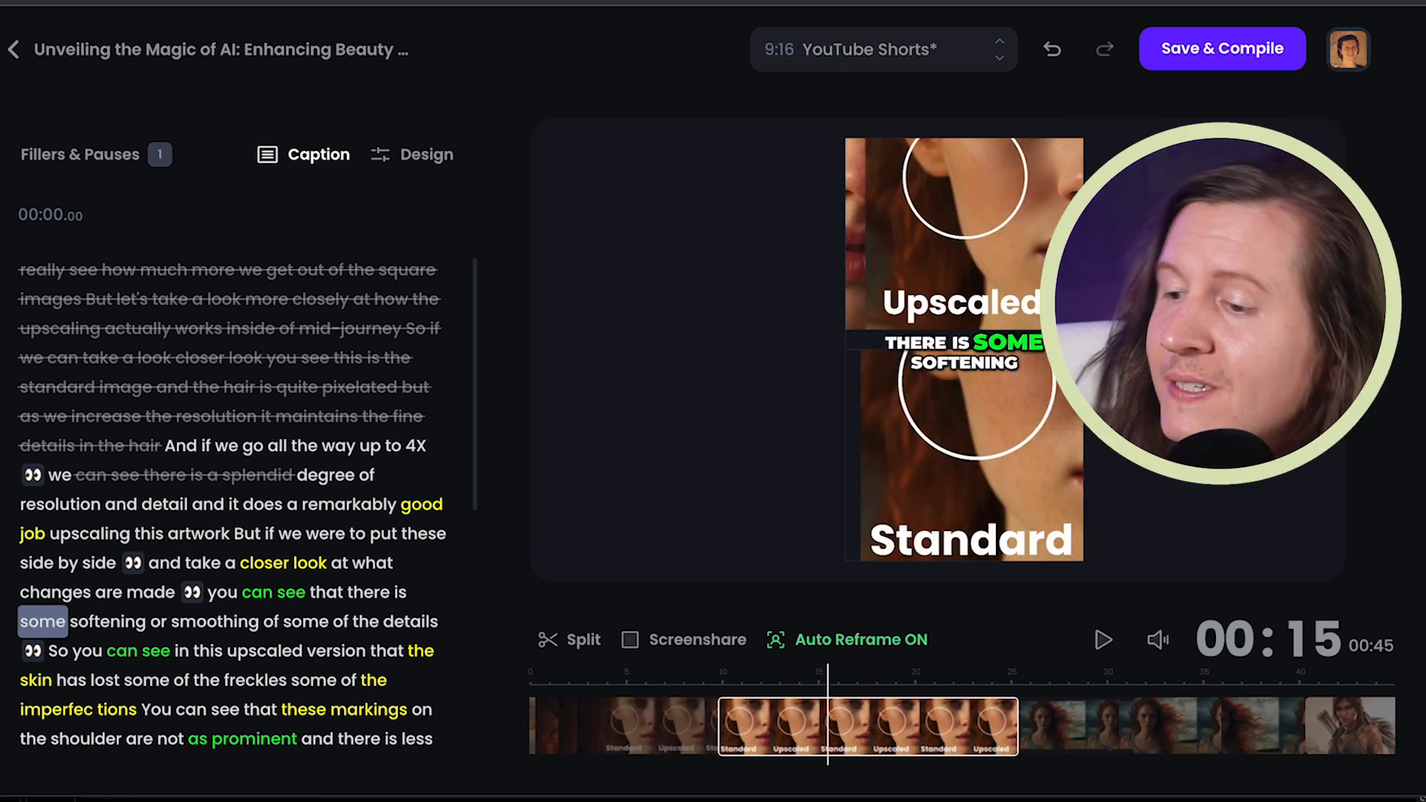
# Save & Compile the clip and scroll the results list to the Pixelcut comparison clip
pyautogui.click(1221, 47)
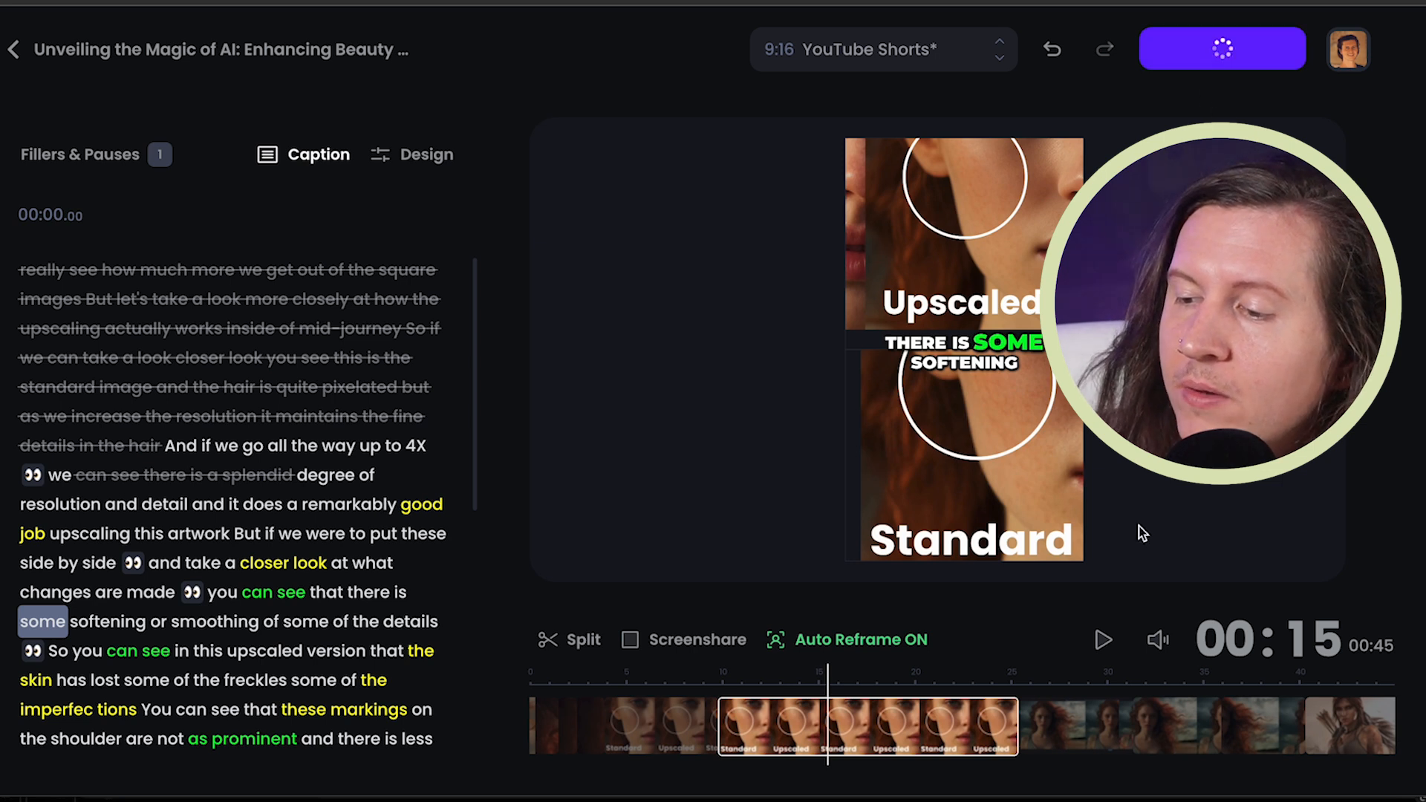
pyautogui.click(13, 50)
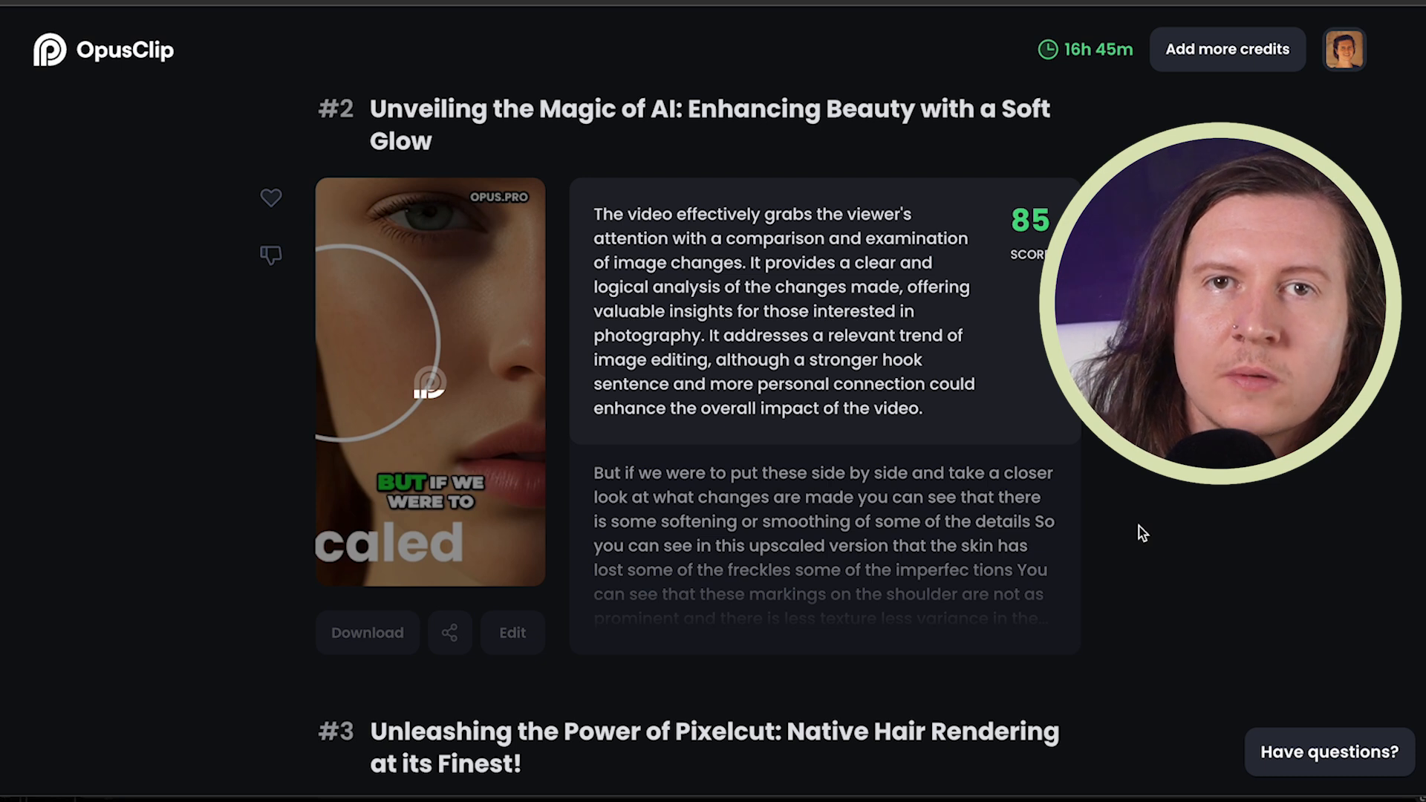
pyautogui.moveTo(408, 392)
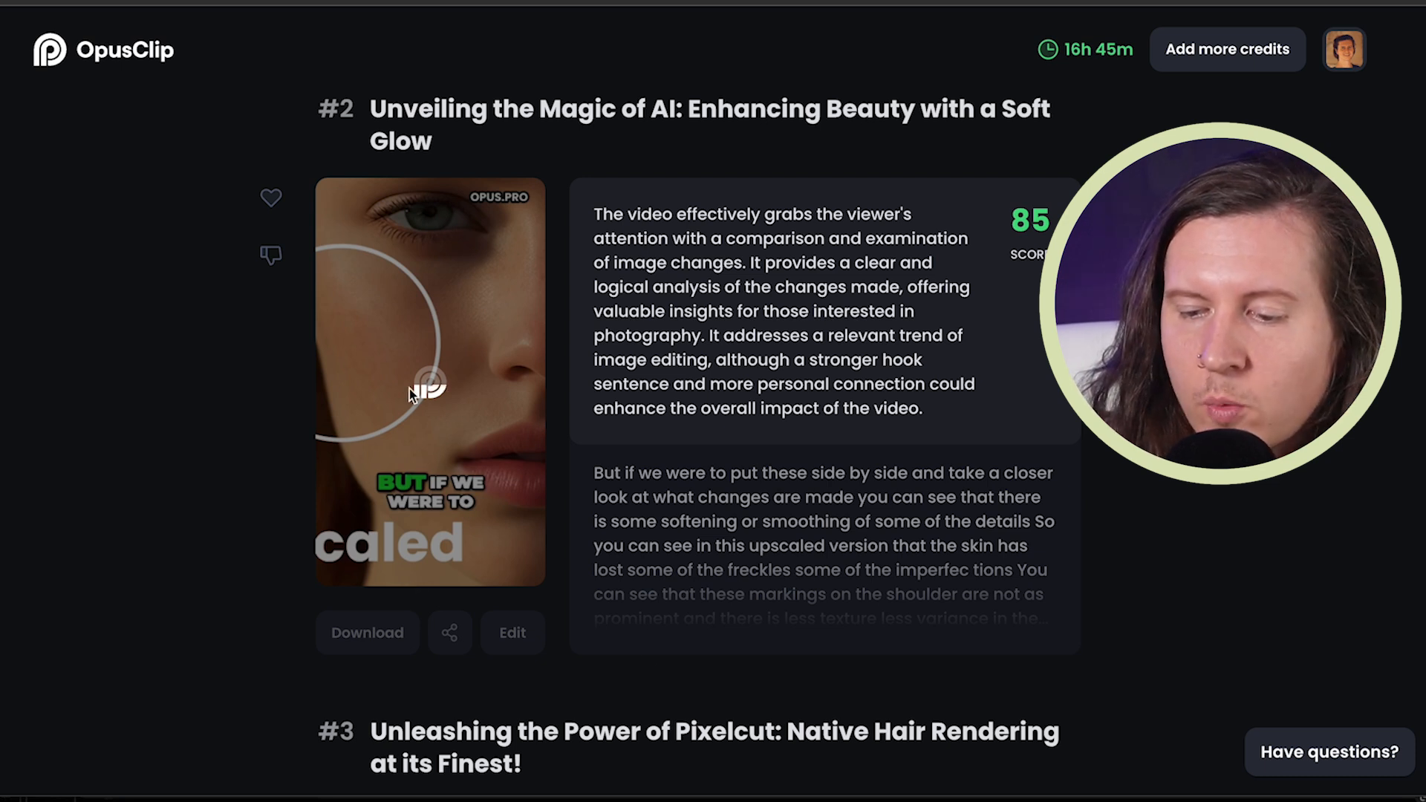
pyautogui.scroll(-3)
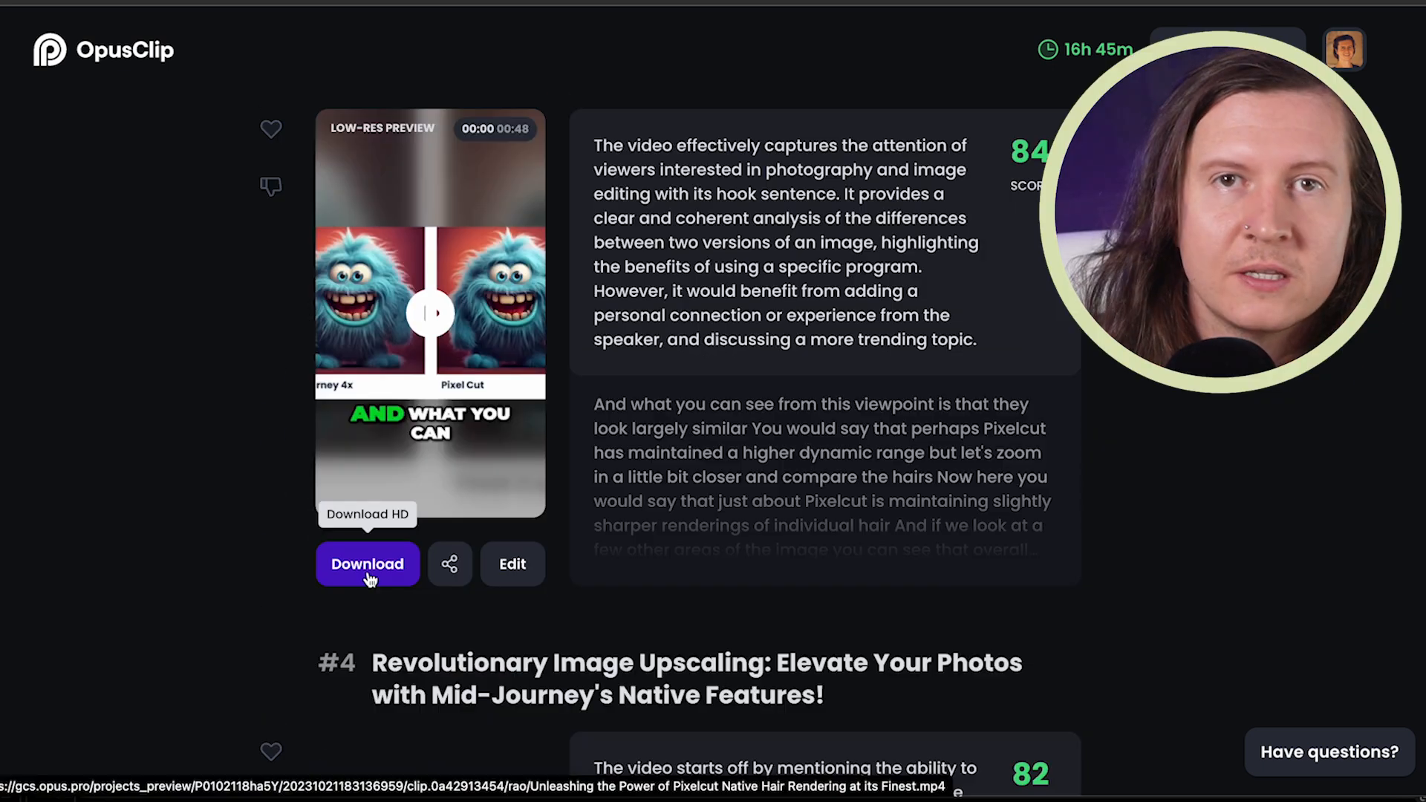
pyautogui.moveTo(448, 564)
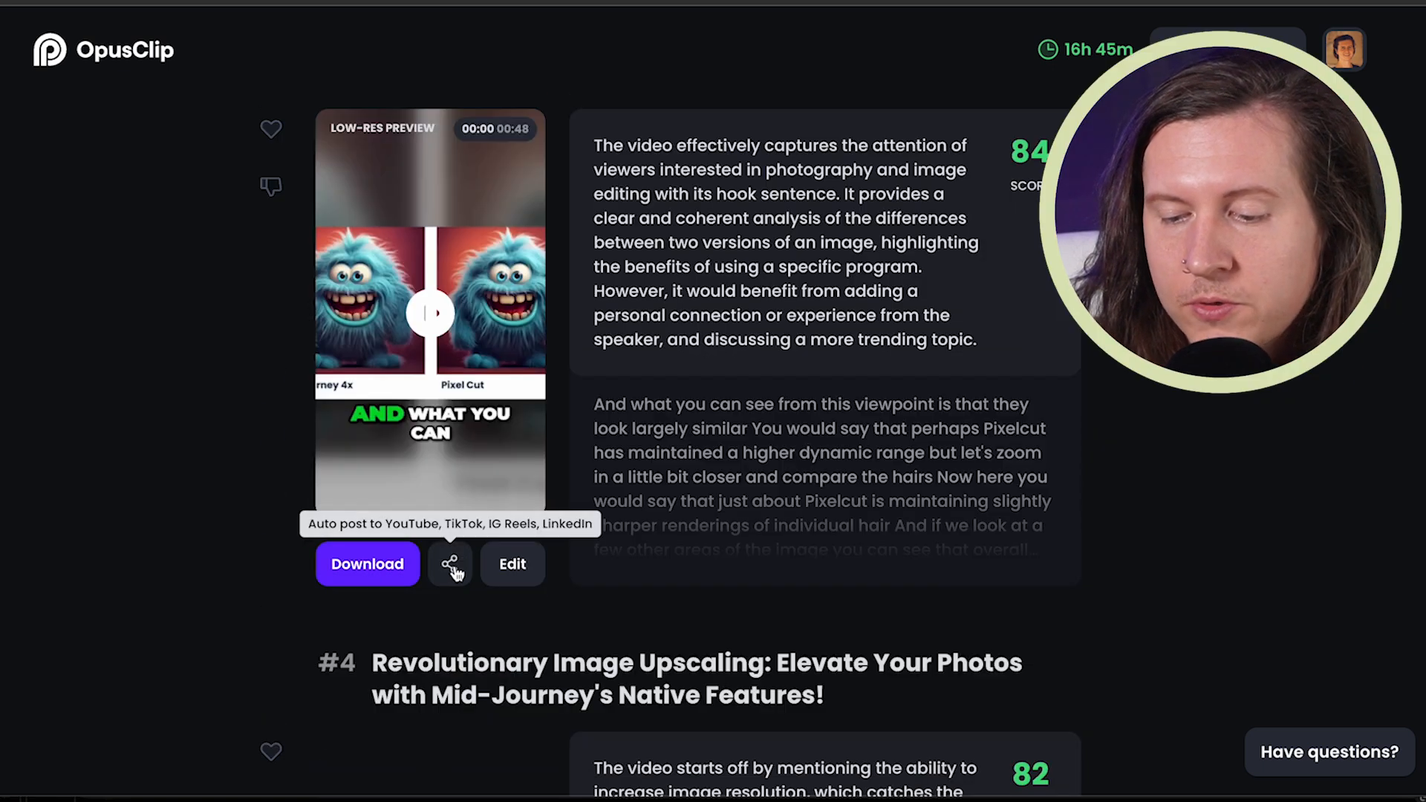
# Bring up the auto-post dialog for the Pixelcut hair rendering clip
pyautogui.click(449, 564)
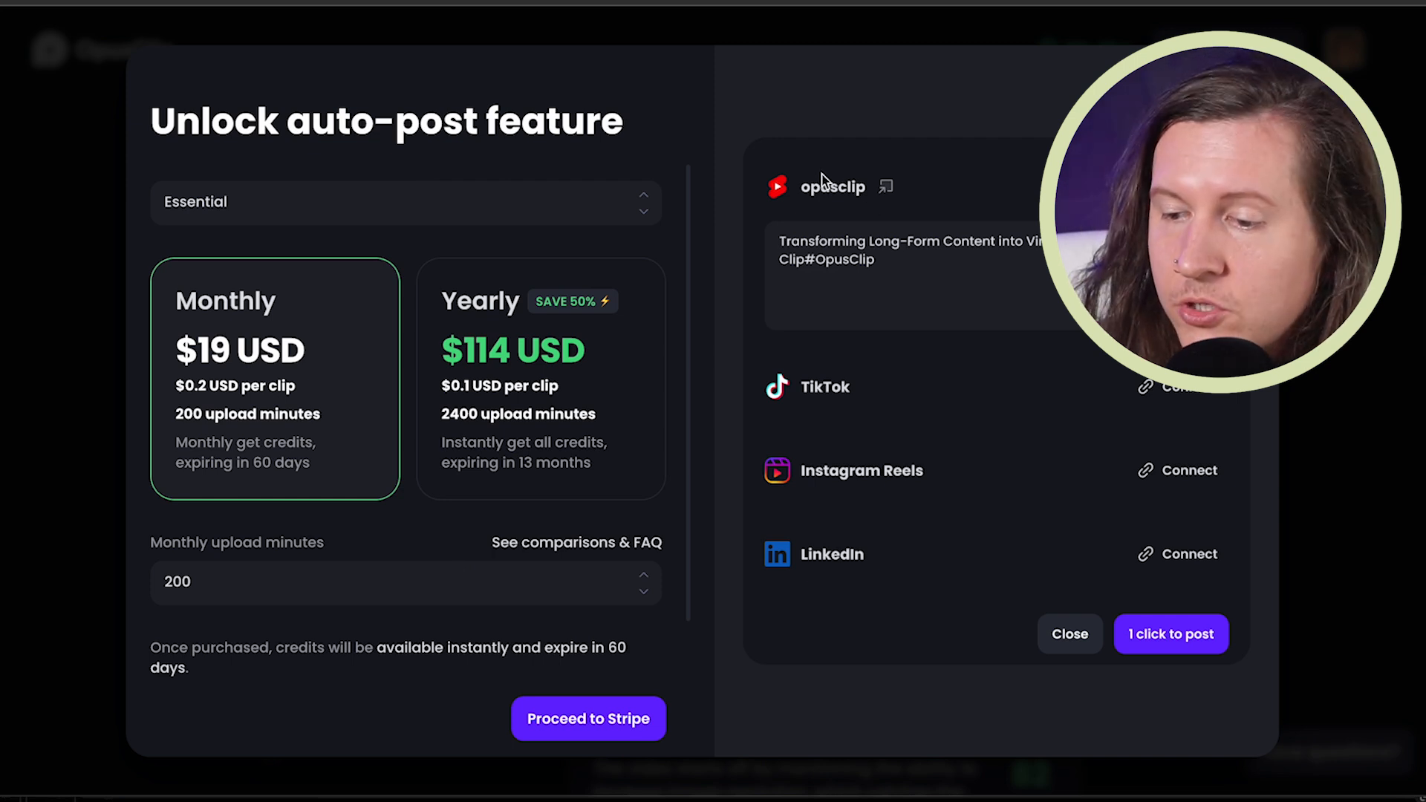
pyautogui.moveTo(799, 487)
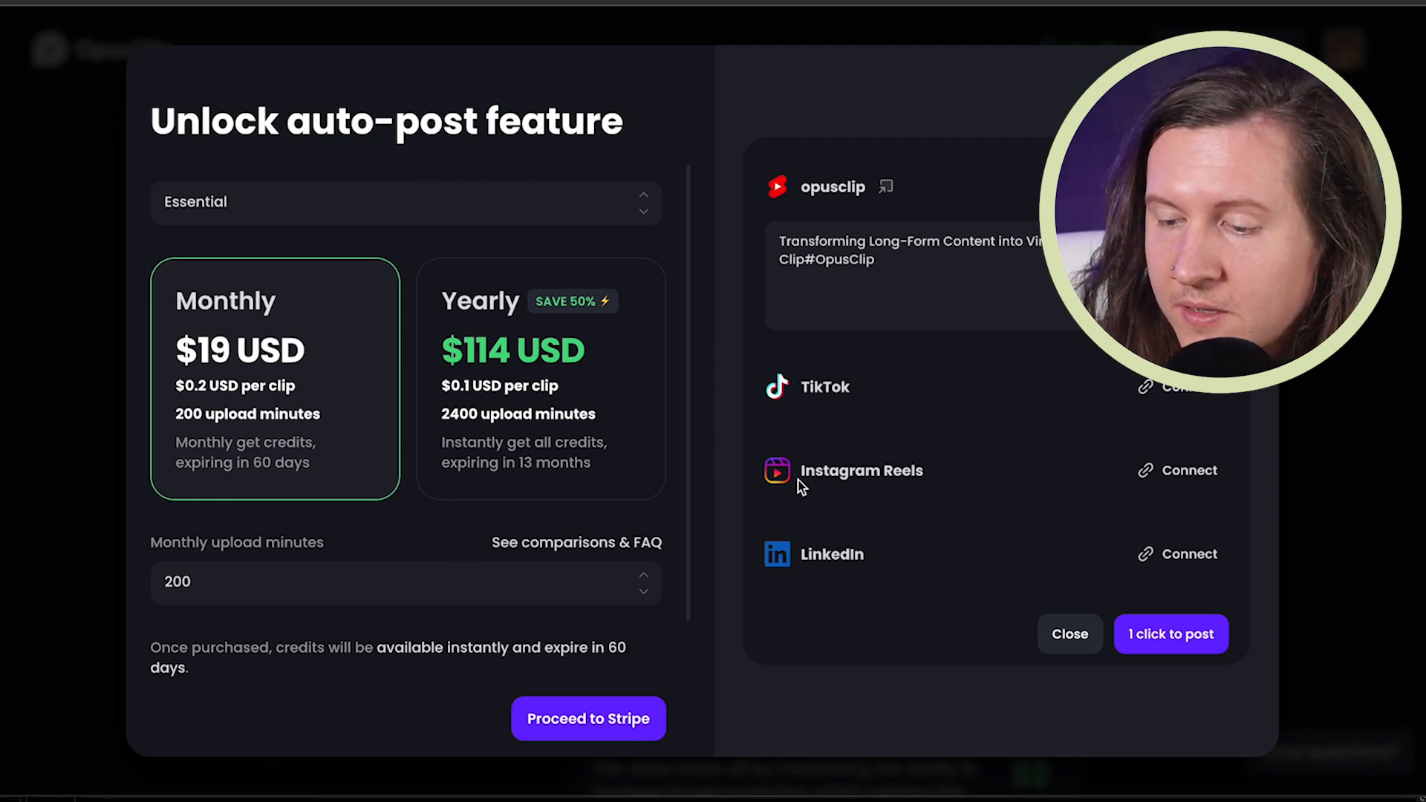
pyautogui.moveTo(900, 513)
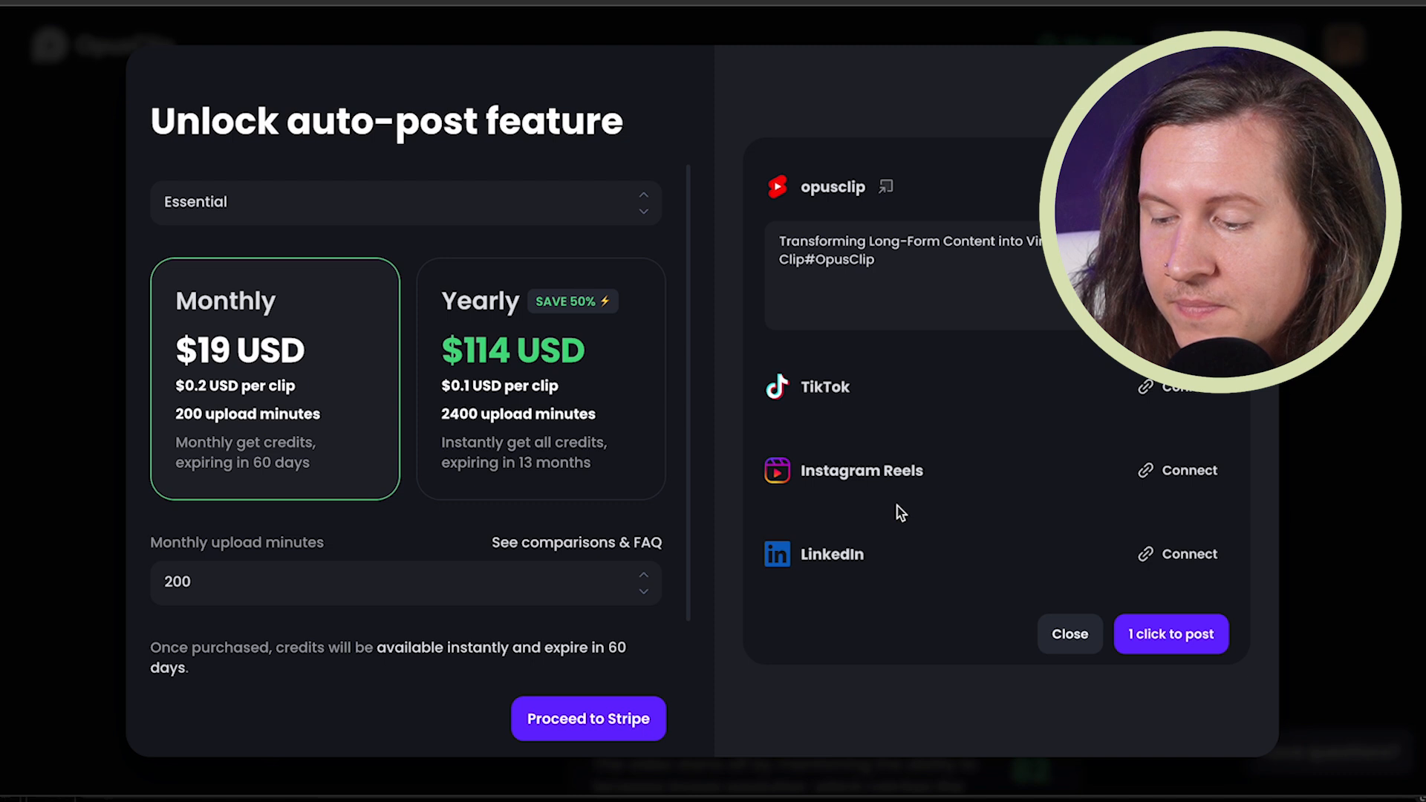
pyautogui.moveTo(906, 496)
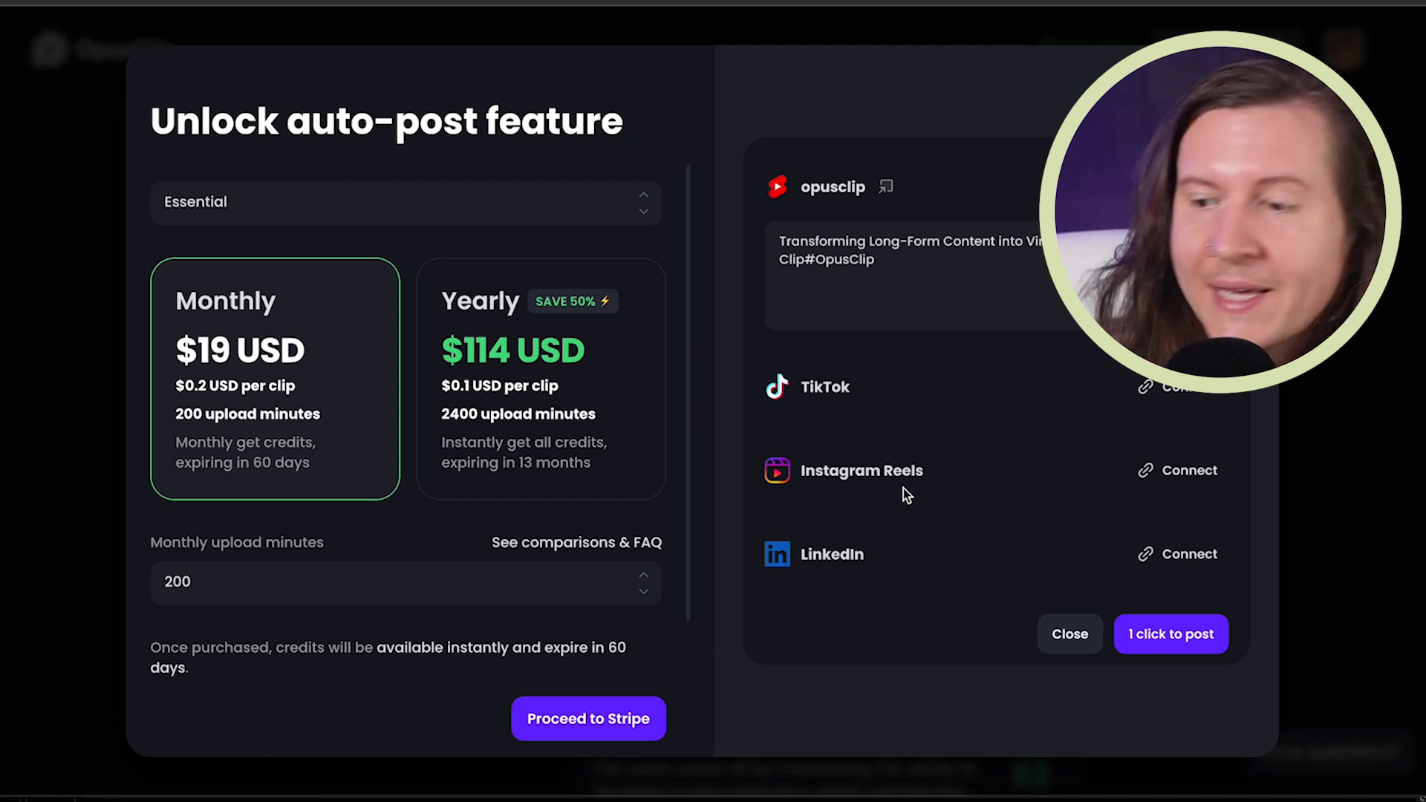
pyautogui.moveTo(1173, 392)
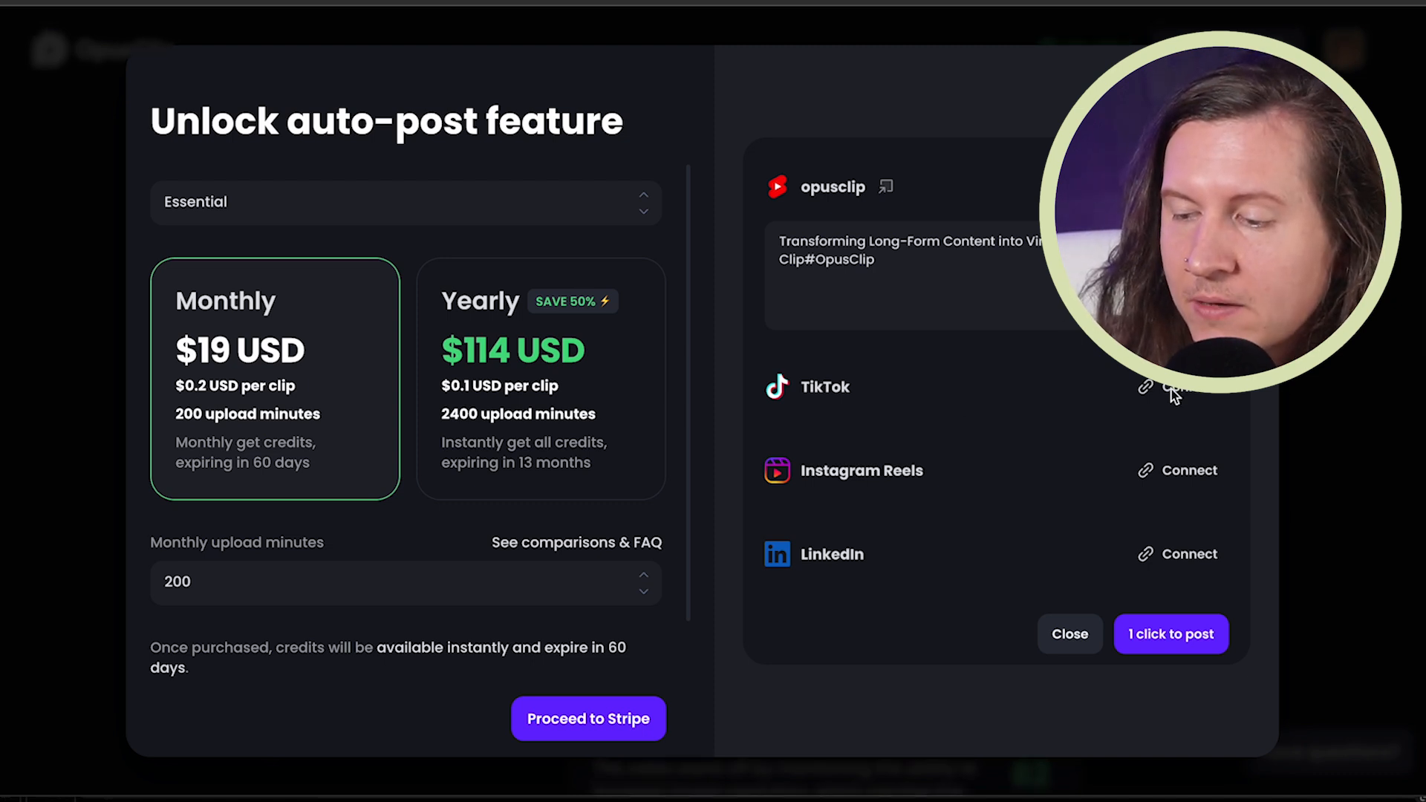